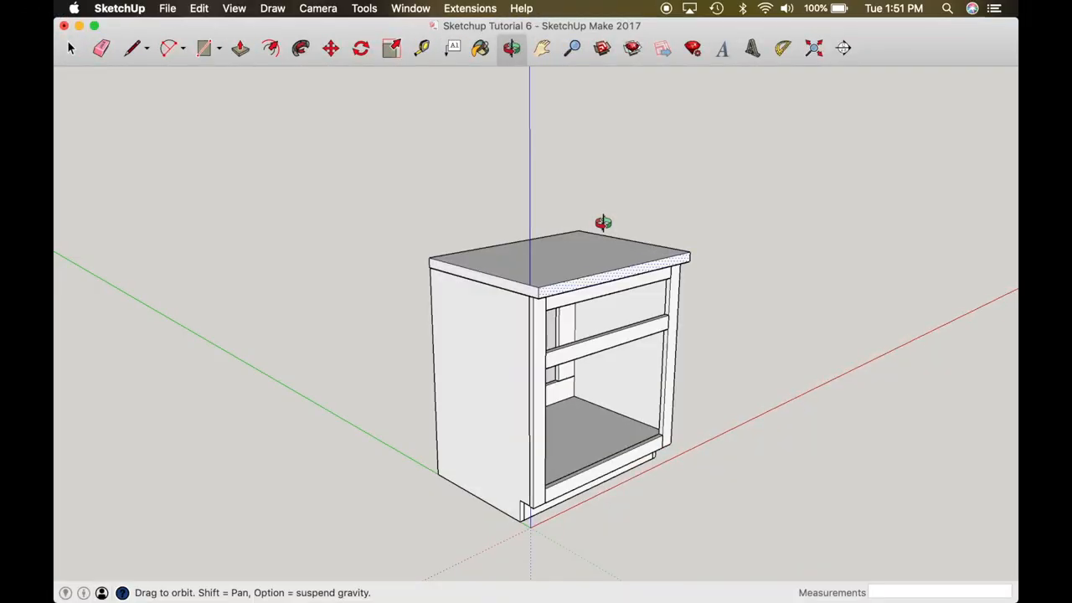
mouse_move(553, 252)
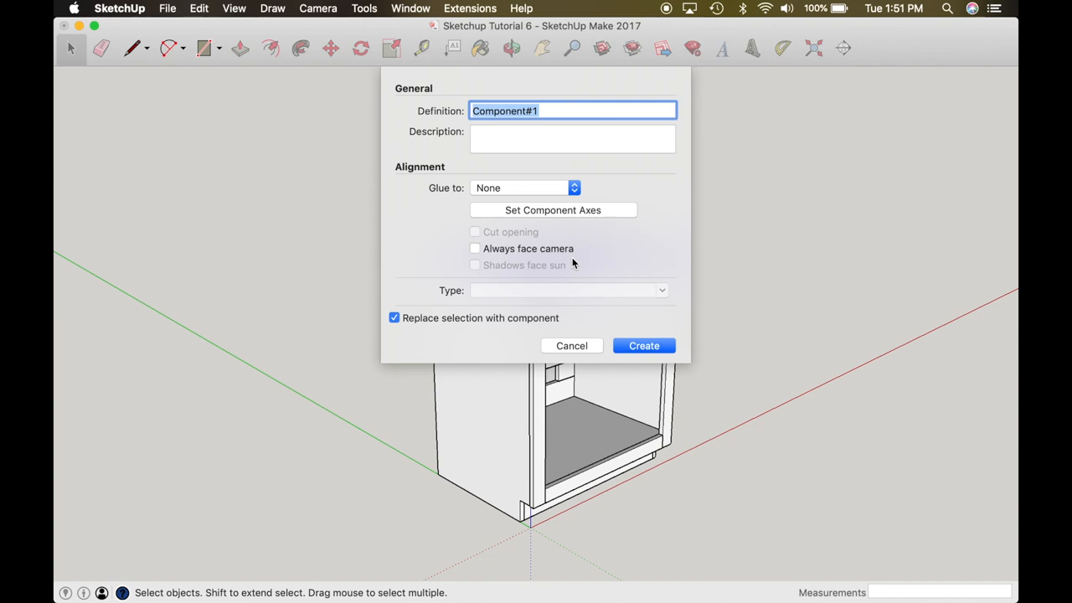
Make the countertop a component named Counter
type("Counter")
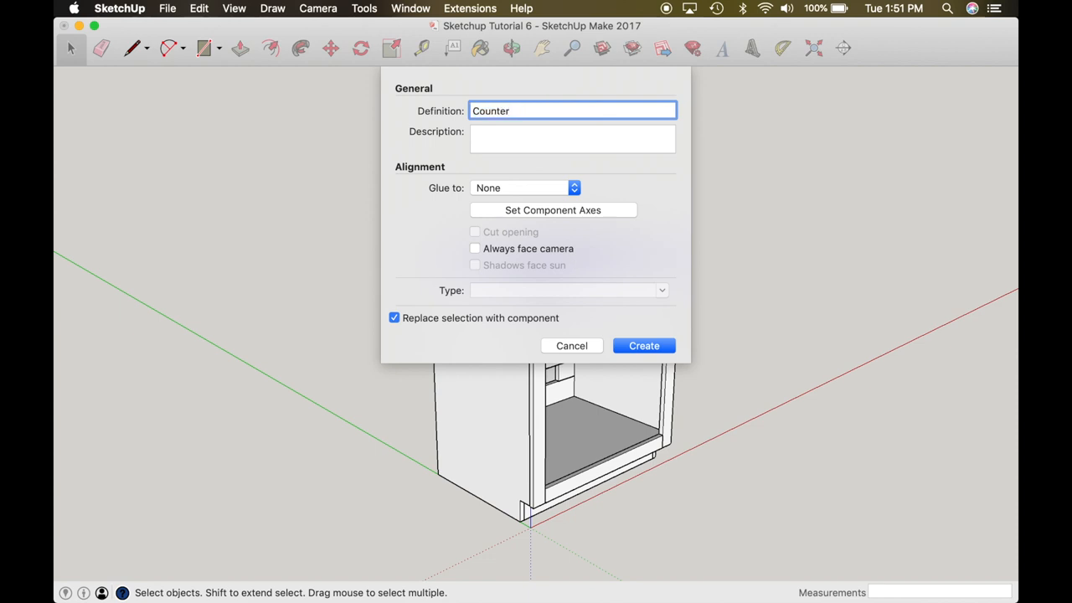
left_click(644, 345)
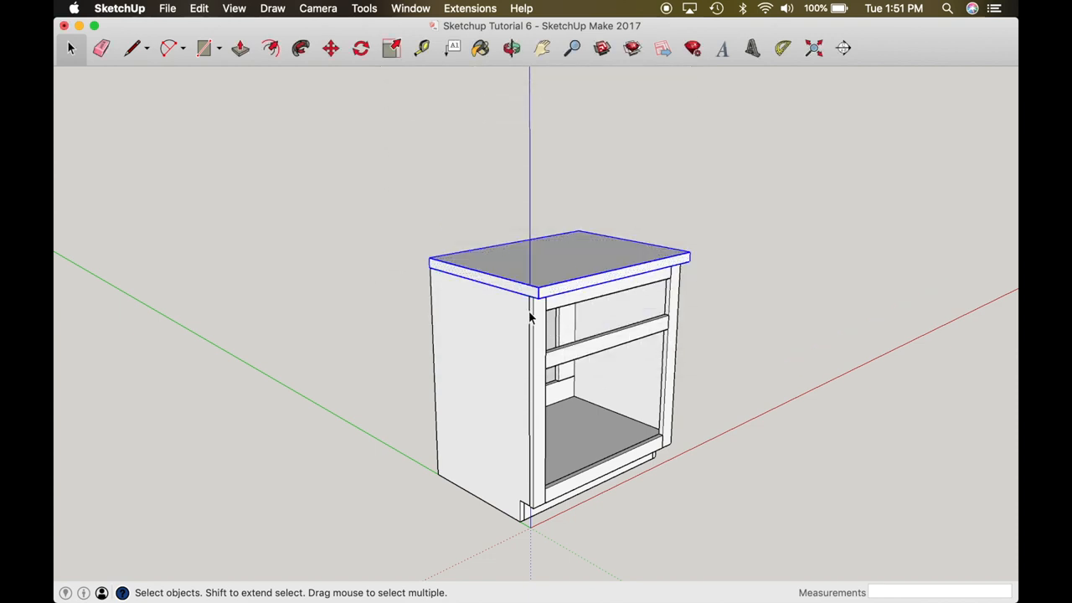
Place a Tape Measure guide from the countertop edge above the base cabinet
left_click(421, 48)
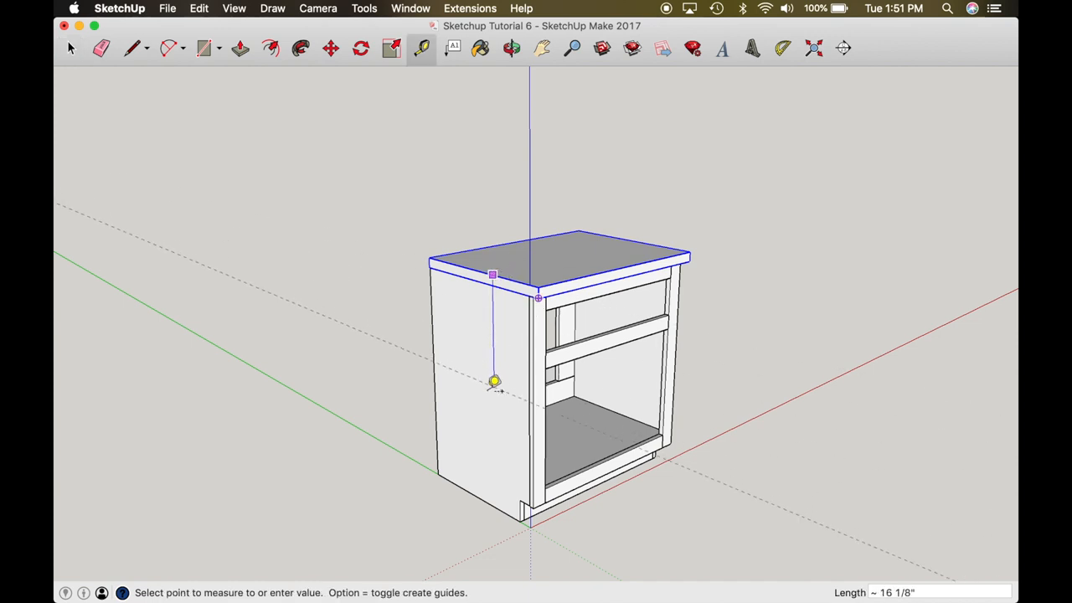
mouse_move(478, 494)
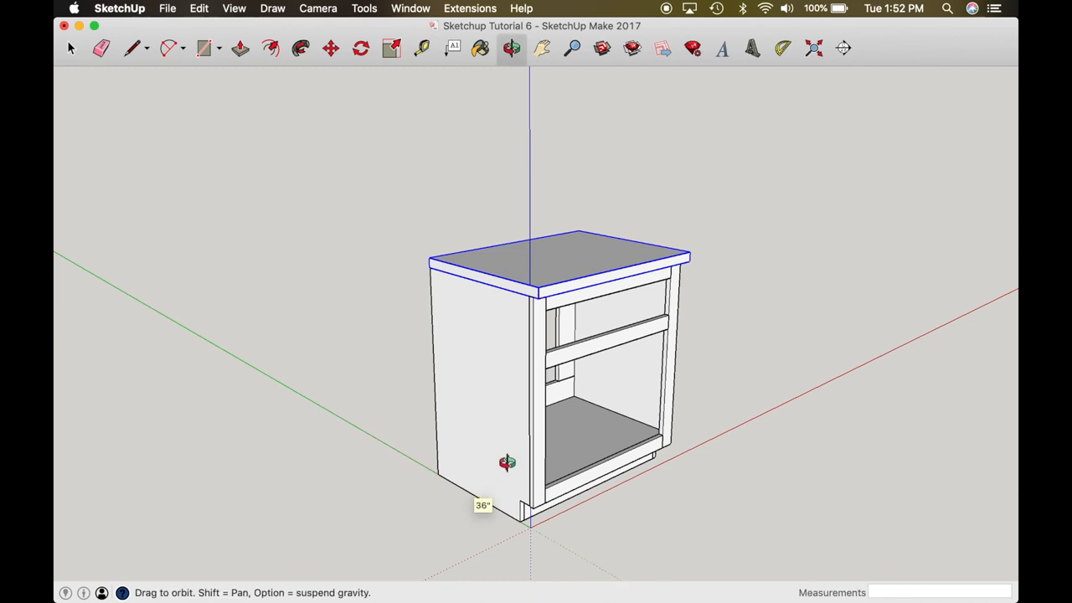
left_click_drag(507, 462, 507, 331)
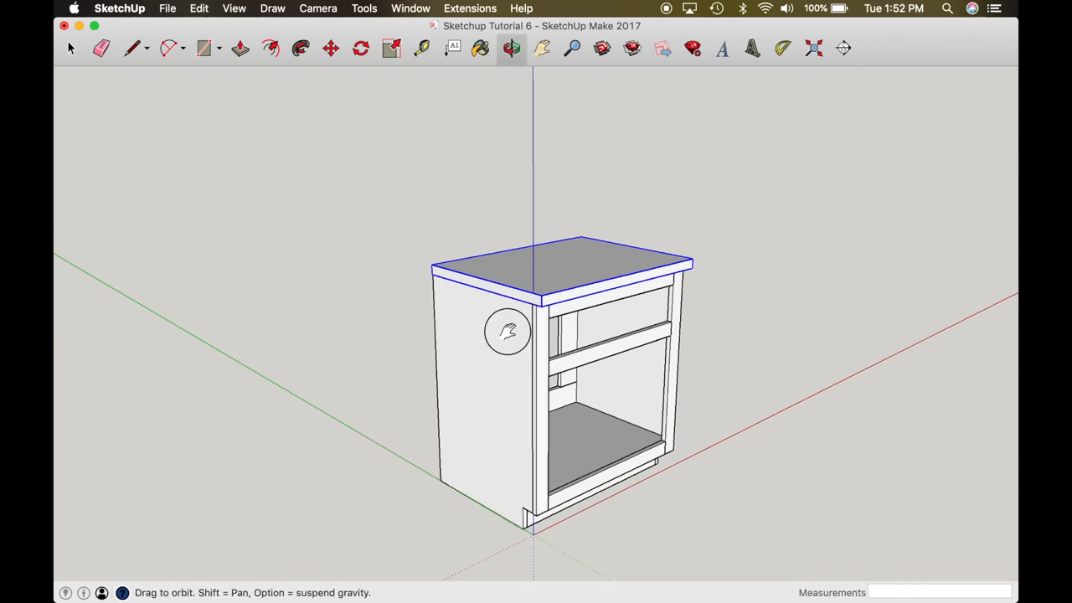
left_click_drag(509, 330, 554, 323)
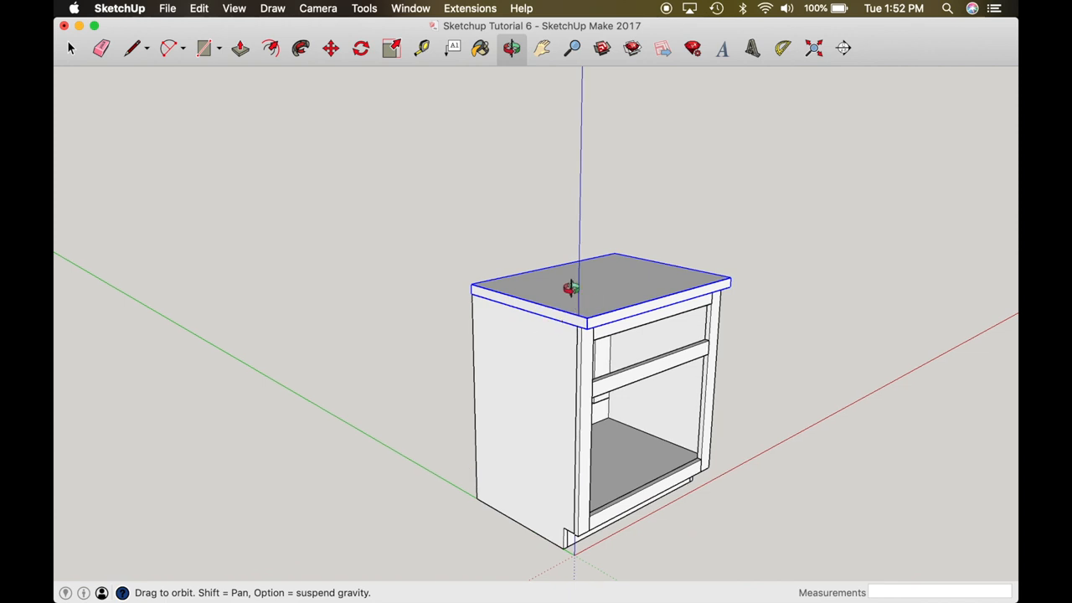
left_click(421, 47)
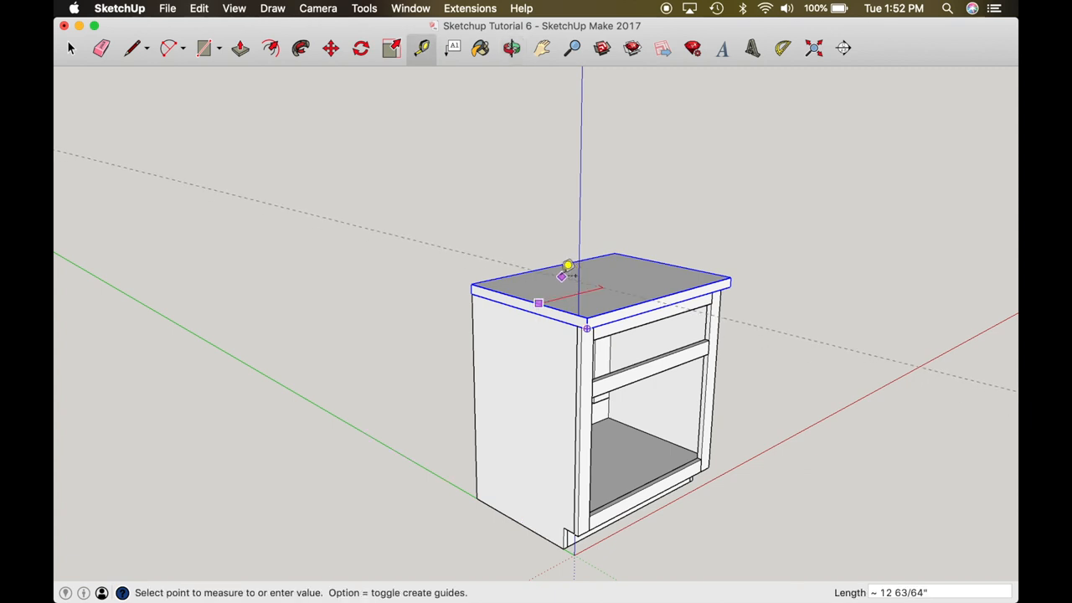
mouse_move(542, 256)
type("18")
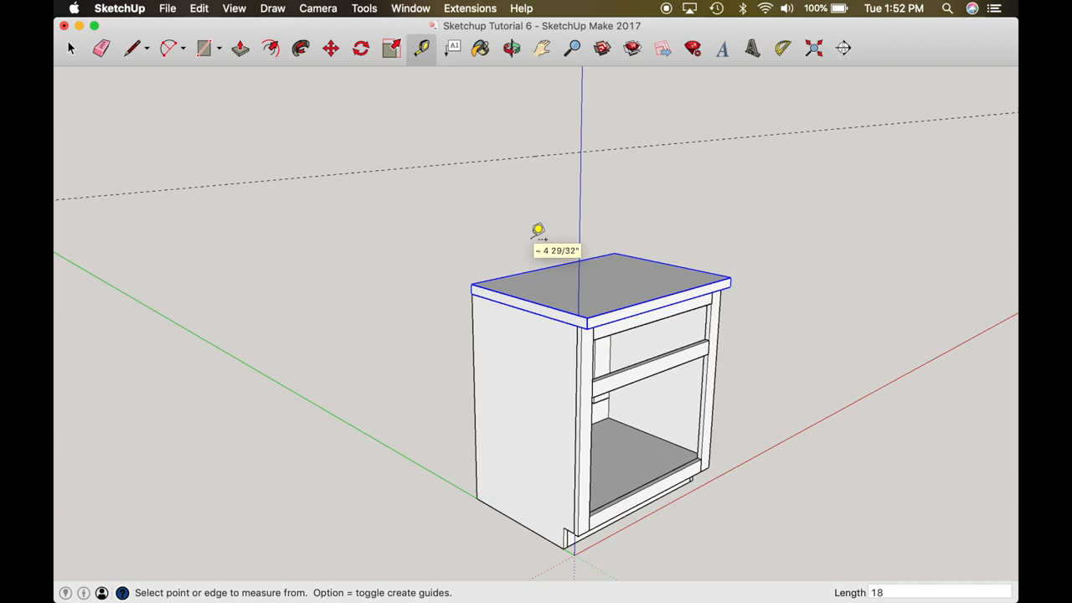
mouse_move(558, 149)
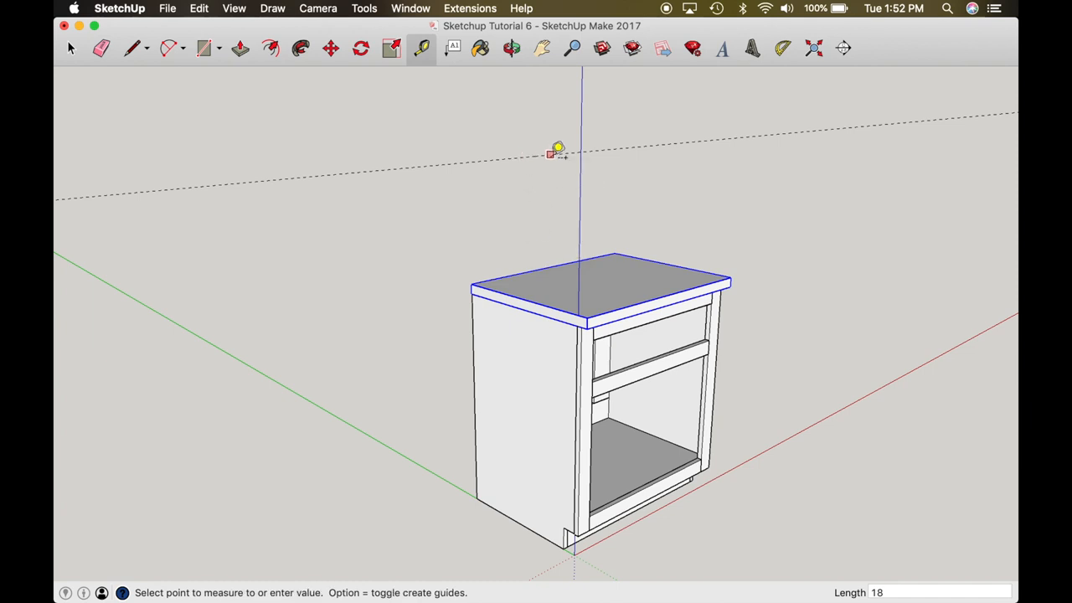
mouse_move(573, 154)
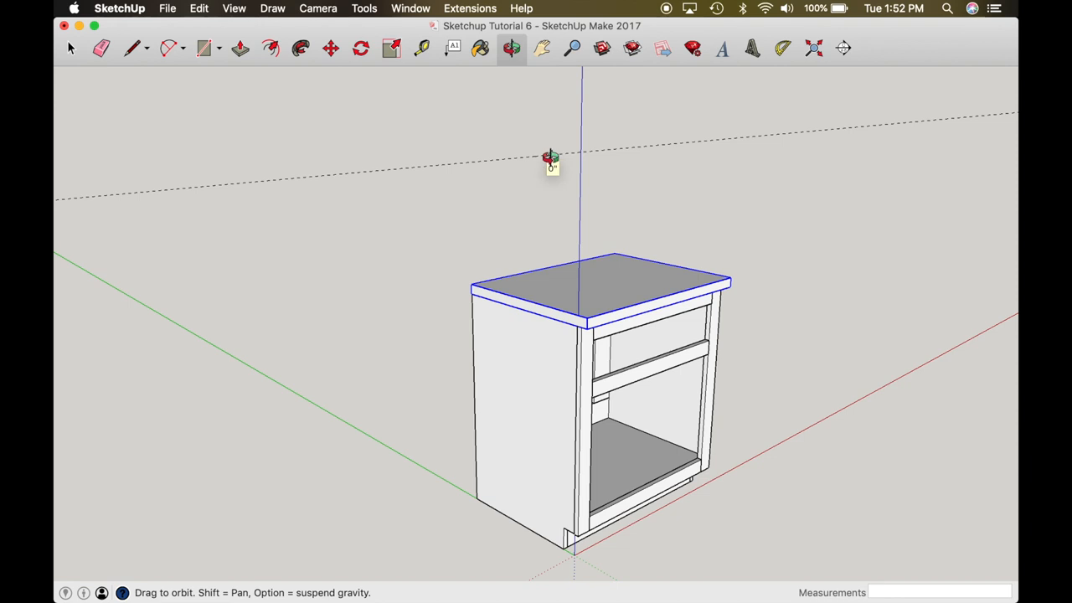
Offset a second parallel guide (18") from the first to mark the upper cabinet position
left_click_drag(551, 159, 605, 352)
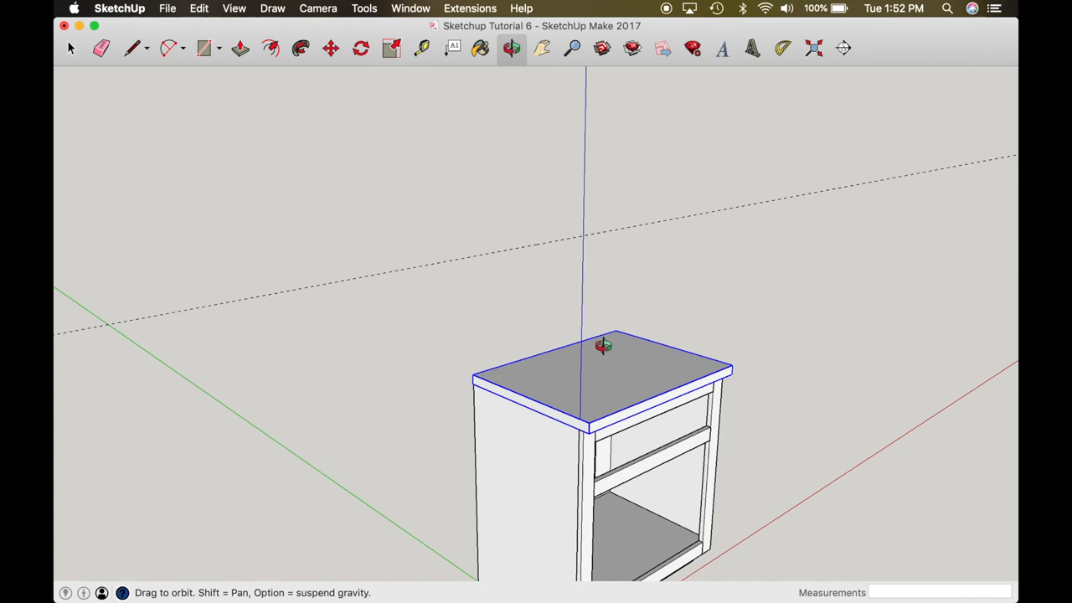
mouse_move(528, 255)
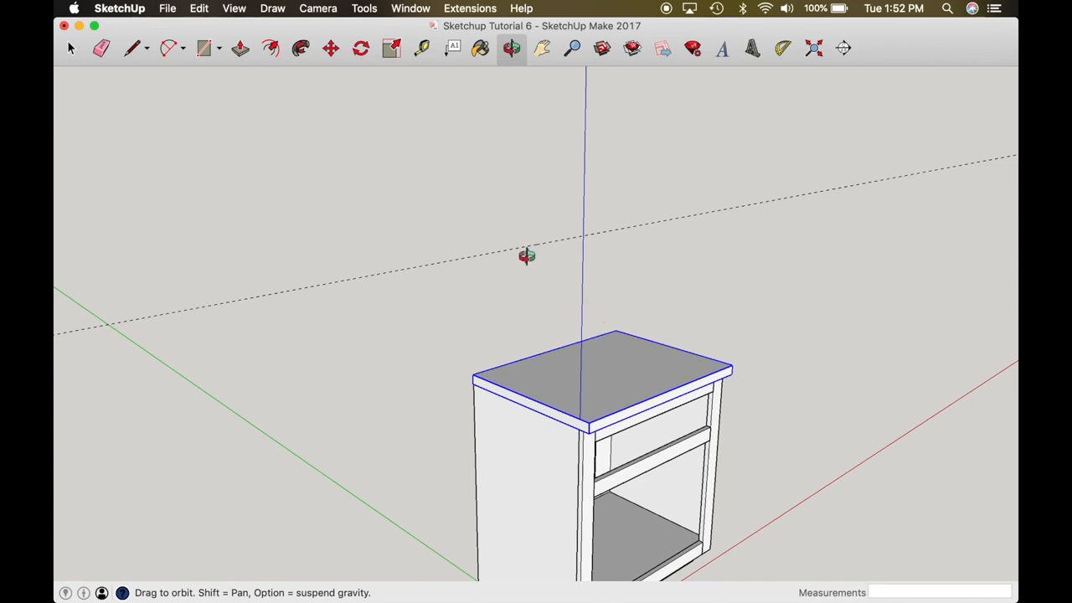
left_click(421, 47)
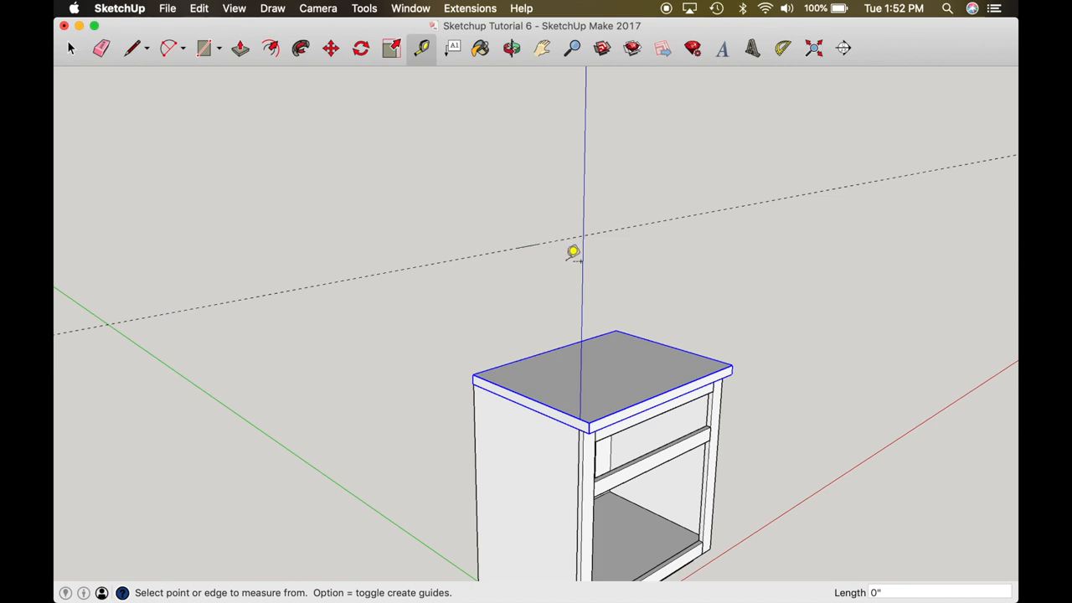
mouse_move(500, 251)
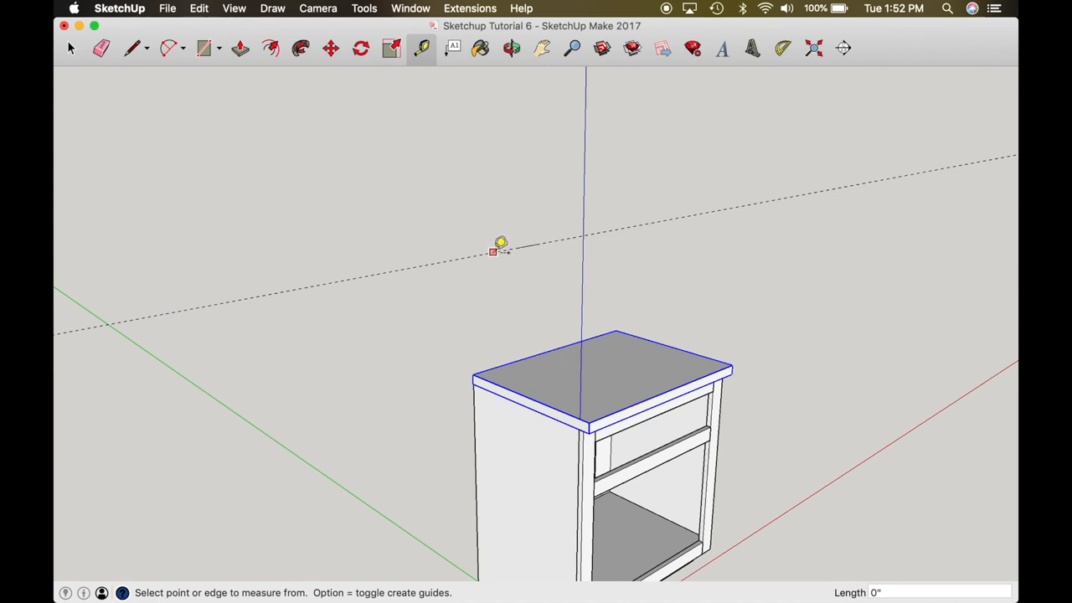
left_click(493, 251)
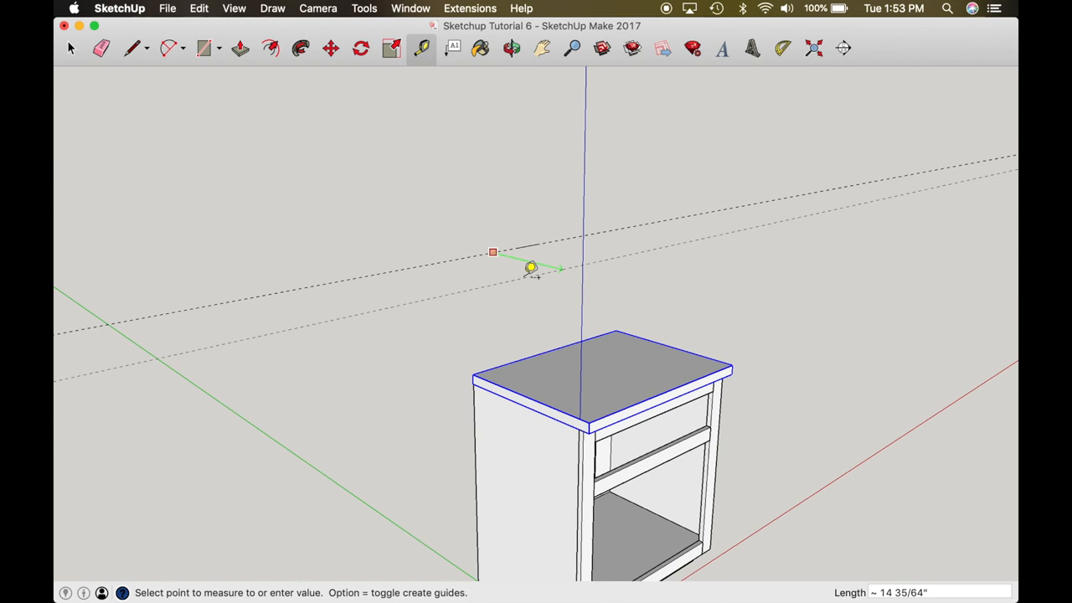
mouse_move(536, 270)
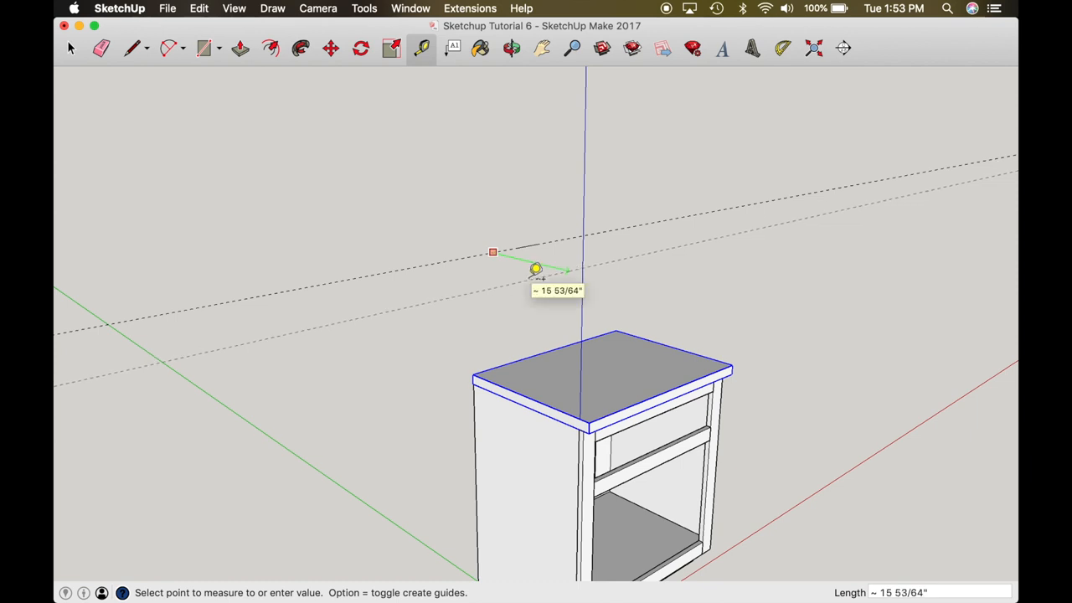
mouse_move(541, 270)
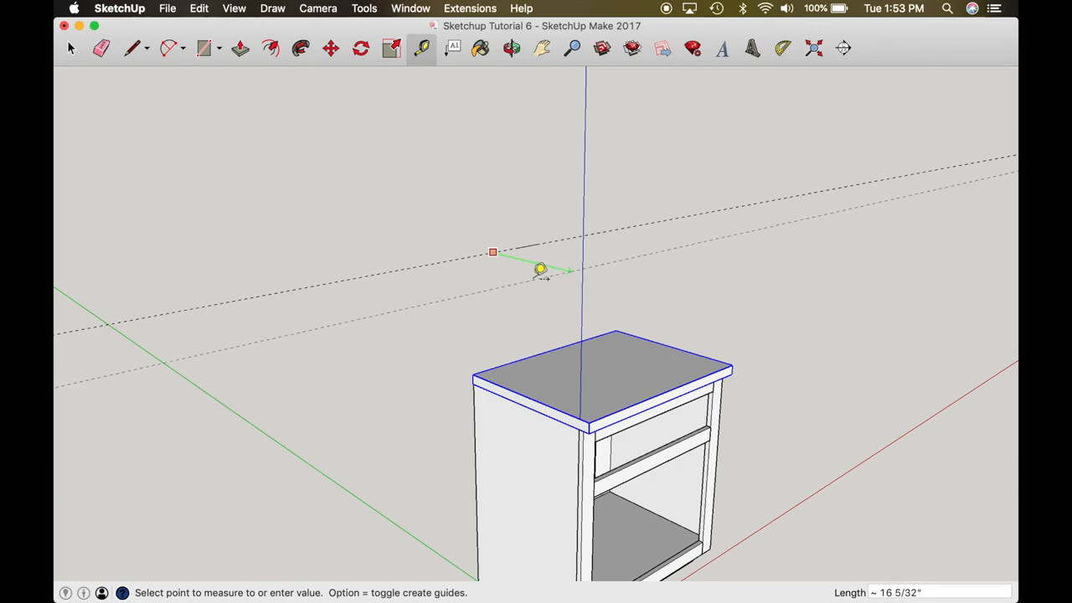
mouse_move(551, 272)
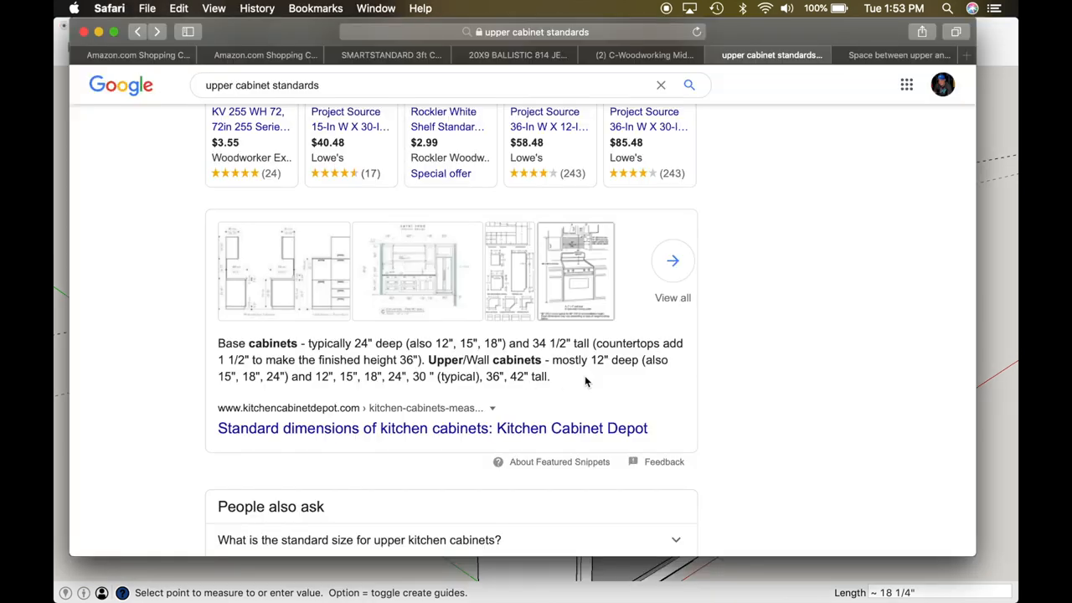
mouse_move(363, 428)
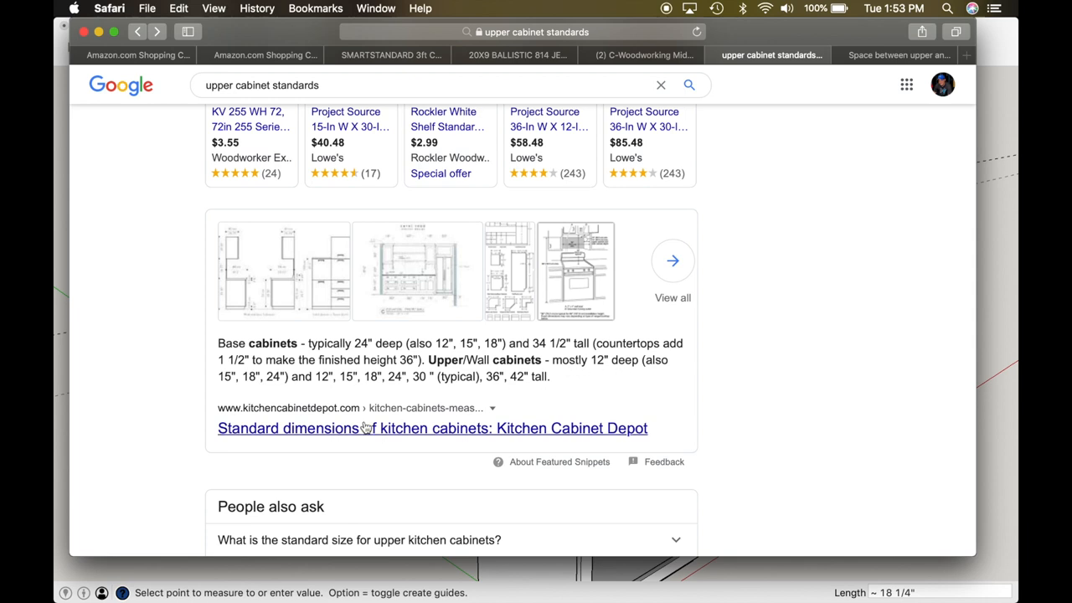
mouse_move(473, 395)
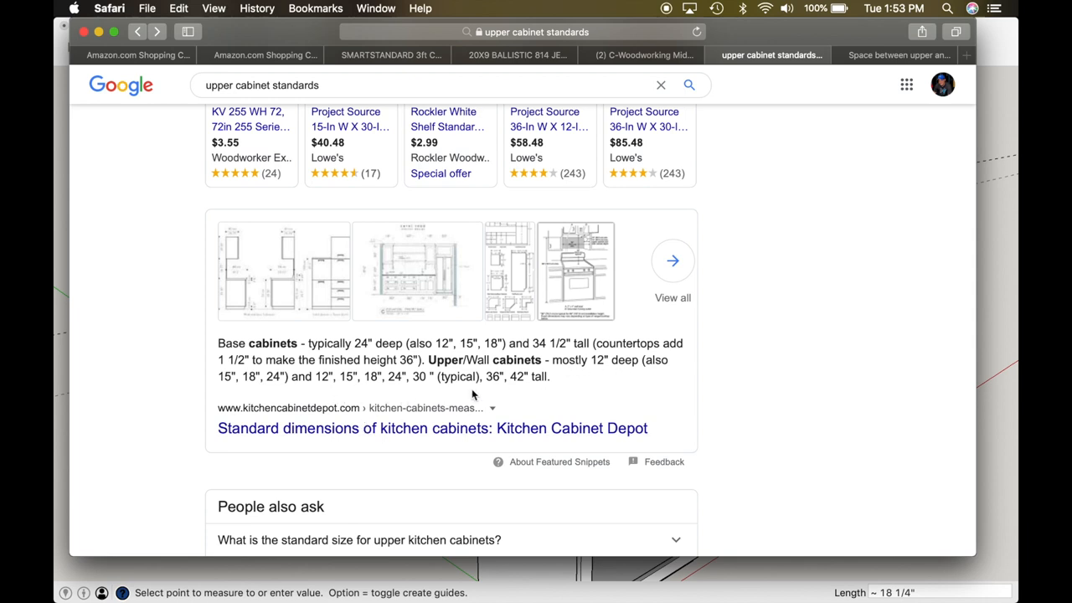
mouse_move(484, 383)
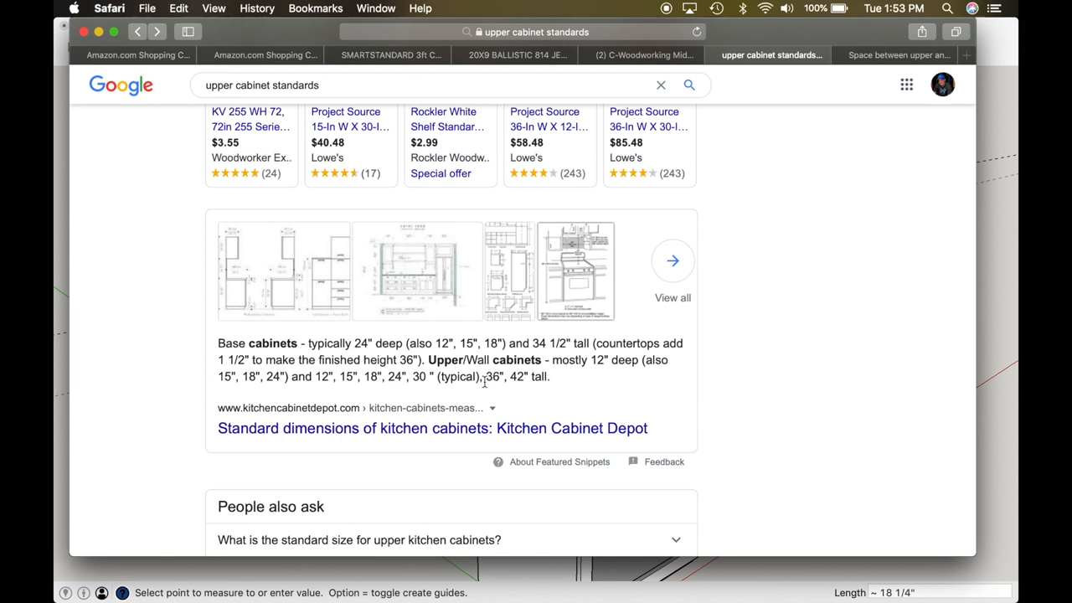
mouse_move(872, 81)
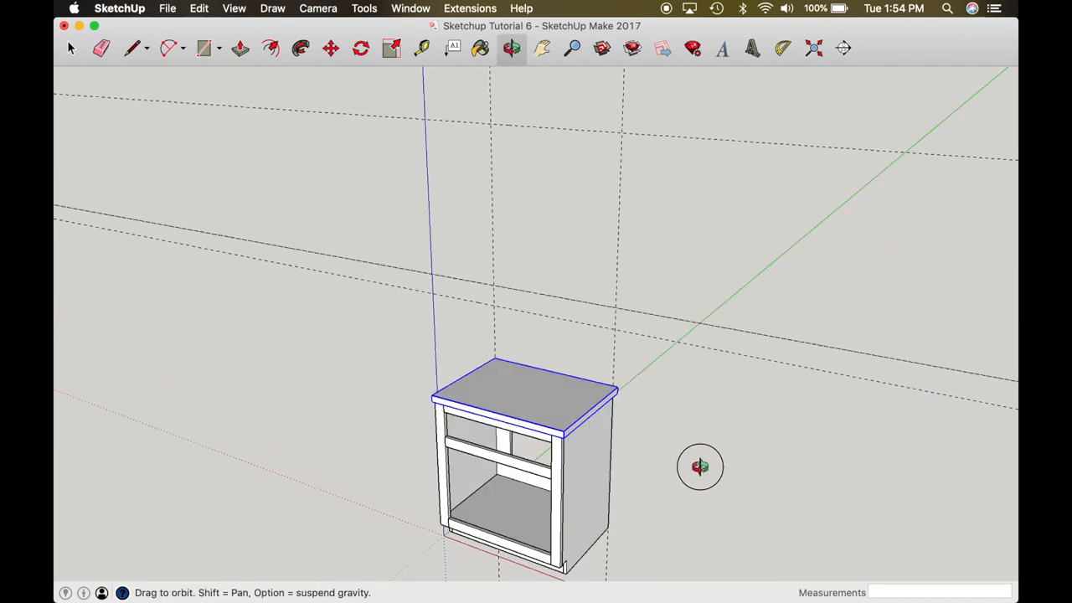
Start the upper cabinet rectangle at a guide intersection, viewed from the front
left_click_drag(699, 467, 599, 396)
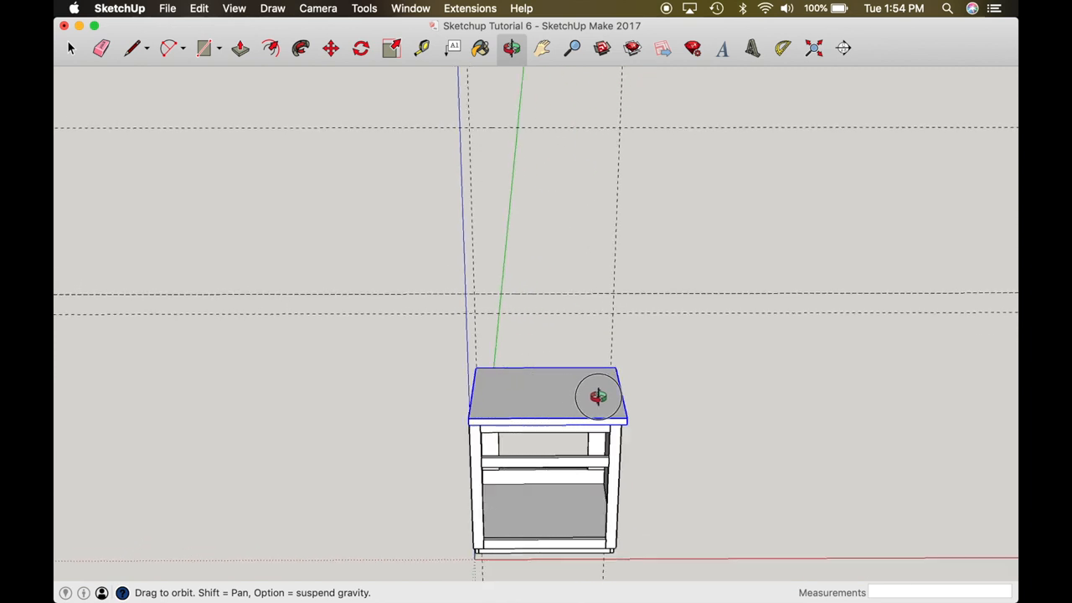
left_click_drag(598, 397, 536, 215)
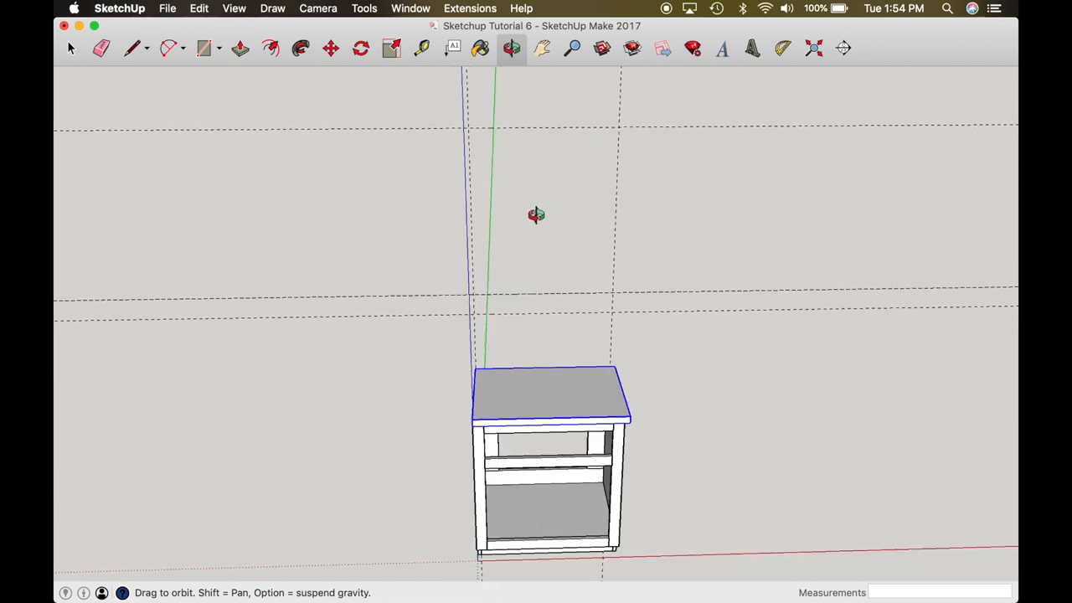
left_click_drag(536, 215, 604, 215)
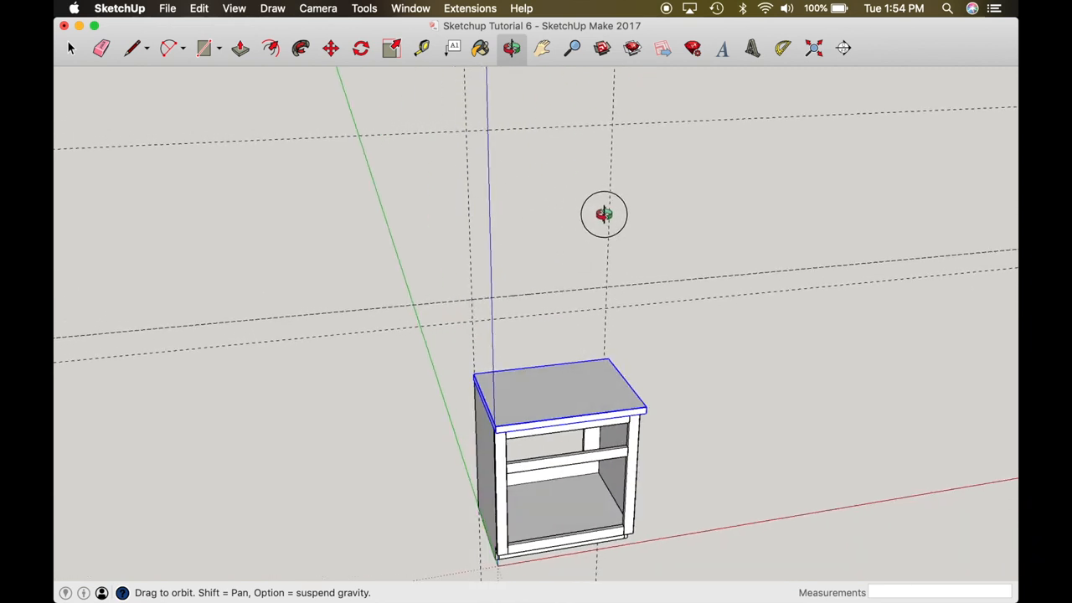
left_click(204, 47)
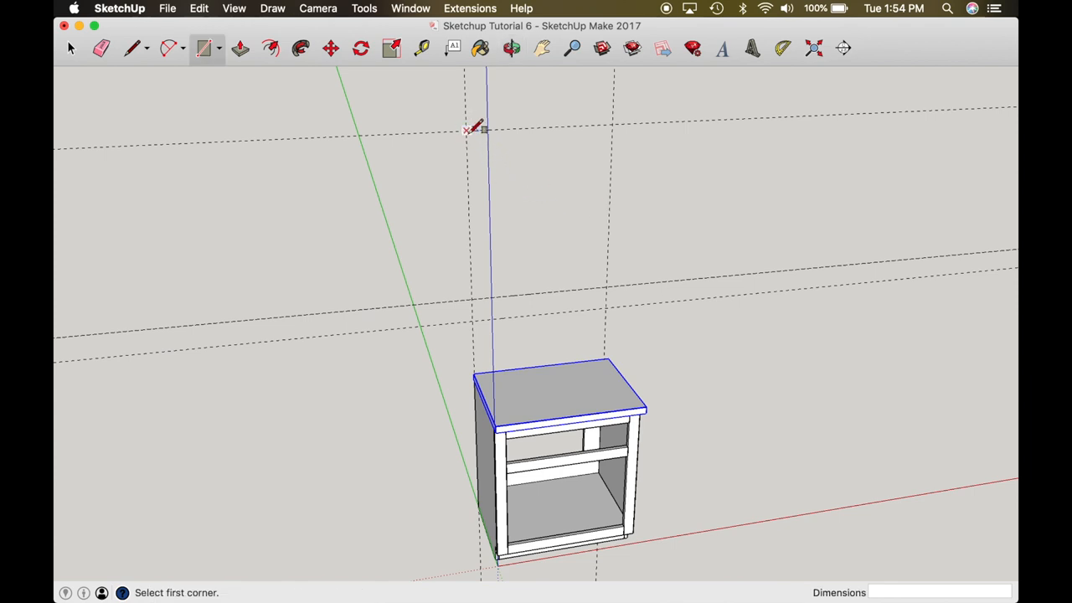
left_click(466, 130)
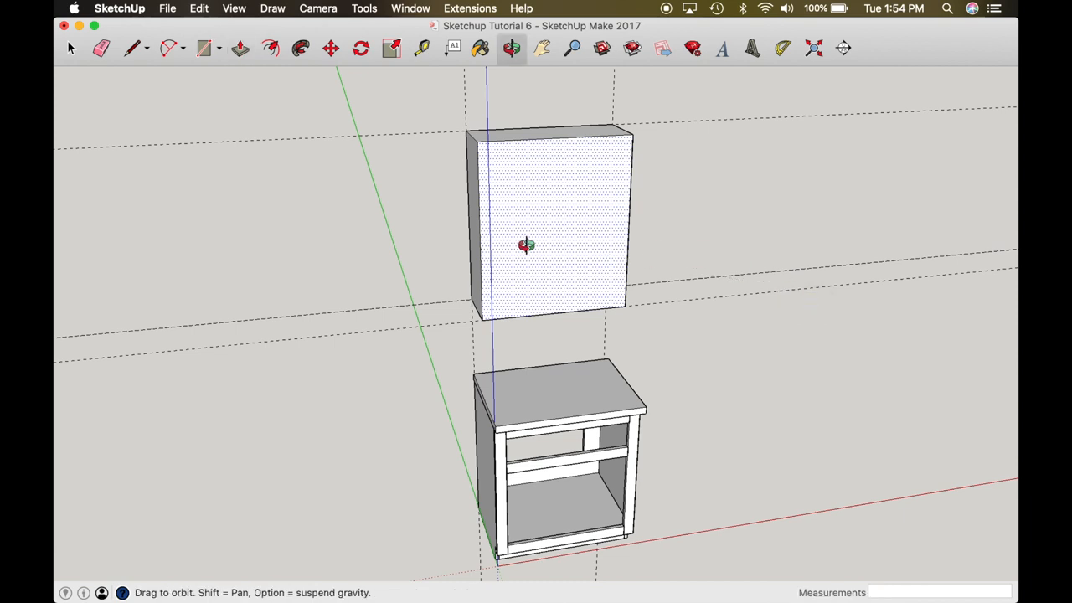
left_click(549, 222)
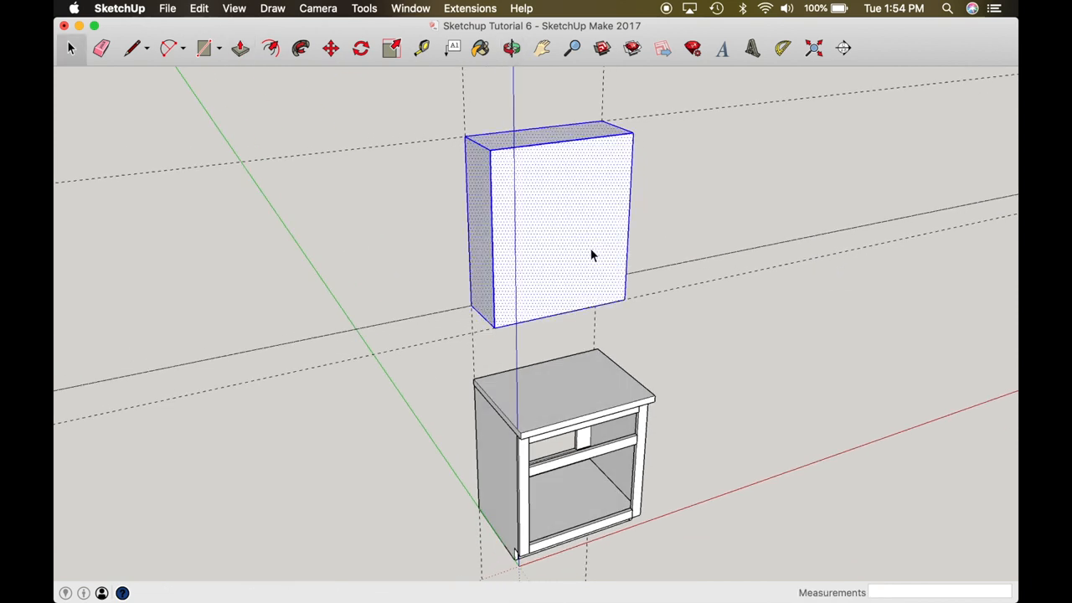
right_click(591, 255)
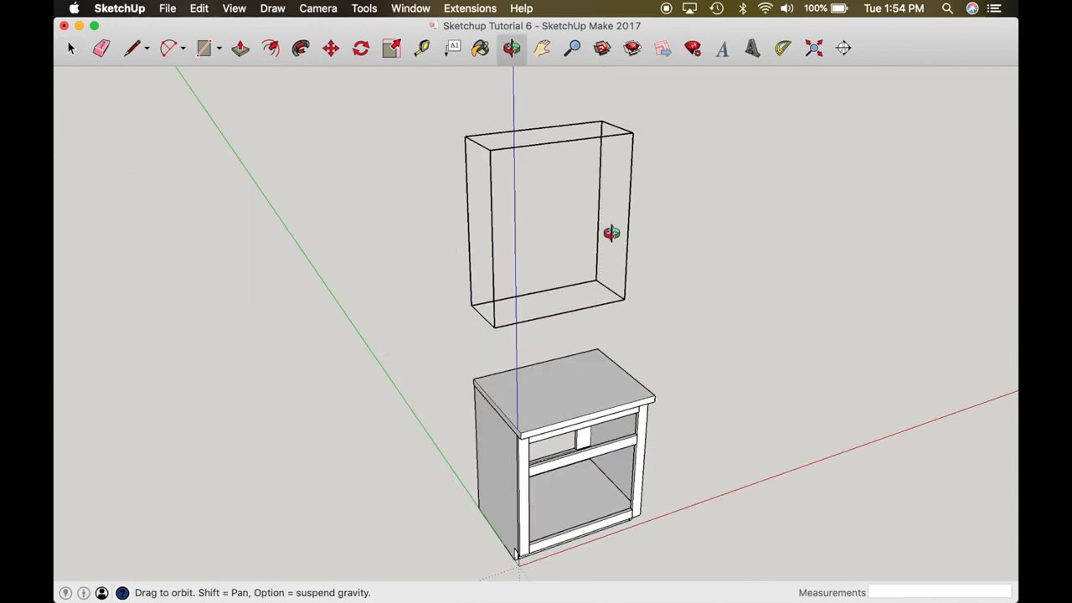
left_click_drag(611, 233, 672, 283)
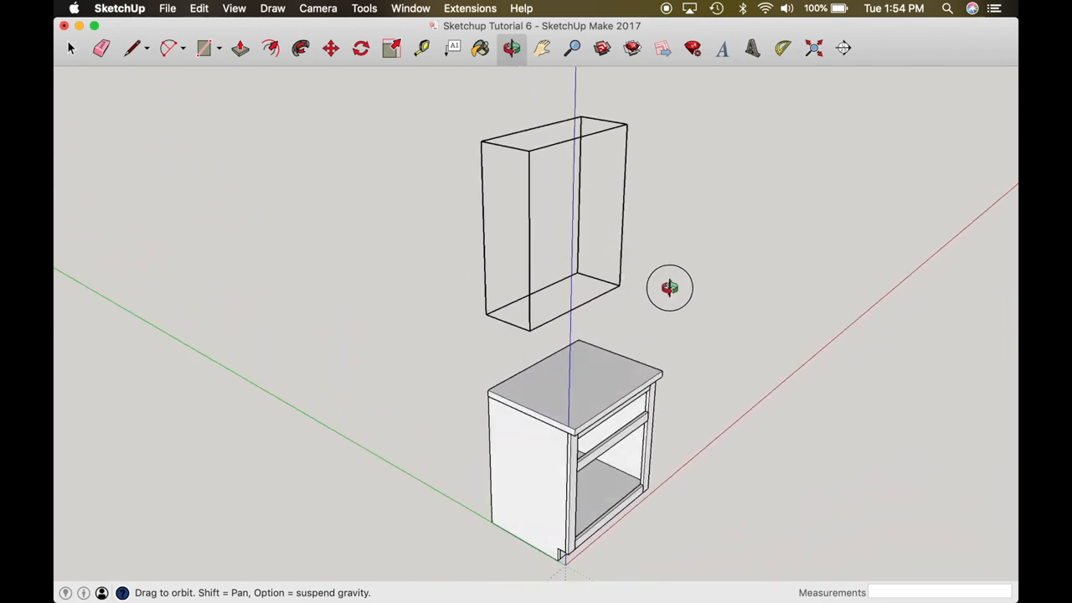
left_click_drag(670, 287, 628, 288)
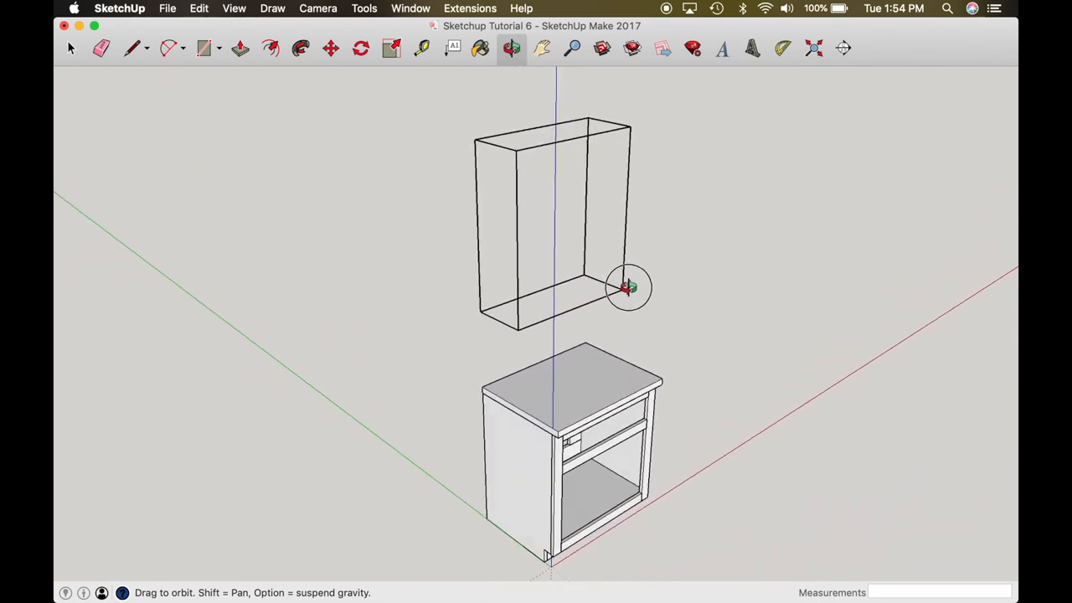
mouse_move(629, 287)
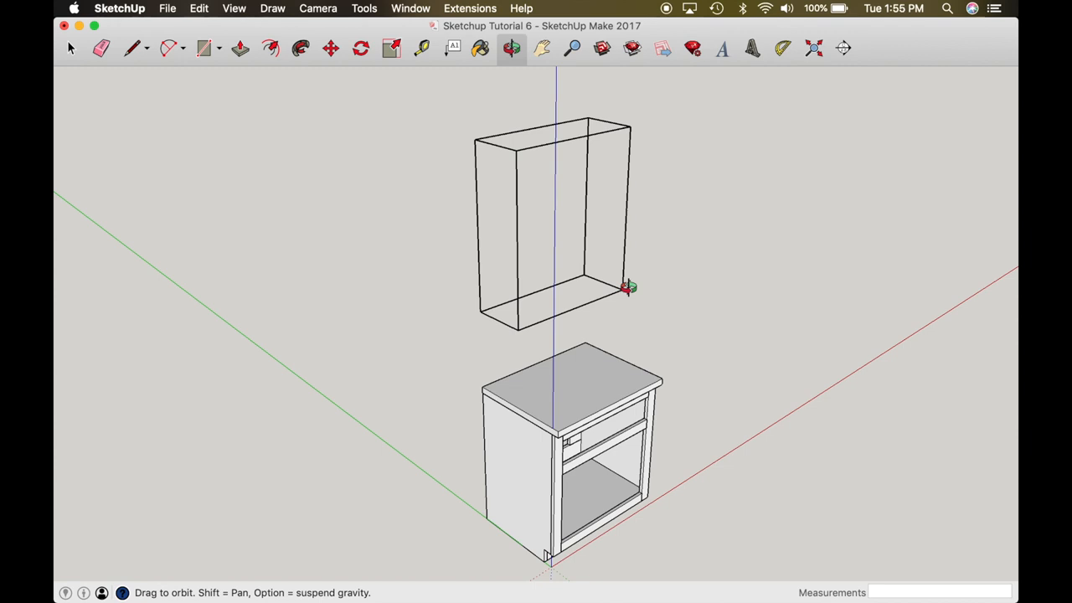
mouse_move(593, 284)
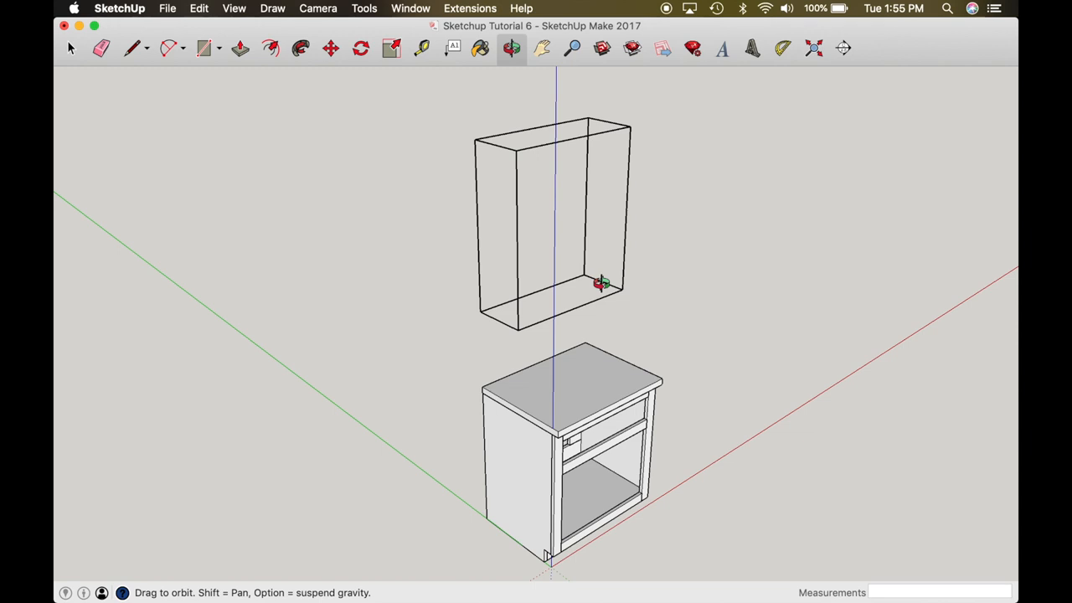
mouse_move(577, 268)
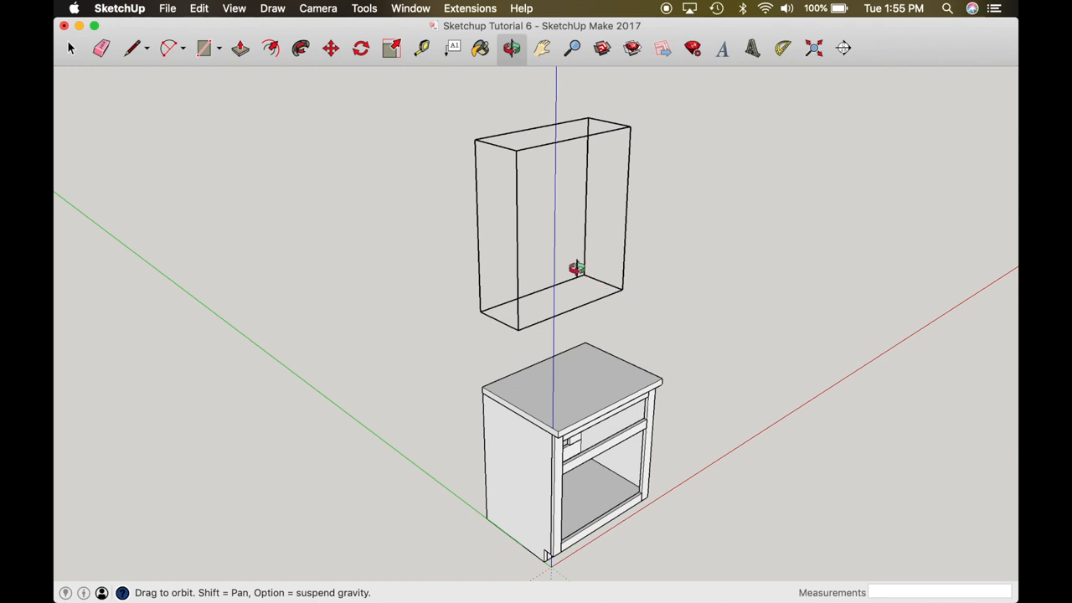
mouse_move(582, 275)
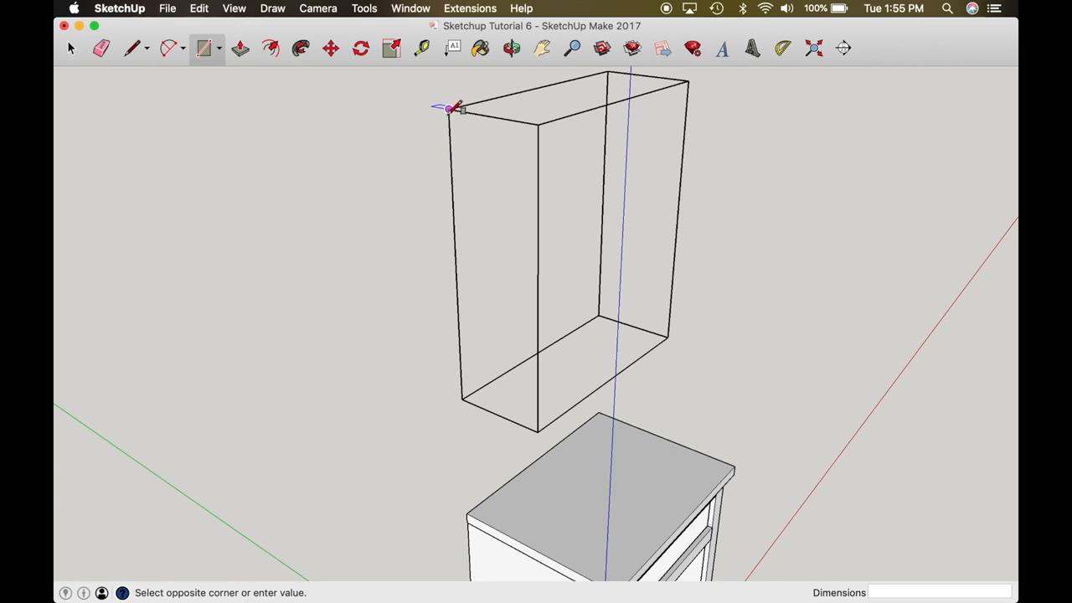
Finish the left side panel and make it a component named 'Cabin...'
left_click(536, 441)
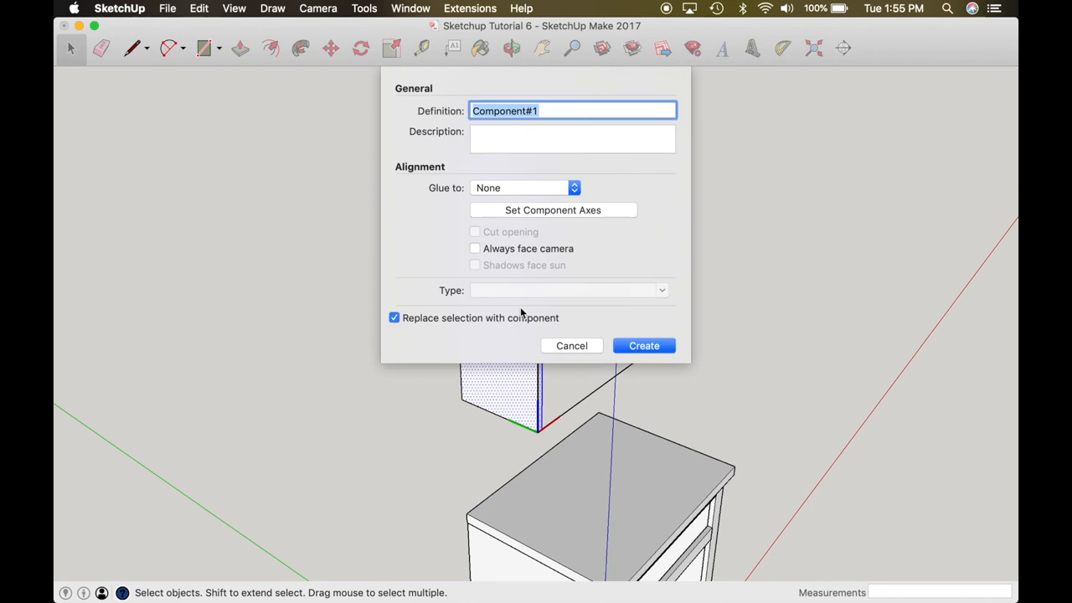
type("Cabin")
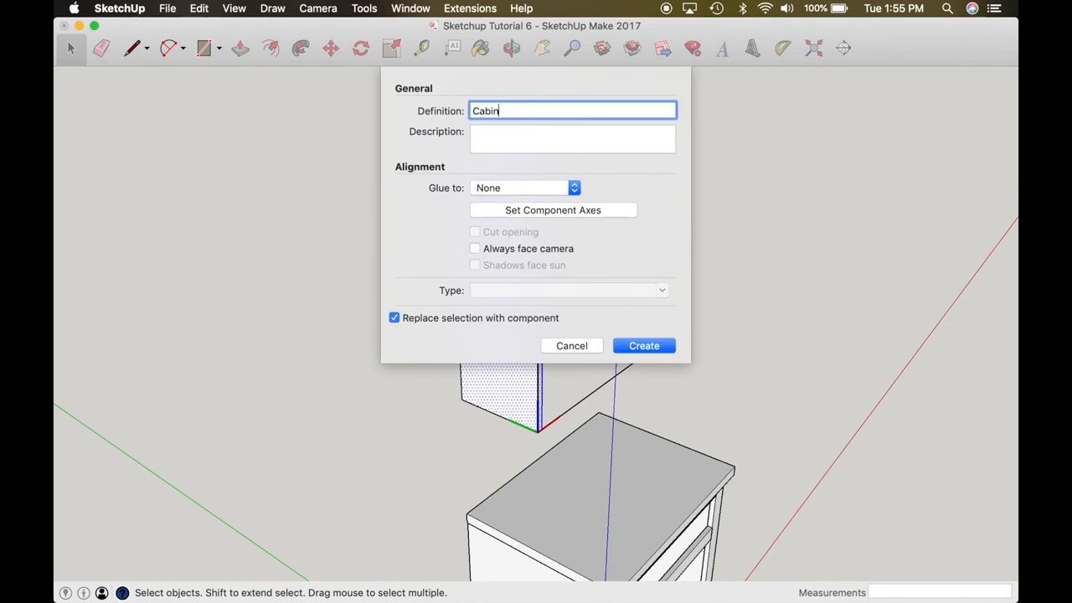
left_click(644, 345)
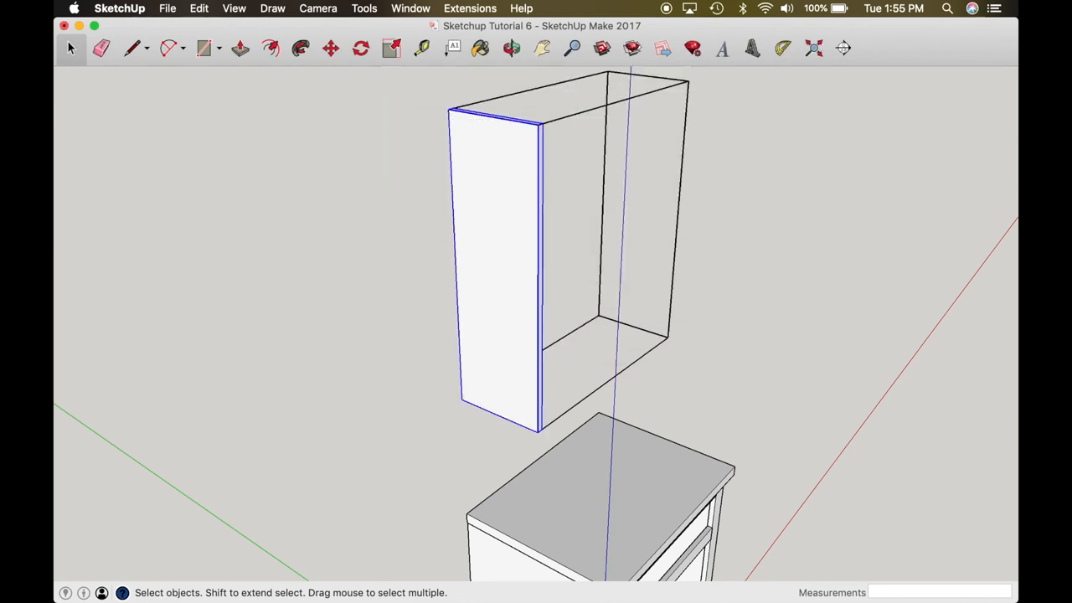
Position the side panel with Move and inspect its edge and lower corner
left_click(330, 47)
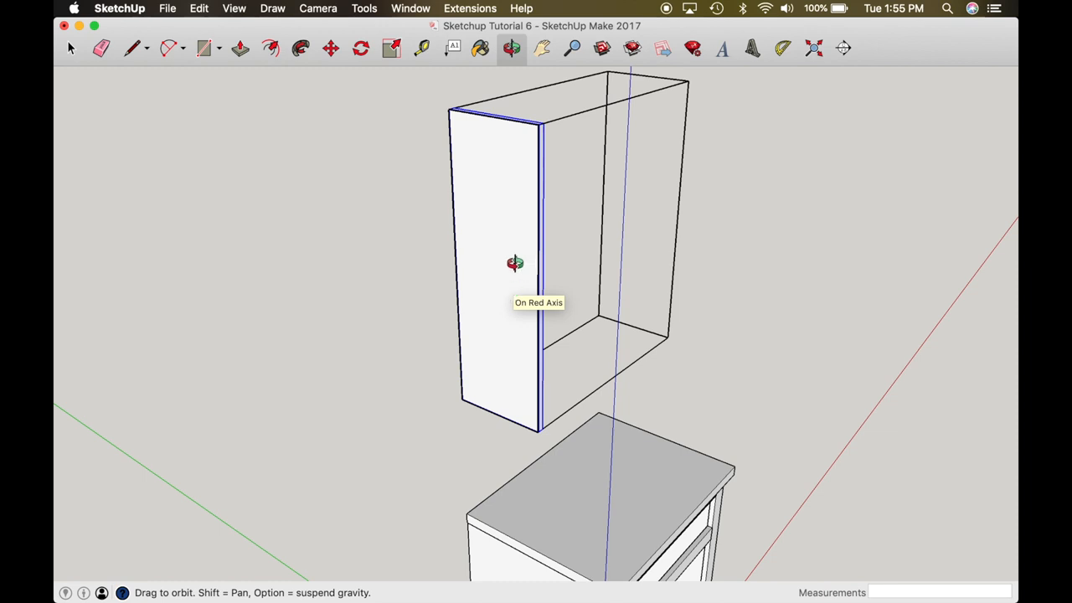
left_click_drag(515, 262, 242, 224)
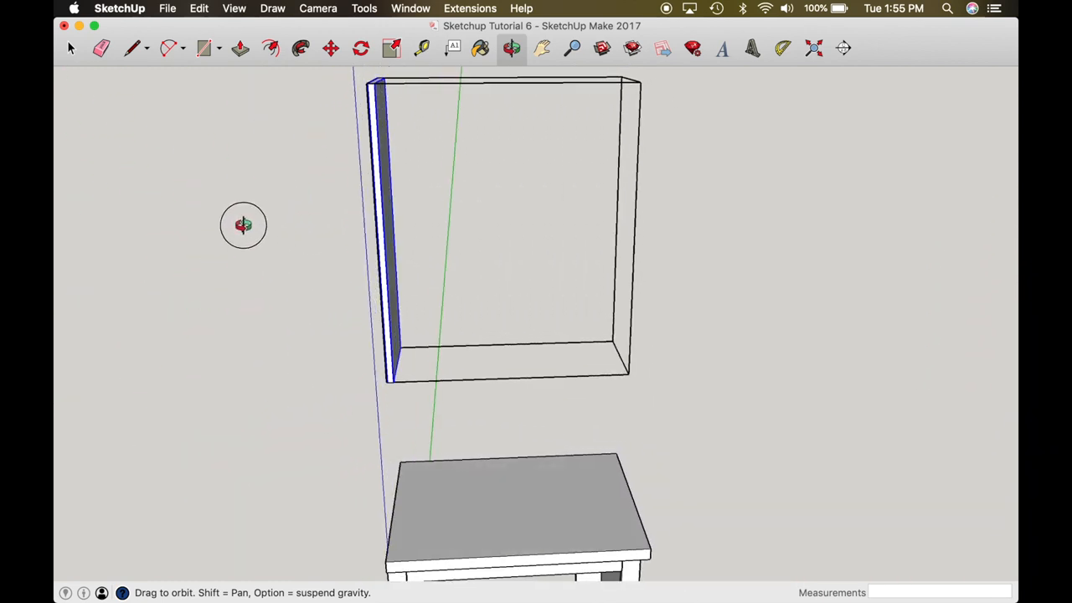
left_click_drag(242, 224, 452, 266)
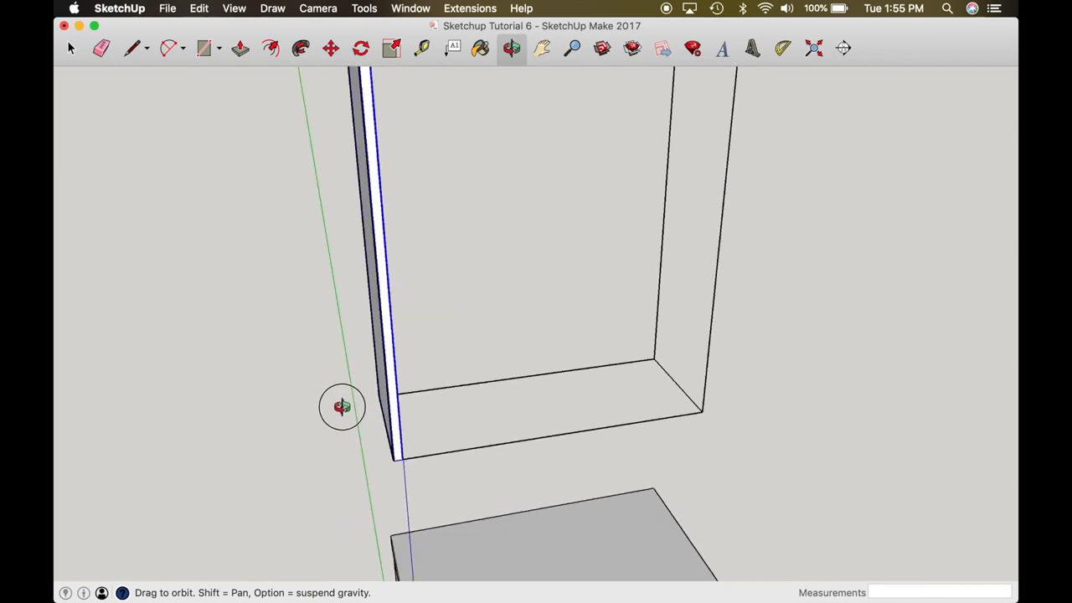
left_click_drag(342, 406, 501, 373)
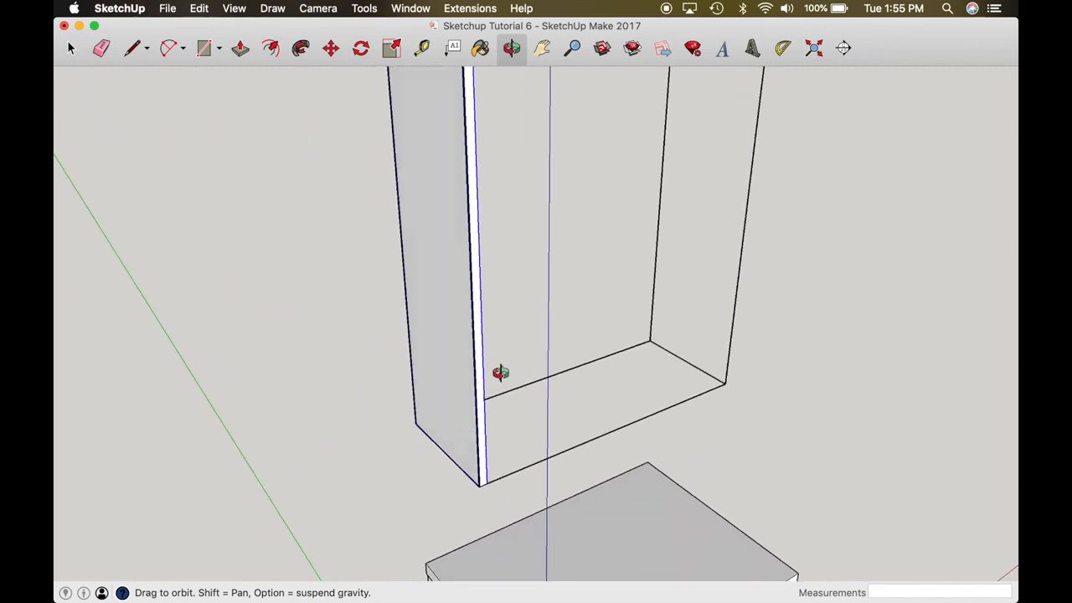
left_click(240, 48)
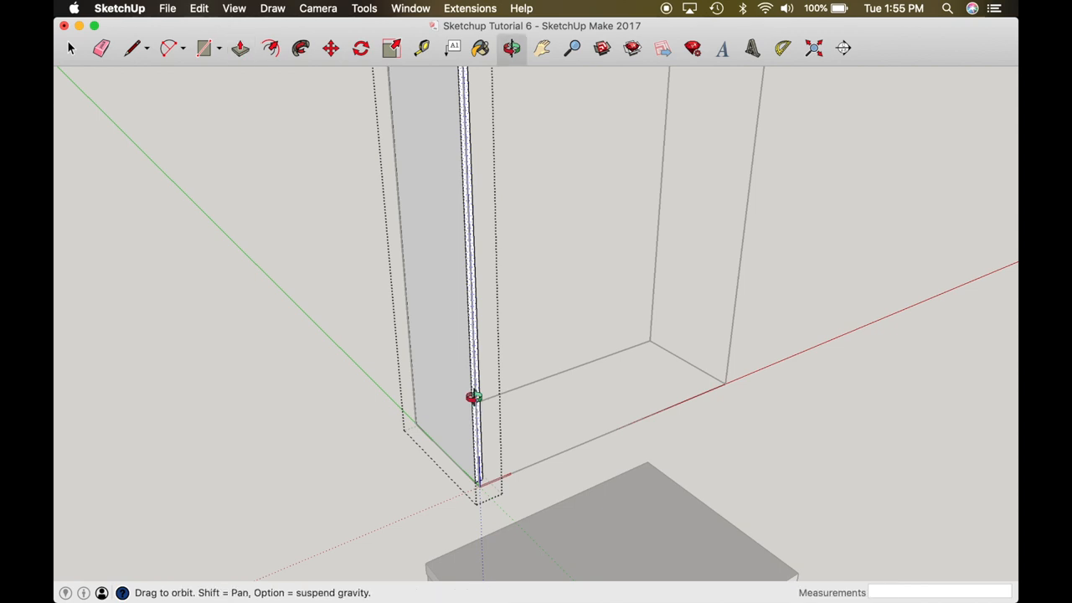
left_click_drag(473, 398, 500, 393)
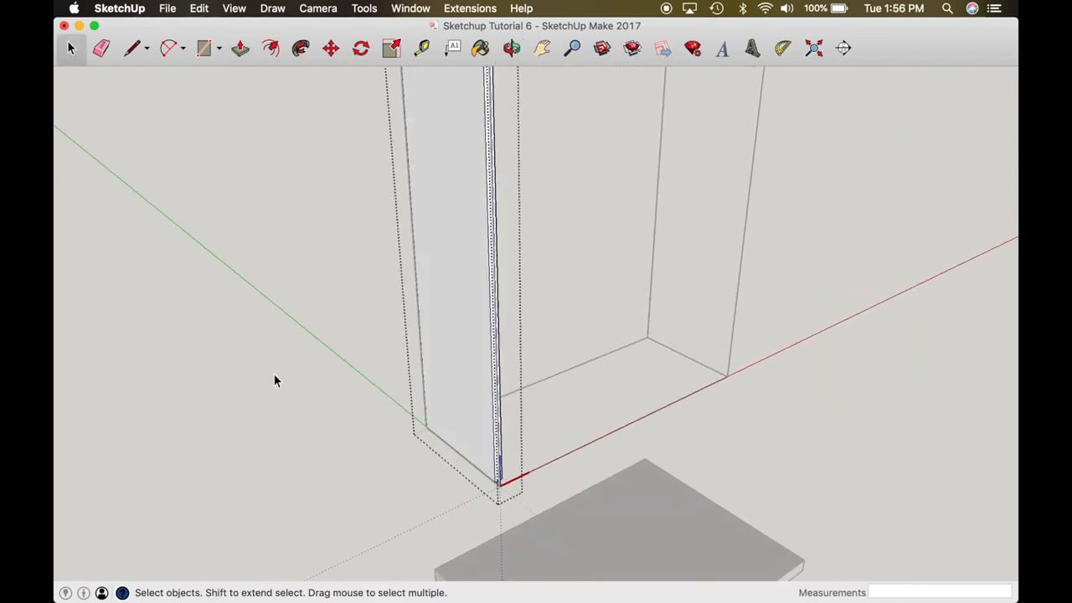
Move-copy the side panel to the right side and check the bottom corner joints
left_click(329, 48)
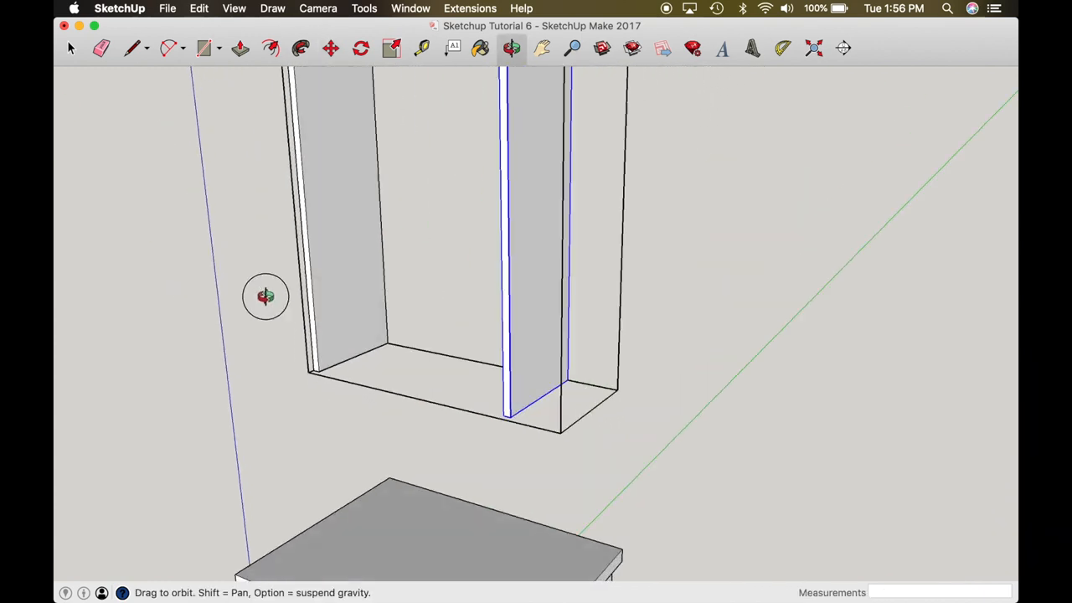
left_click(330, 48)
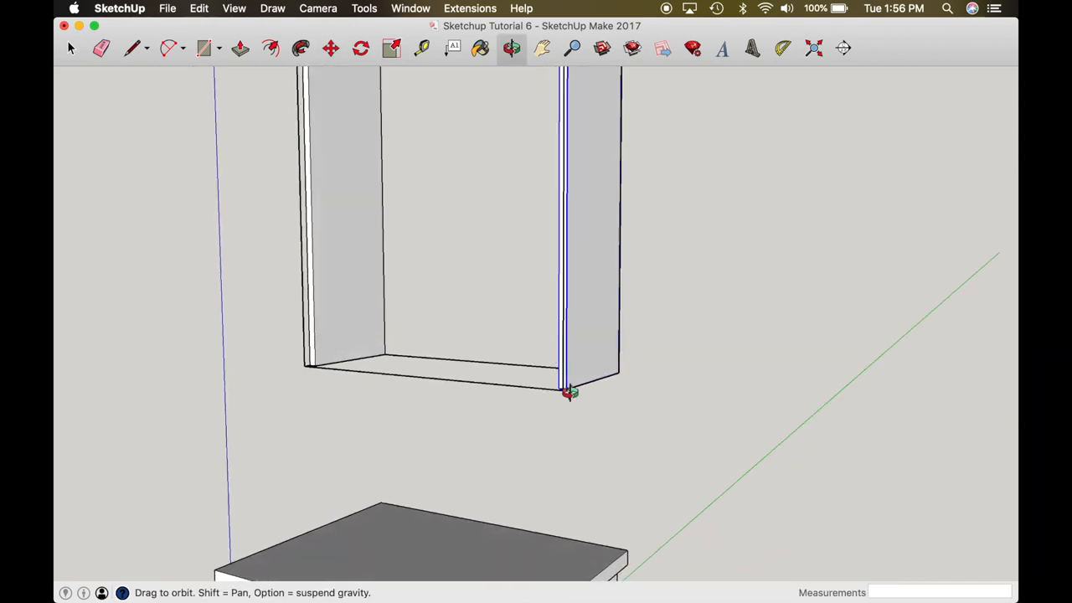
left_click_drag(569, 393, 563, 361)
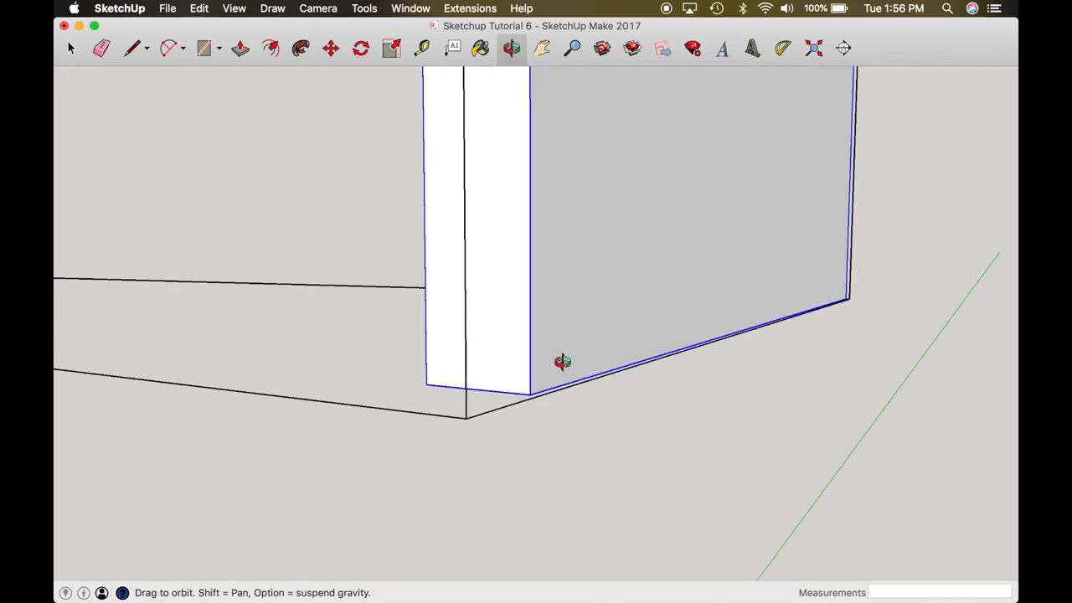
left_click_drag(563, 361, 581, 465)
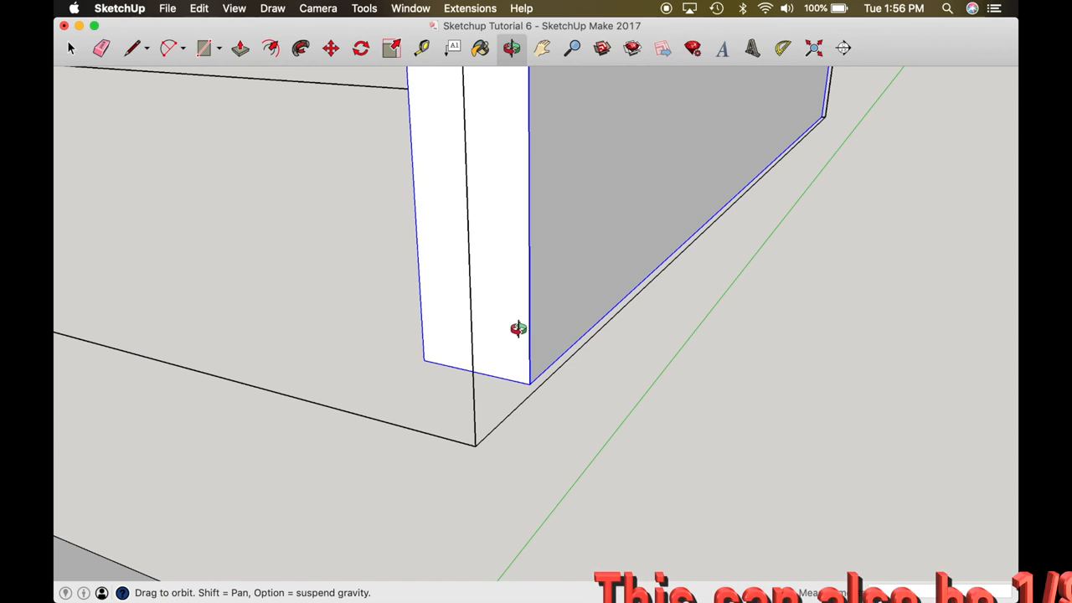
left_click_drag(519, 328, 483, 342)
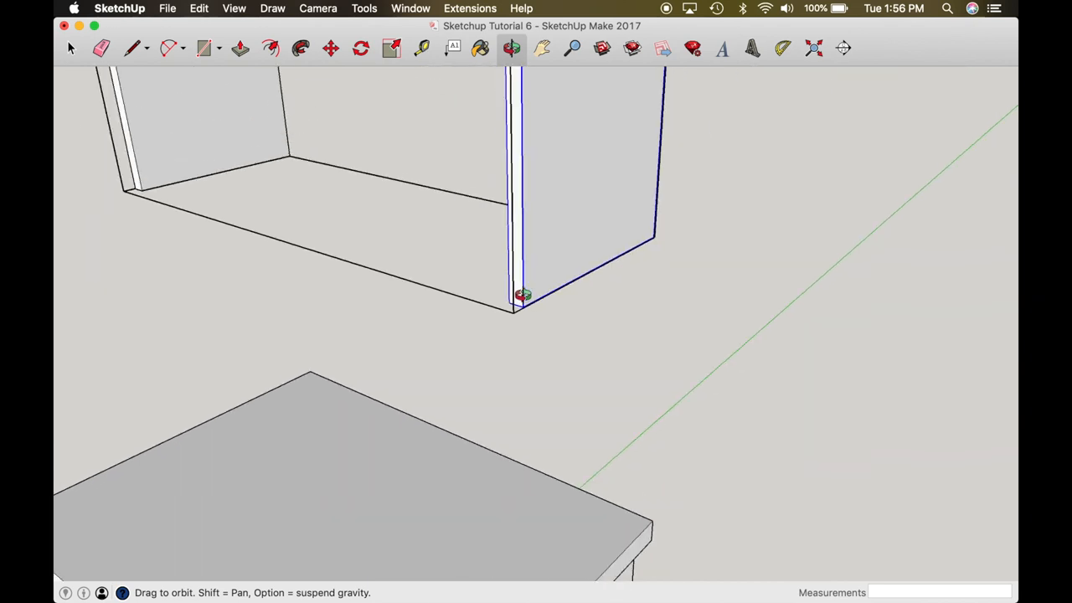
left_click_drag(523, 293, 533, 120)
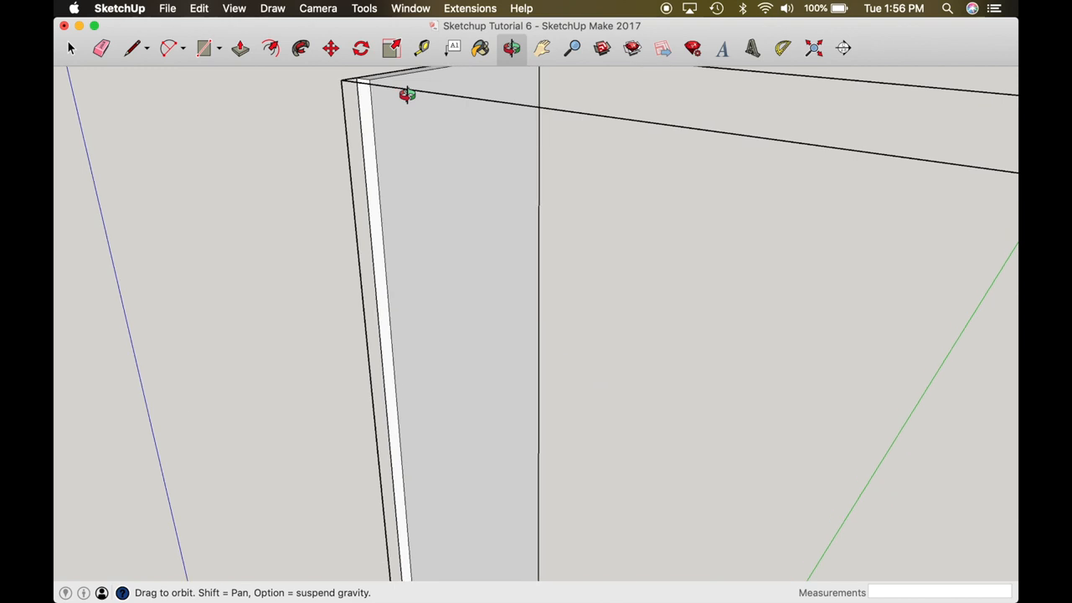
Edit the side panel component and place a guide with a groove outline started near its edge
left_click_drag(407, 95, 421, 244)
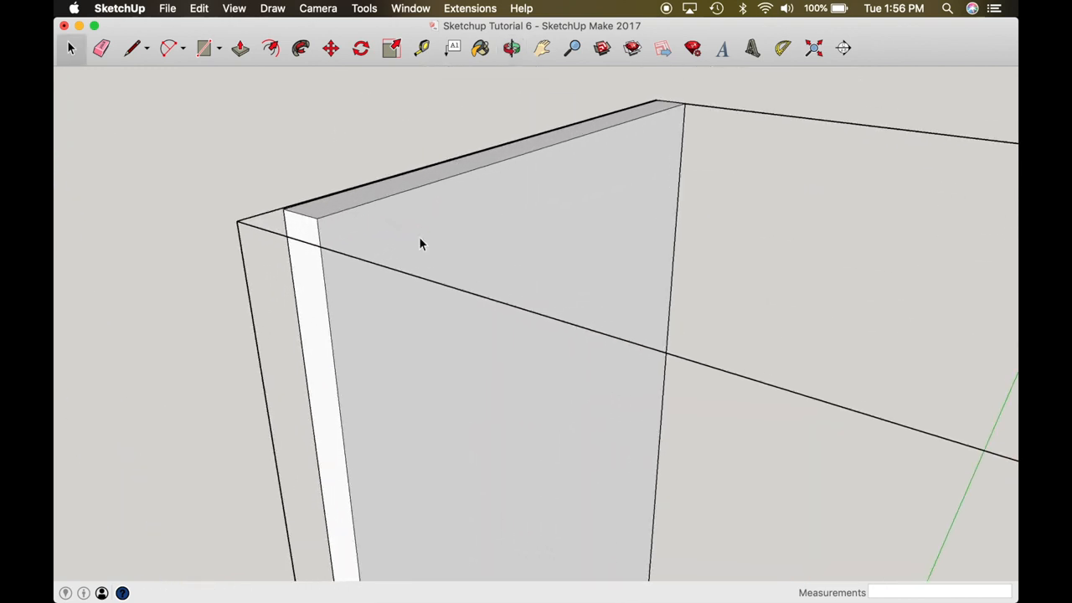
left_click(443, 235)
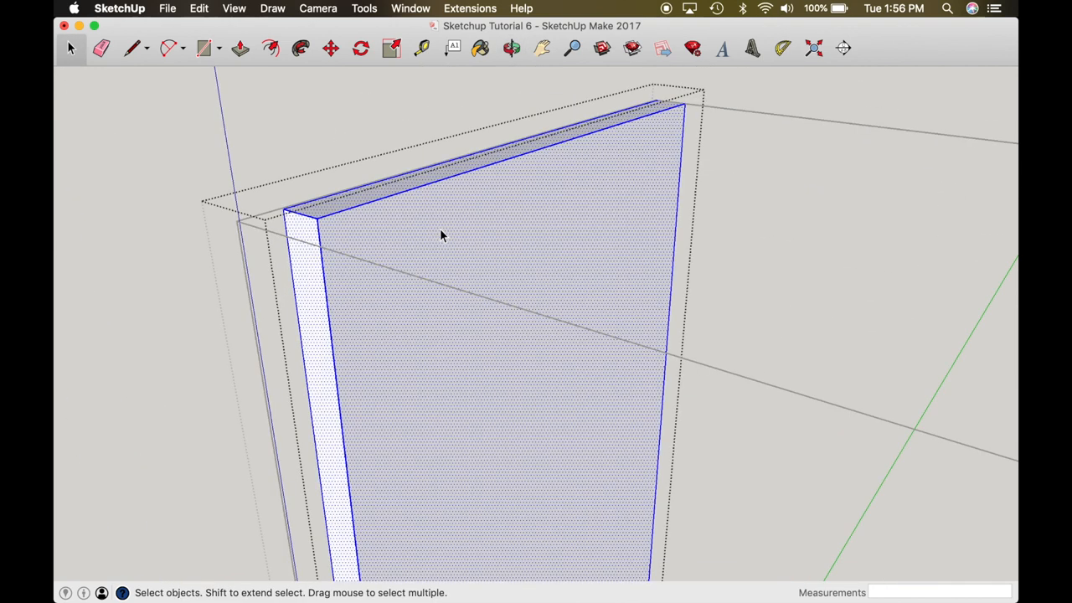
left_click(421, 48)
type(".7")
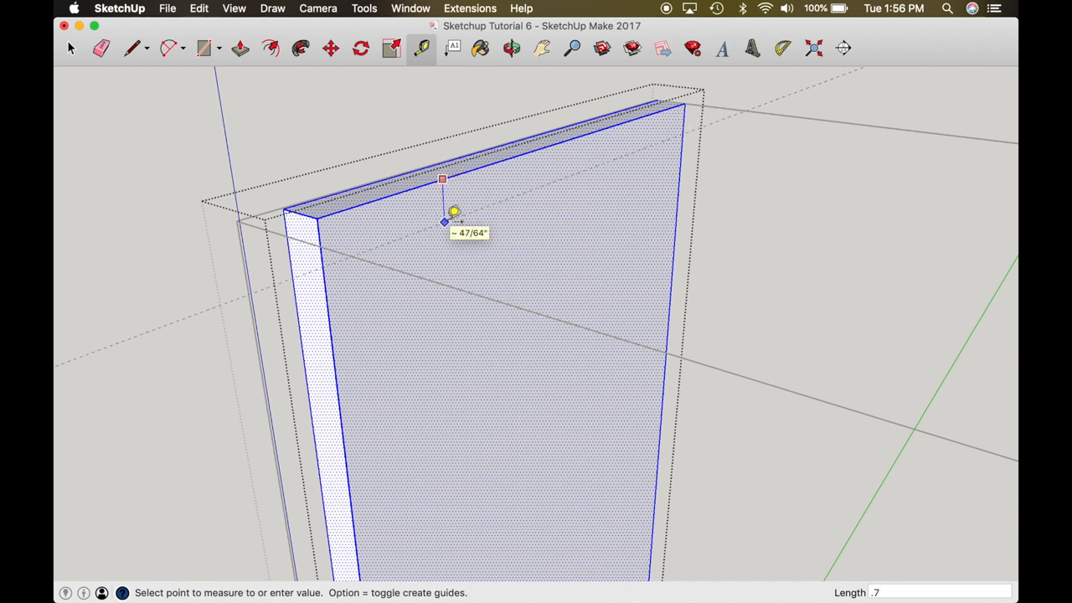
left_click(203, 47)
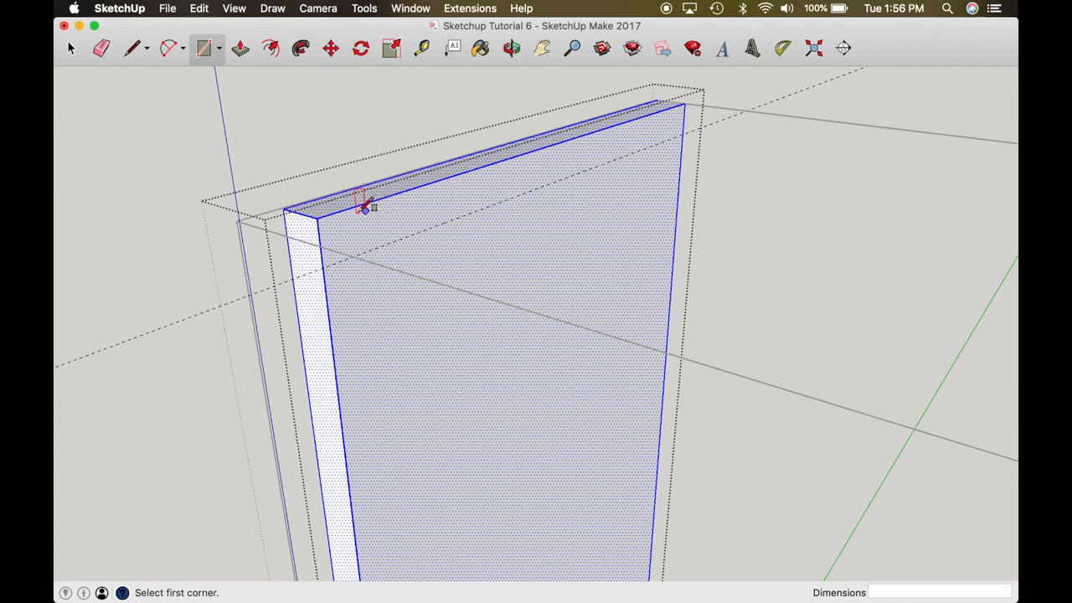
left_click(317, 217)
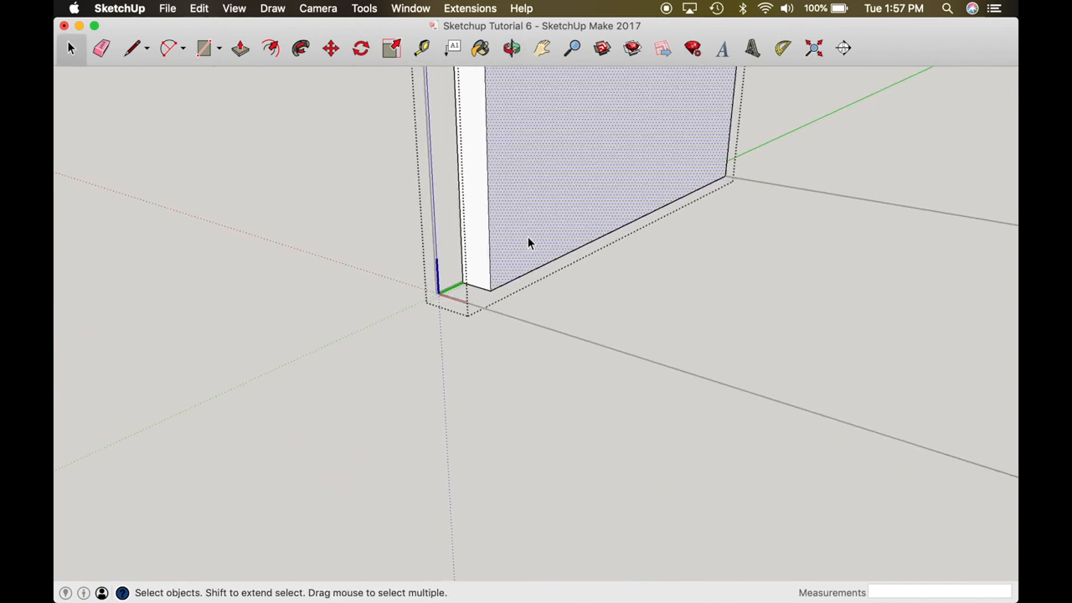
Add a second guide above the panel bottom and cut the dado groove between the guides
left_click(422, 48)
type("2.25")
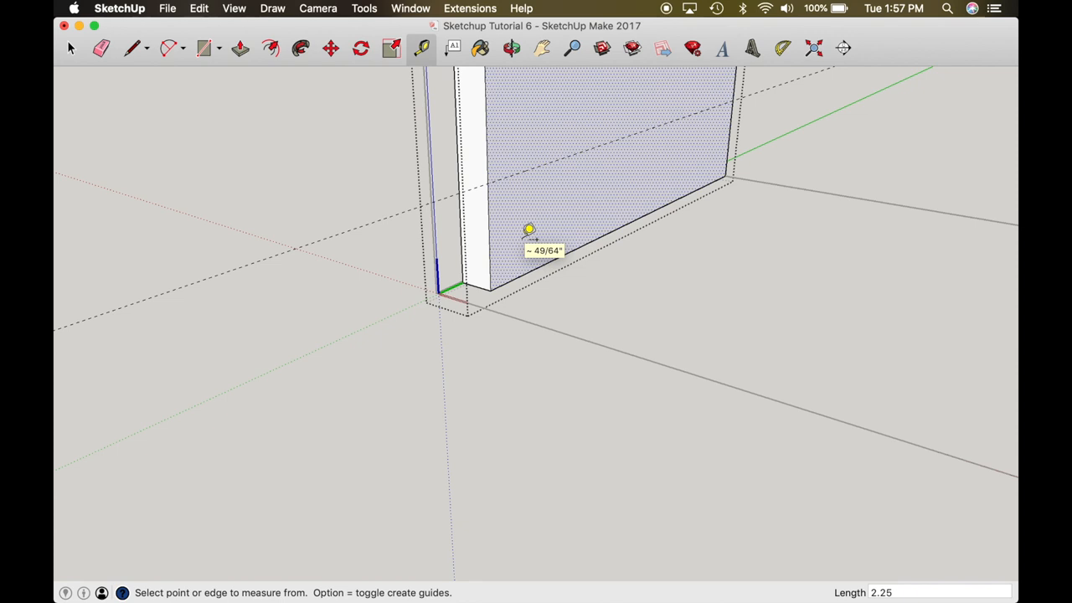
mouse_move(529, 173)
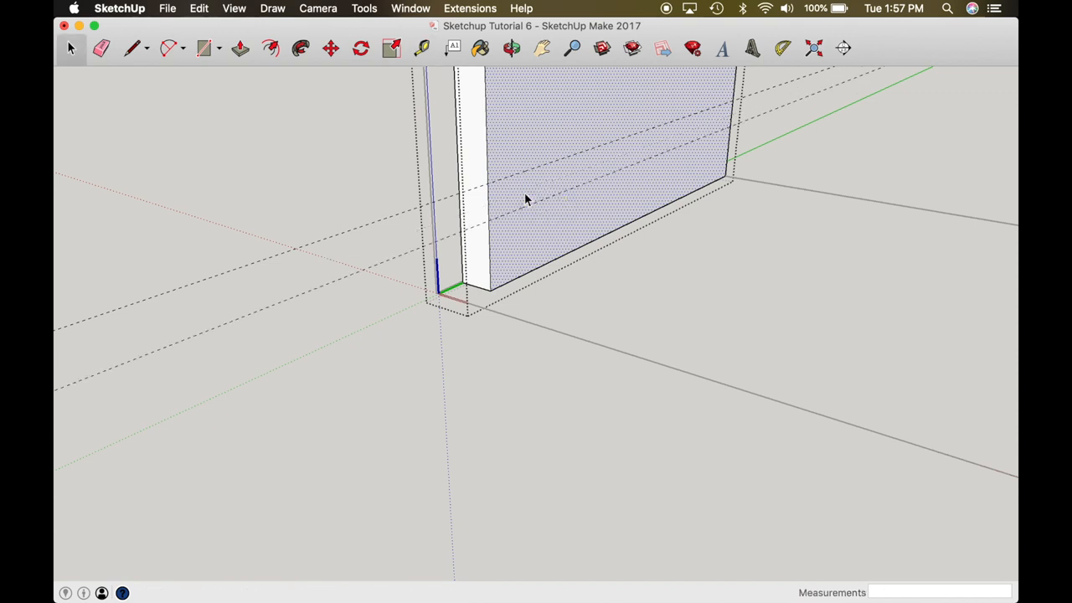
left_click(488, 182)
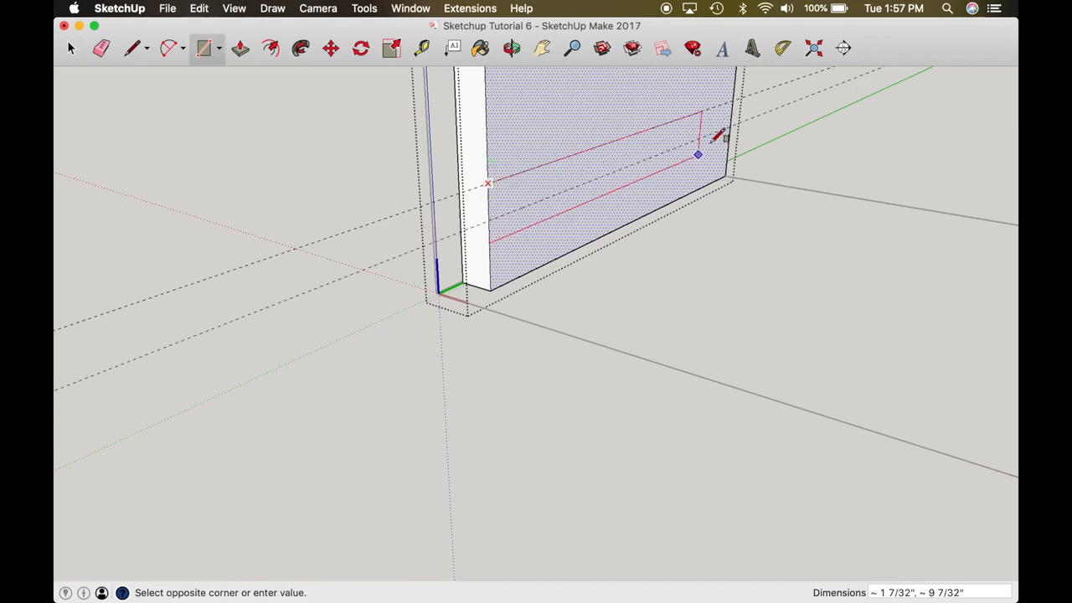
left_click(240, 48)
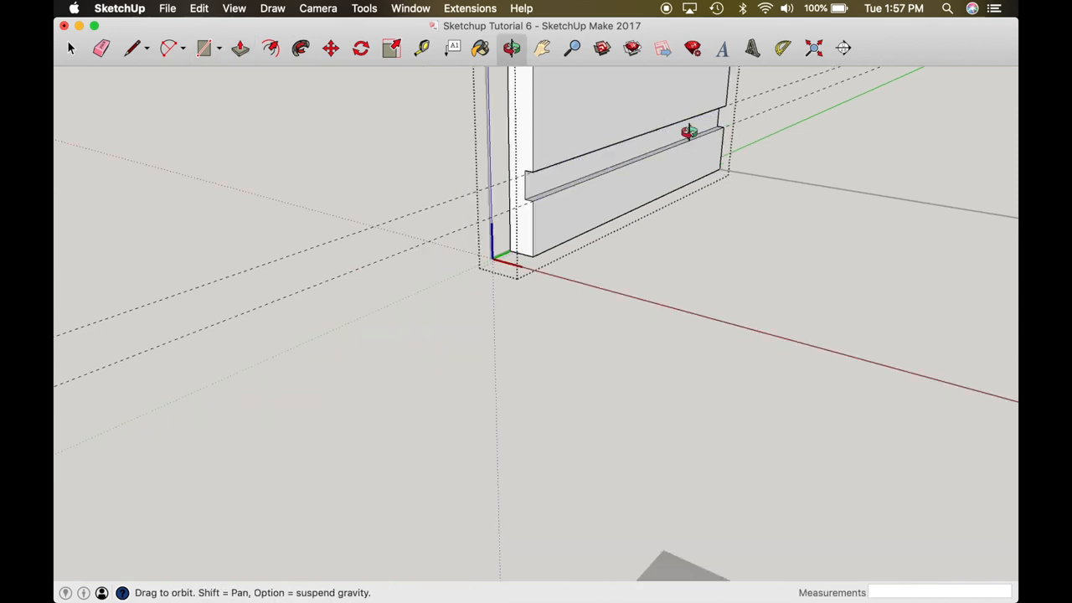
Inspect the cut groove and bring up the context menu on the right side panel
left_click_drag(687, 132, 789, 287)
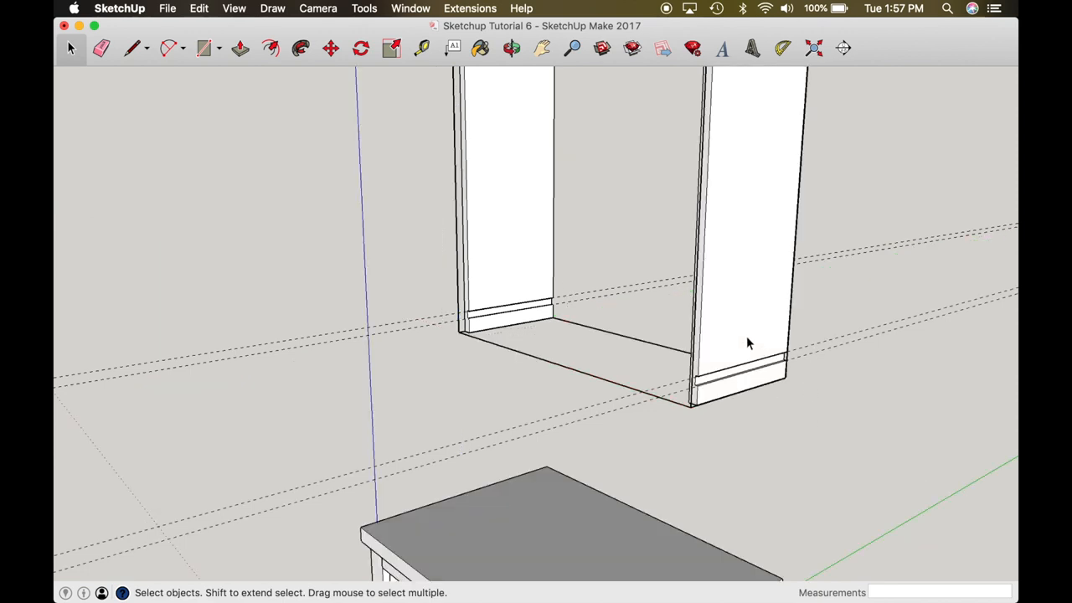
mouse_move(720, 339)
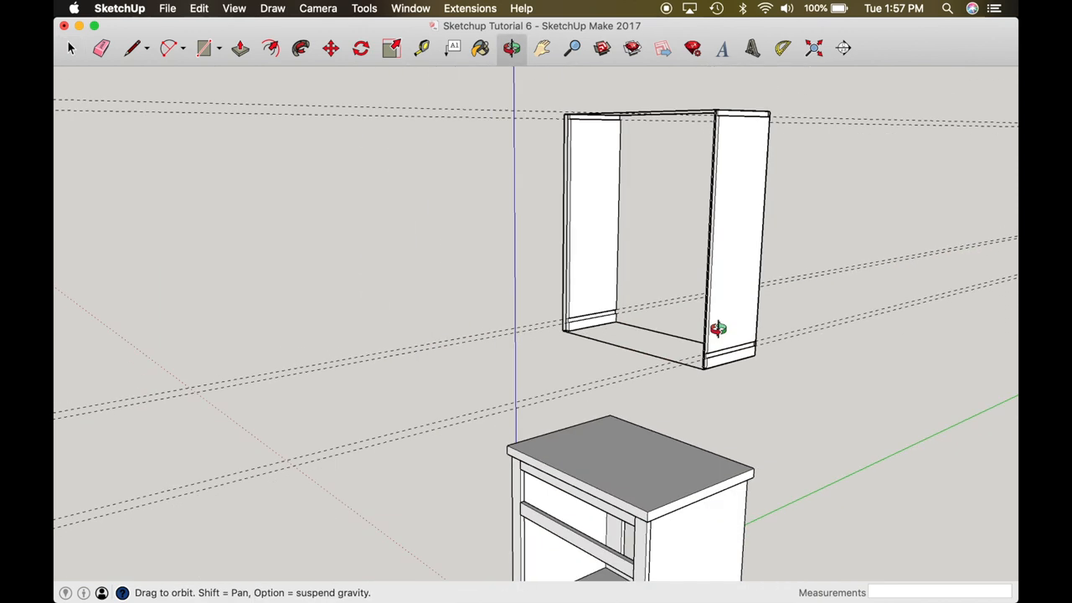
left_click_drag(719, 327, 586, 309)
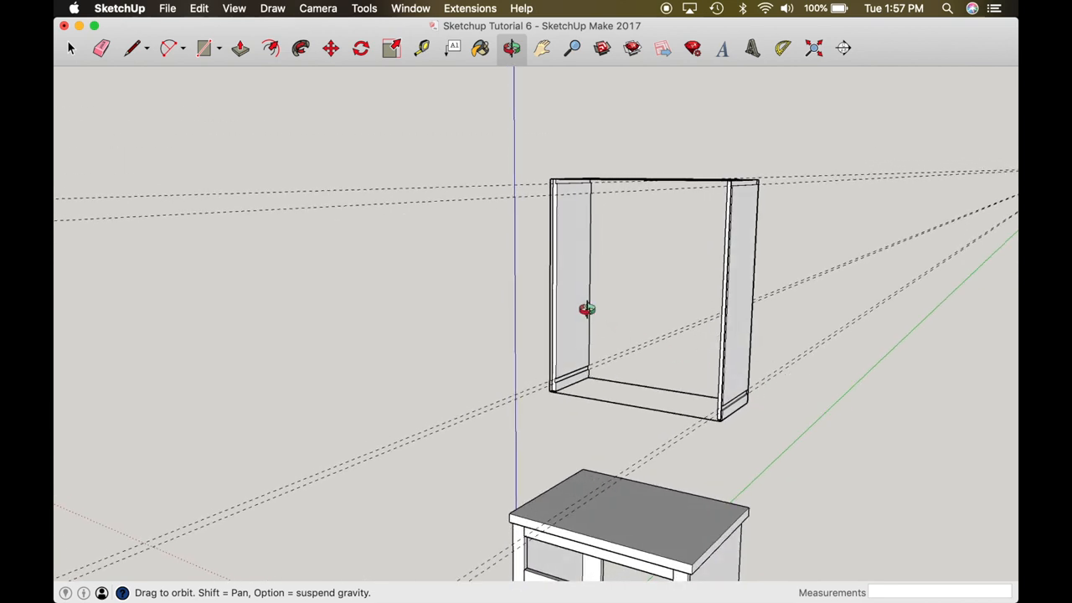
mouse_move(732, 326)
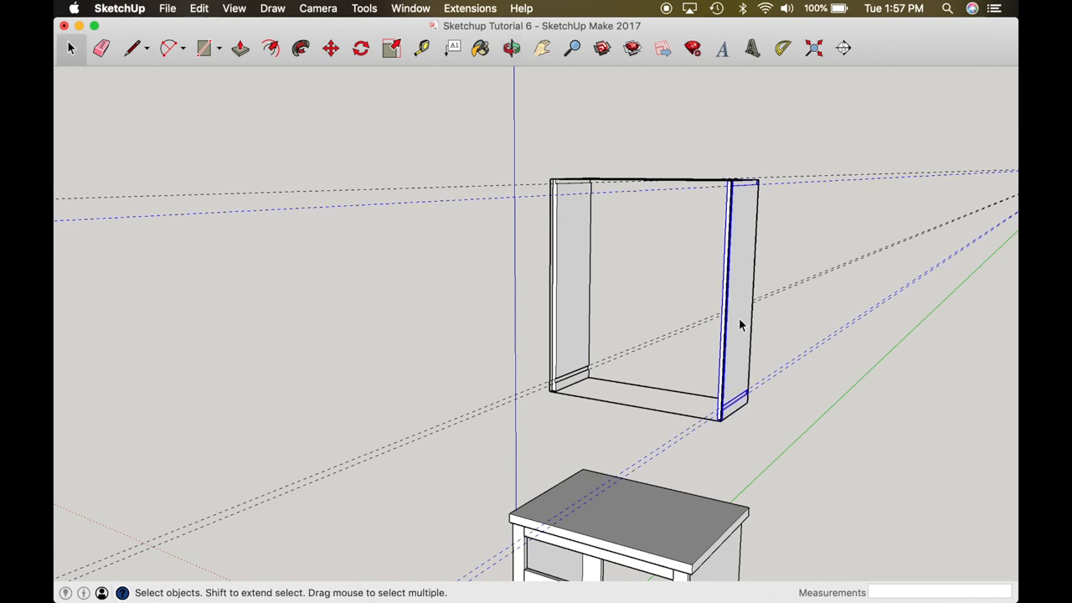
right_click(740, 325)
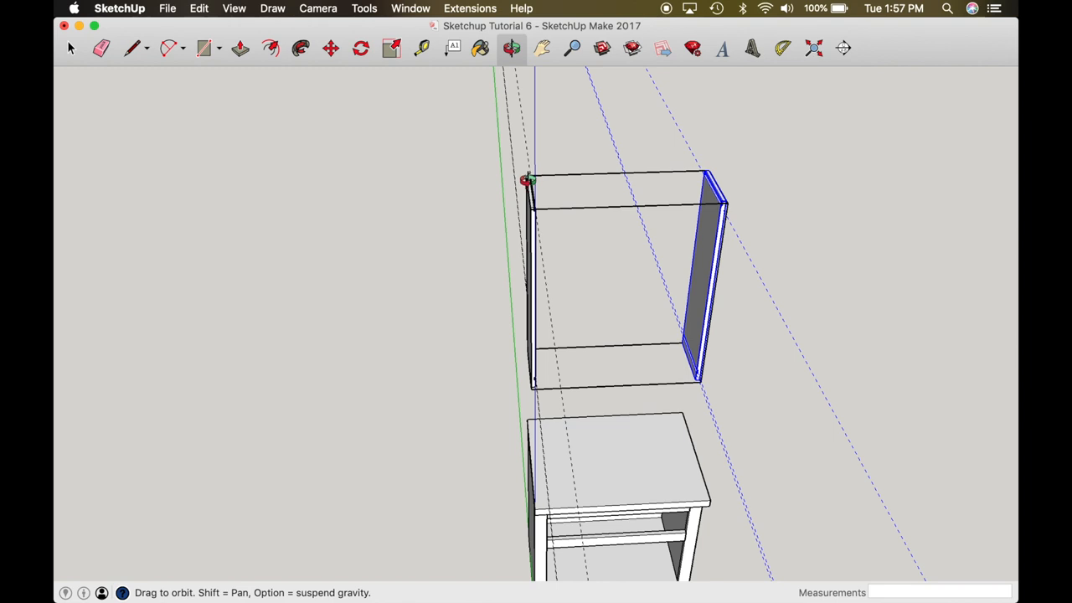
Make the top board a component named Cabinet Top Up and switch to moving it
left_click(203, 48)
type("Cabinet")
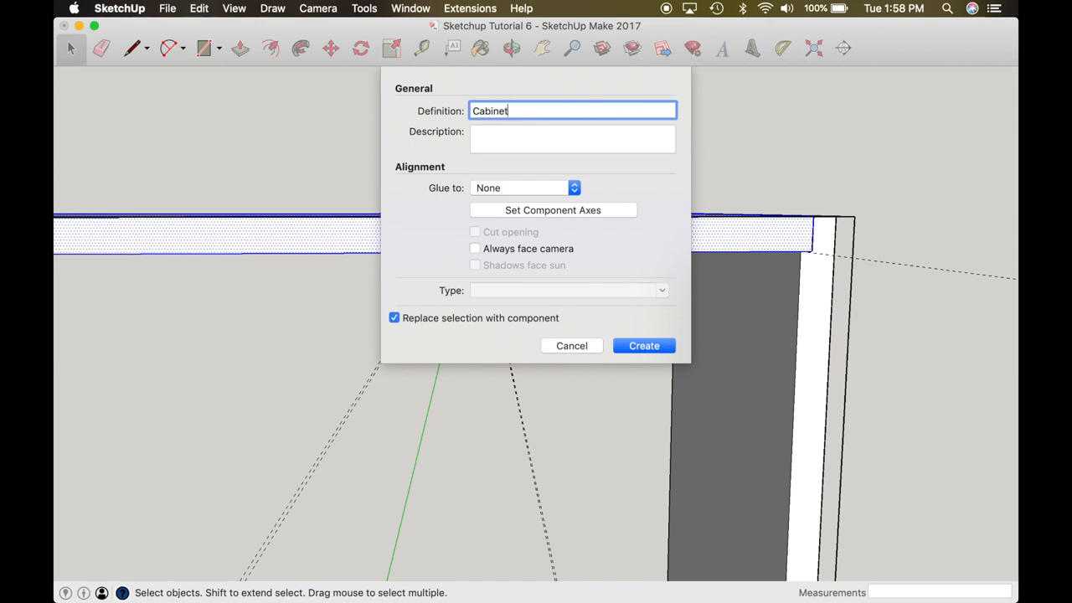
type("Top Up")
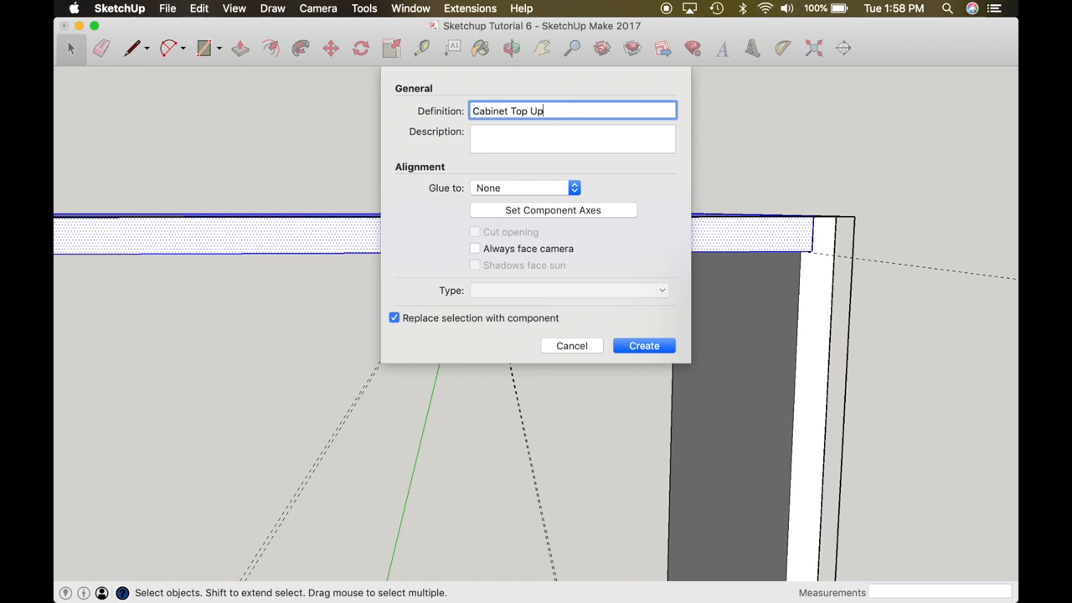
left_click(644, 345)
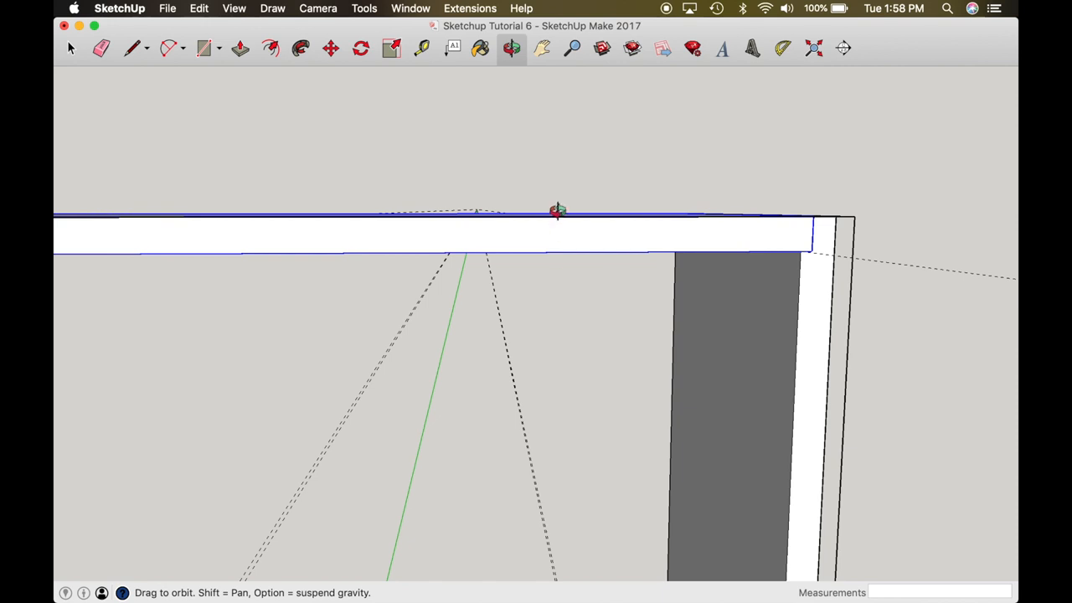
left_click_drag(557, 211, 222, 243)
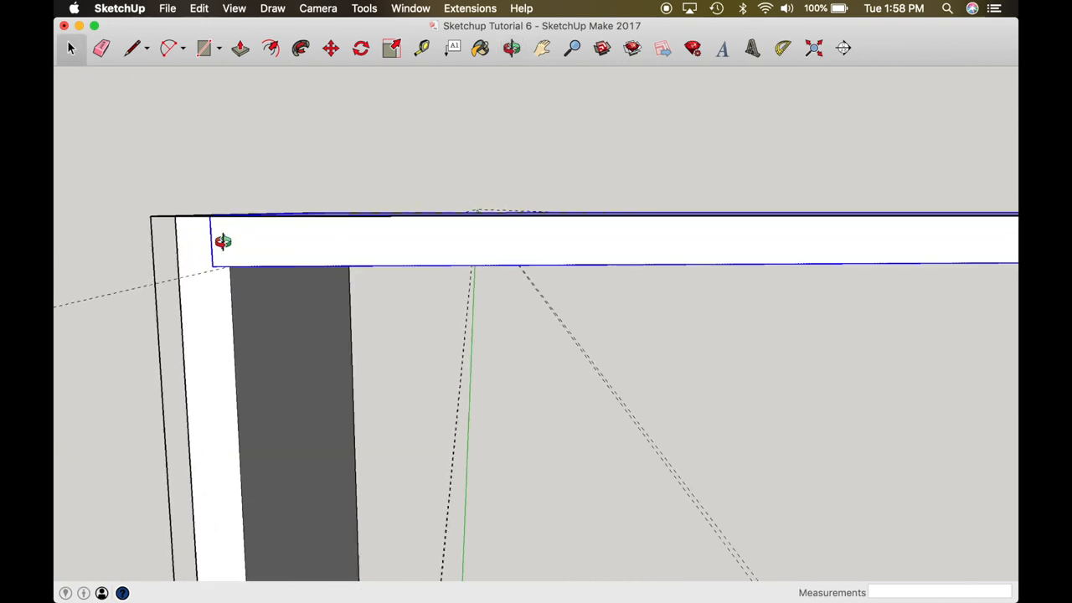
left_click(330, 48)
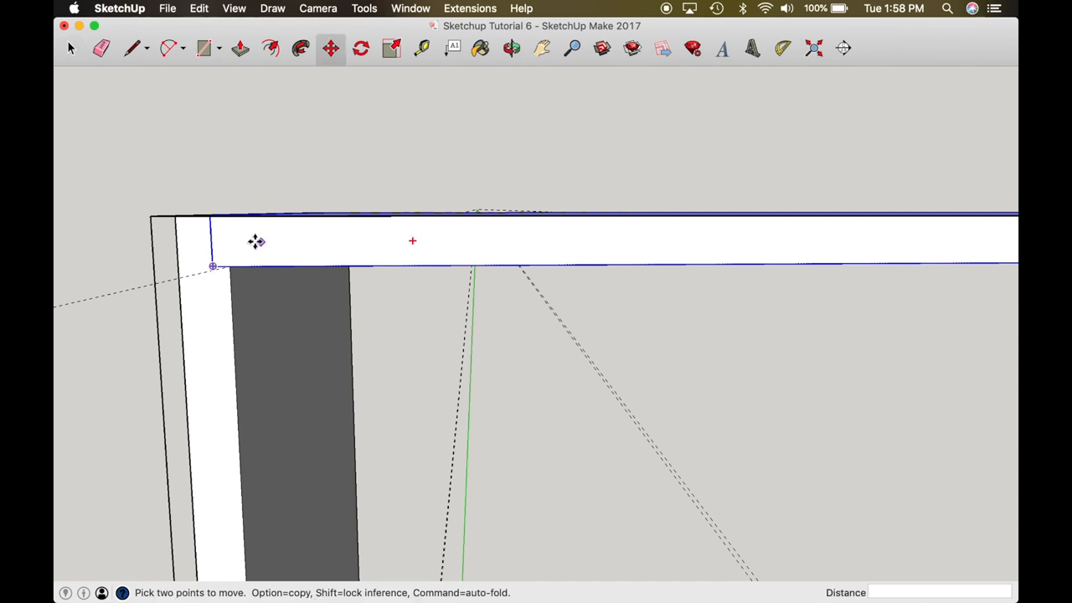
mouse_move(216, 268)
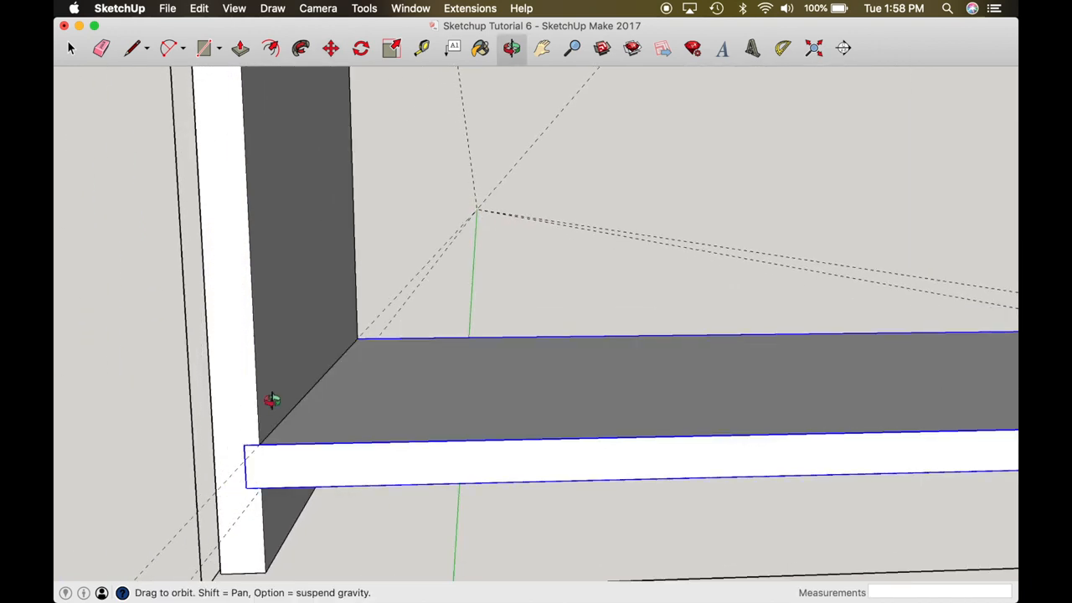
left_click_drag(272, 401, 486, 391)
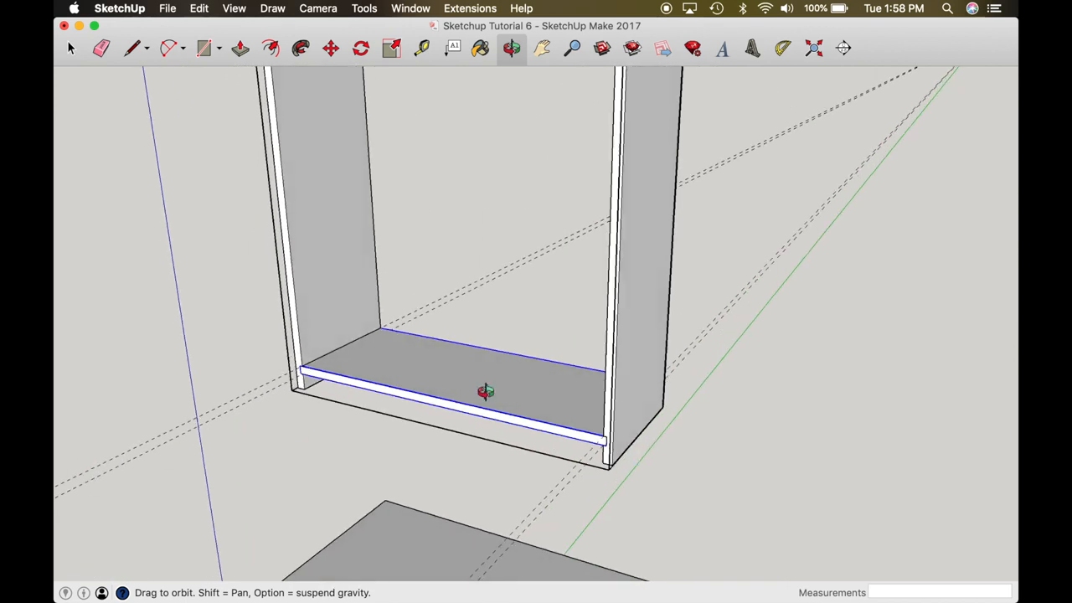
left_click_drag(486, 391, 448, 282)
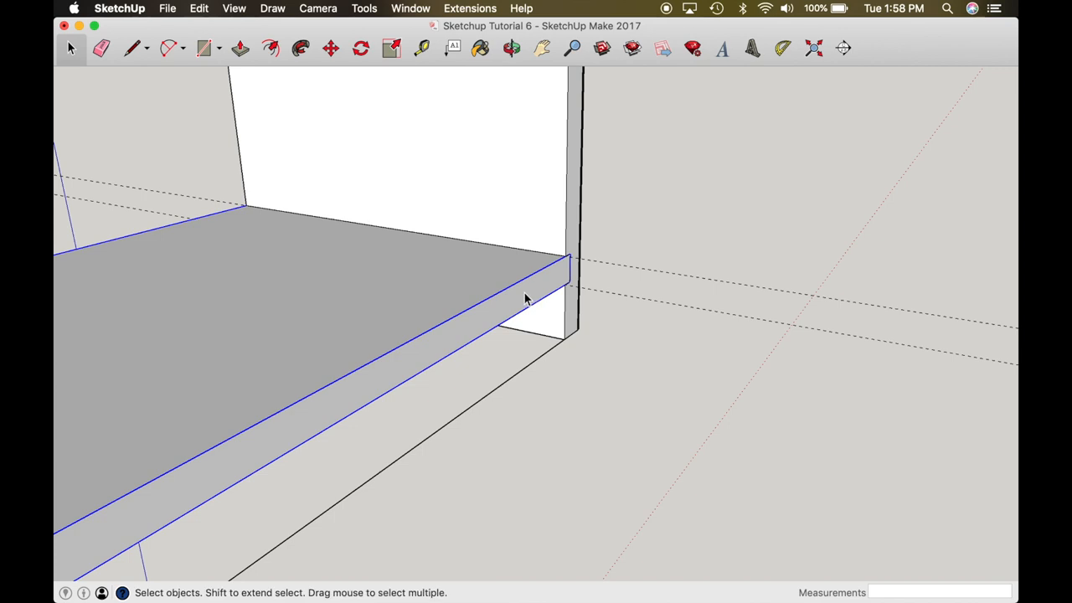
left_click(241, 48)
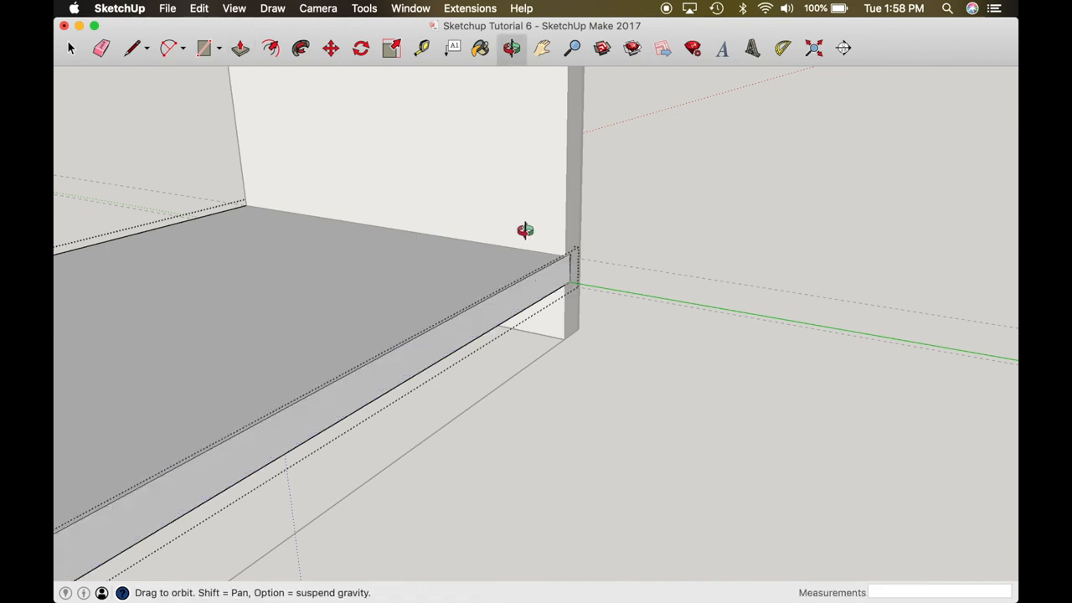
left_click_drag(525, 230, 503, 346)
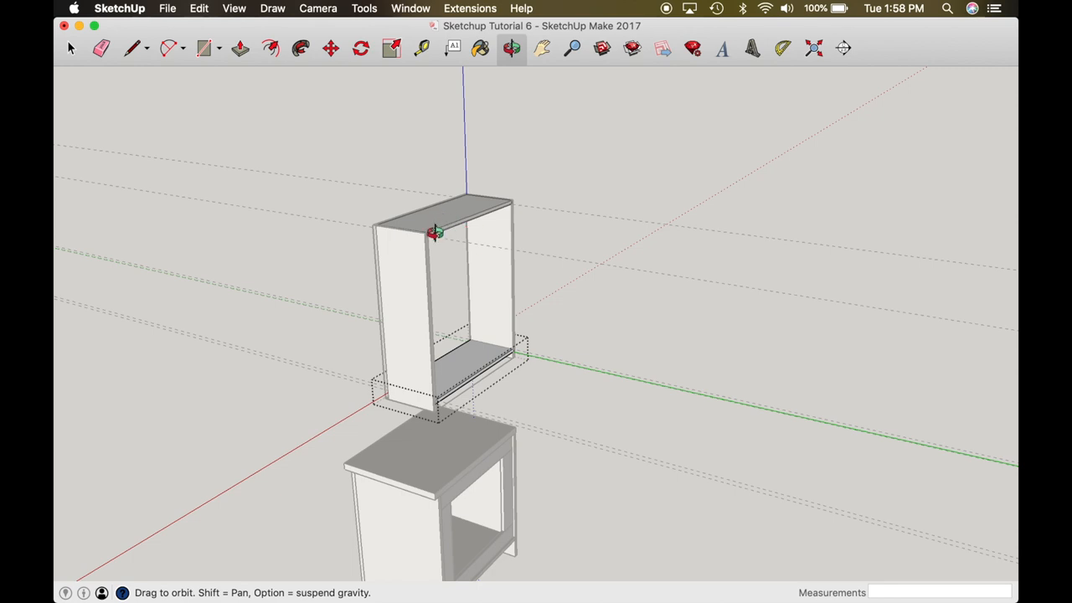
mouse_move(486, 210)
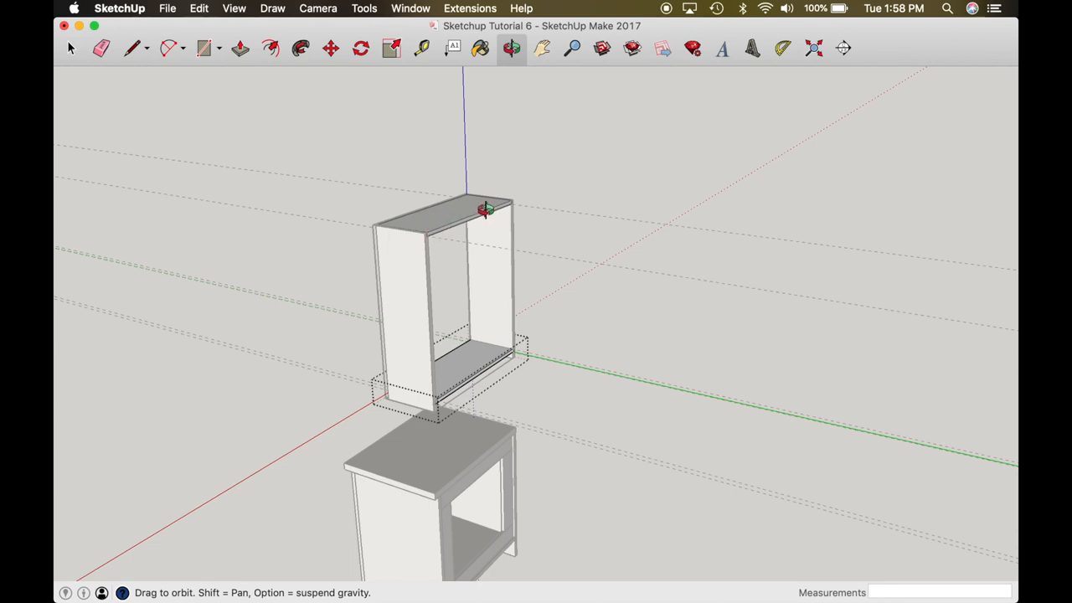
mouse_move(477, 223)
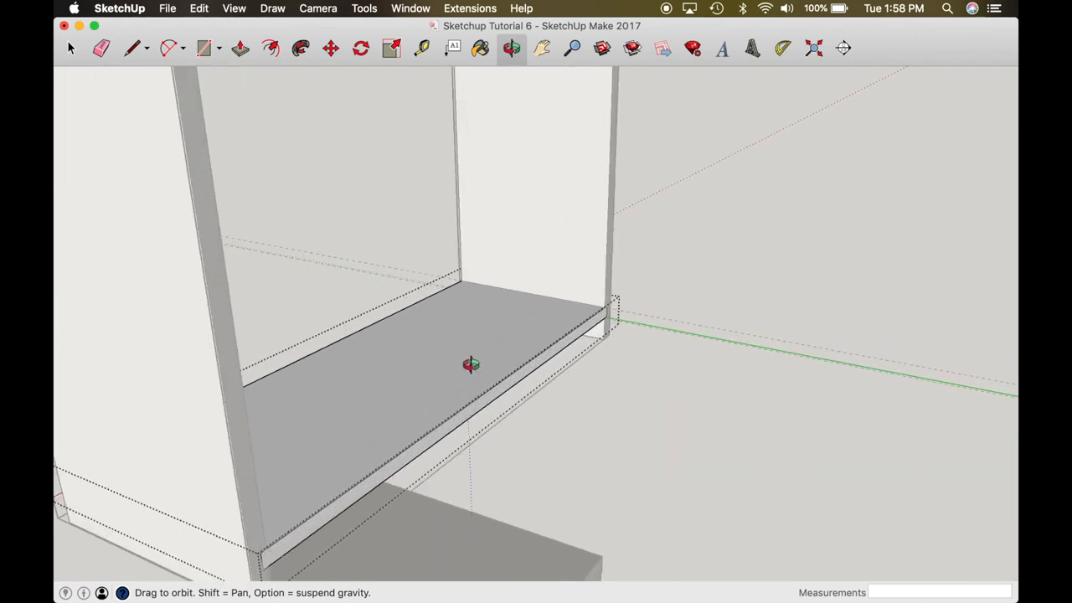
left_click(71, 47)
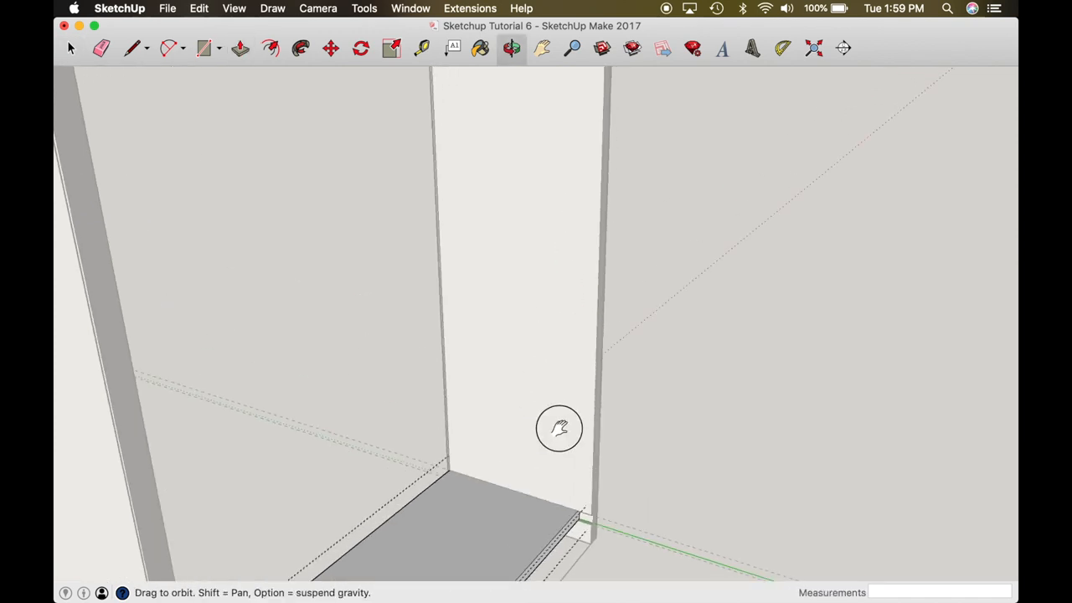
left_click_drag(558, 428, 570, 282)
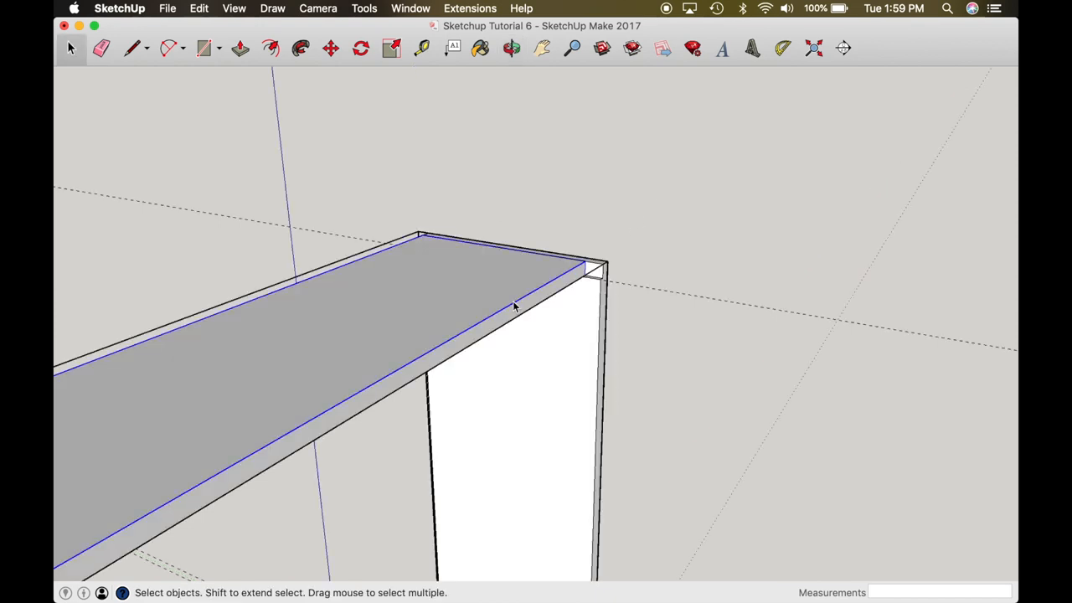
mouse_move(511, 292)
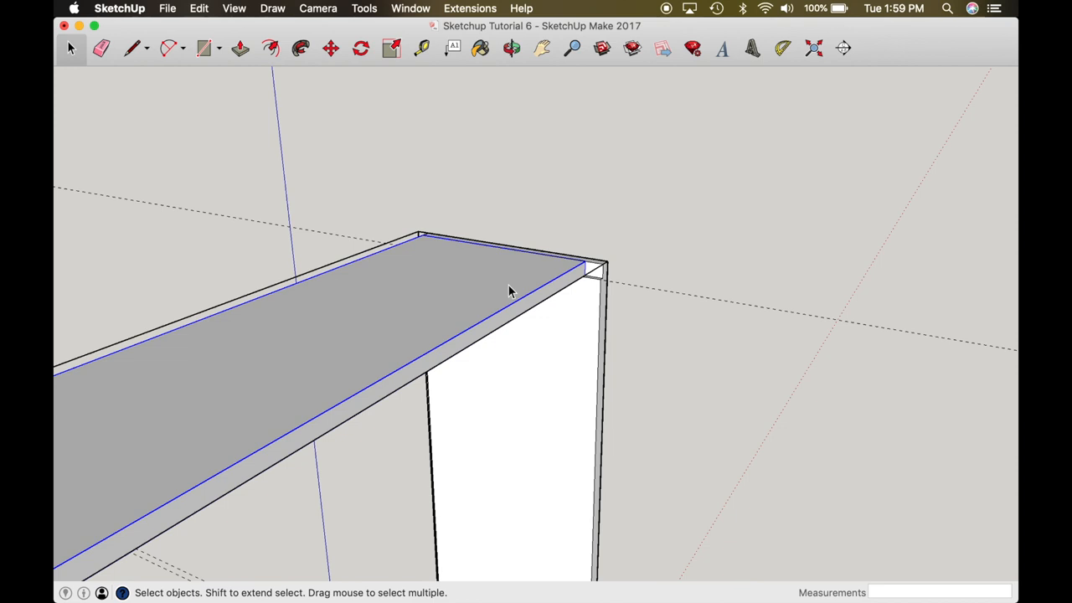
left_click(241, 47)
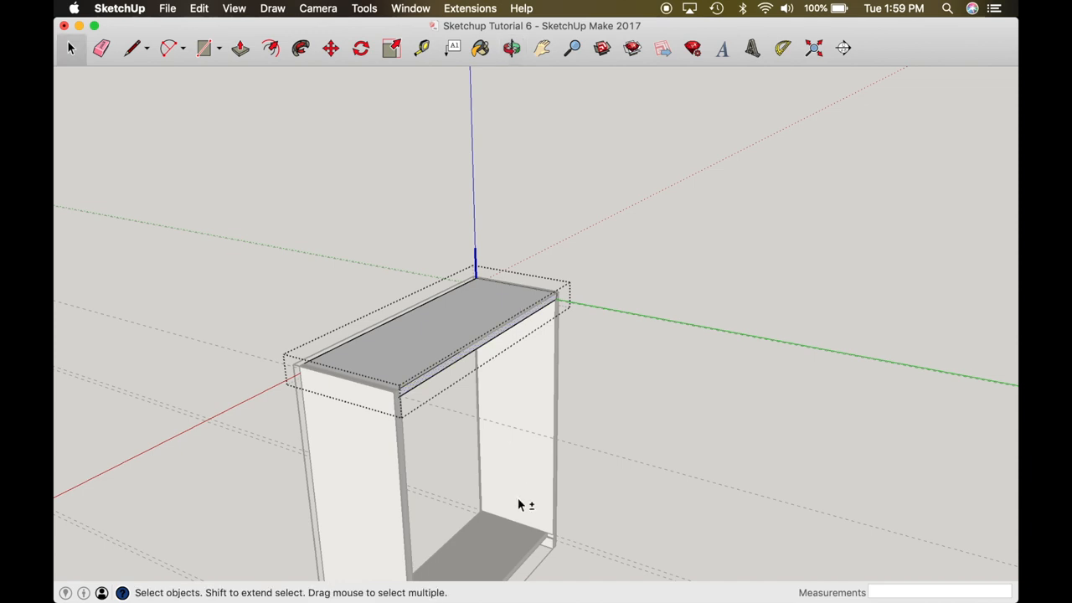
Place guides about an inch from the side and start a narrow vertical strip on the back panel
left_click_drag(519, 505, 598, 180)
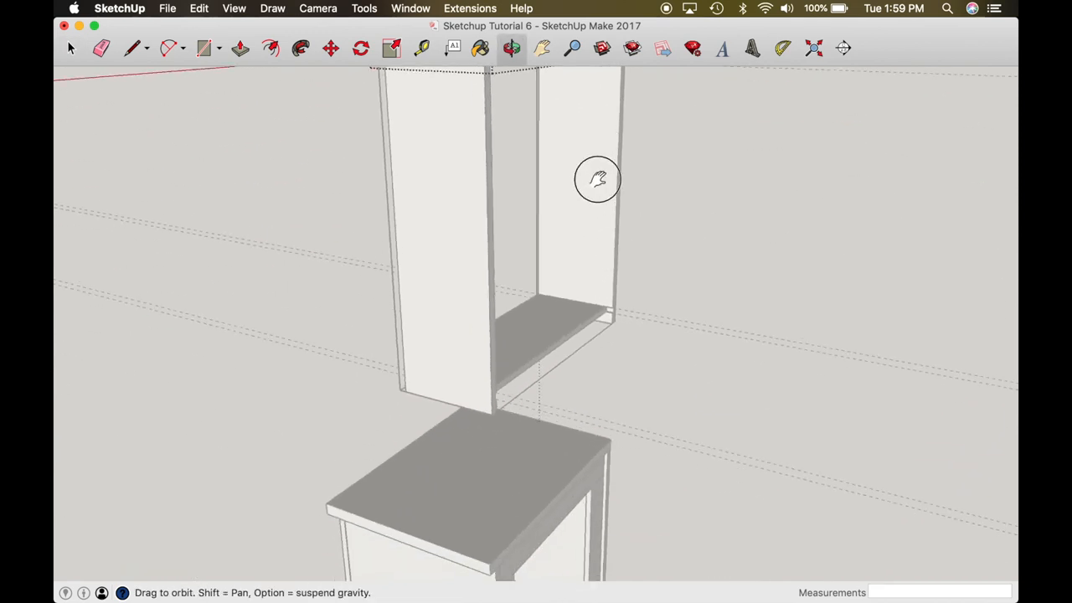
mouse_move(606, 235)
type("1")
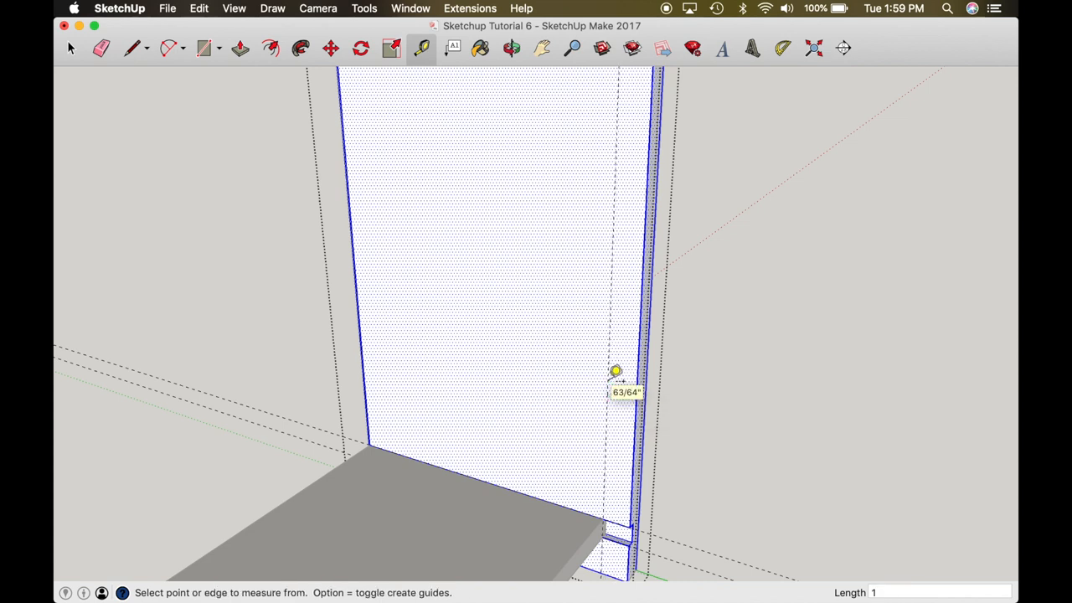
left_click(616, 371)
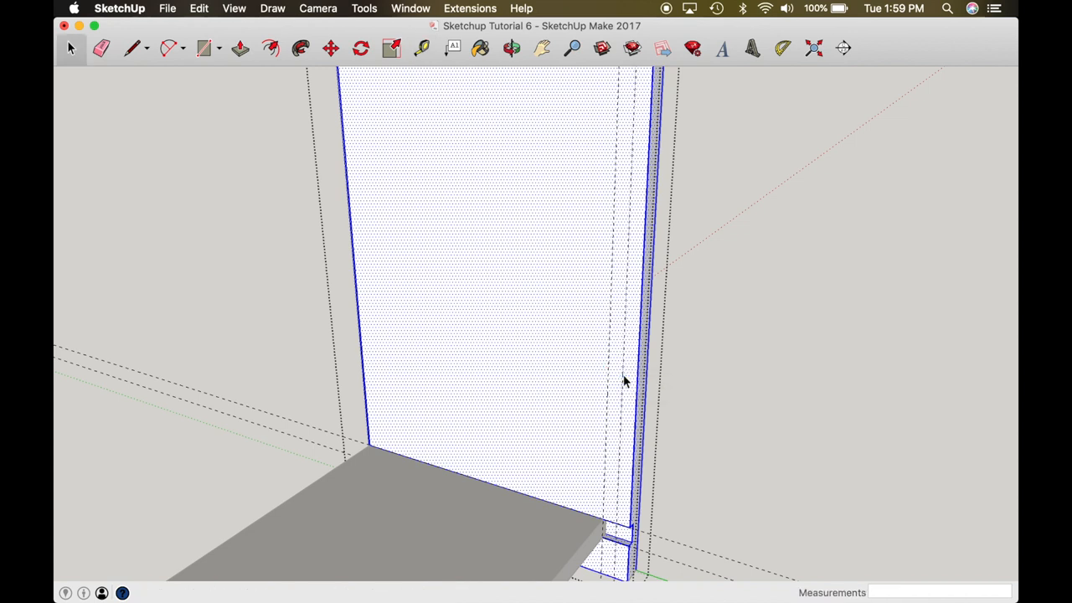
left_click(204, 47)
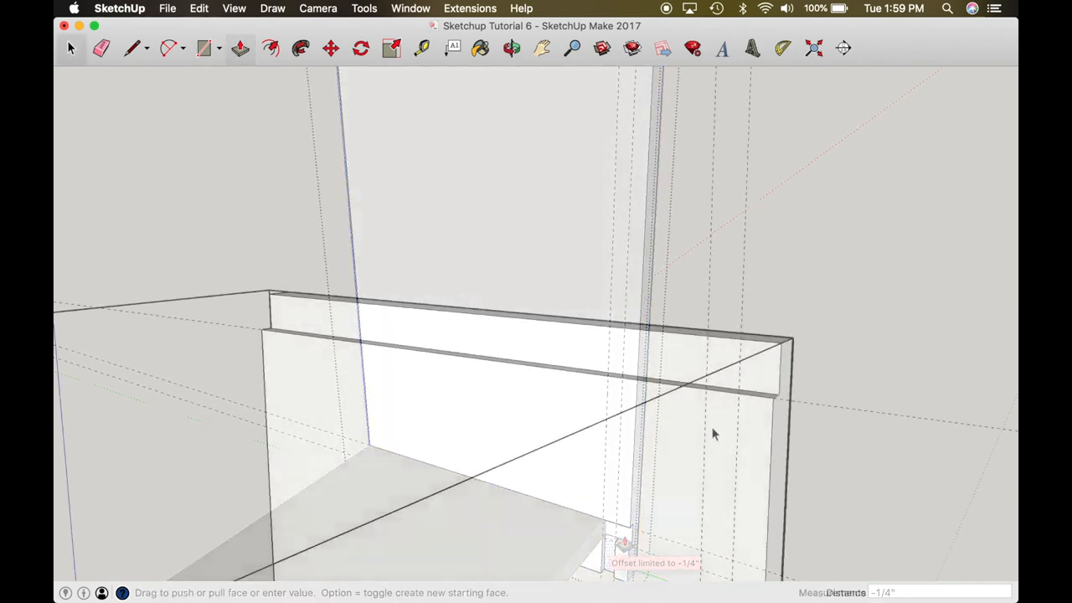
left_click(202, 48)
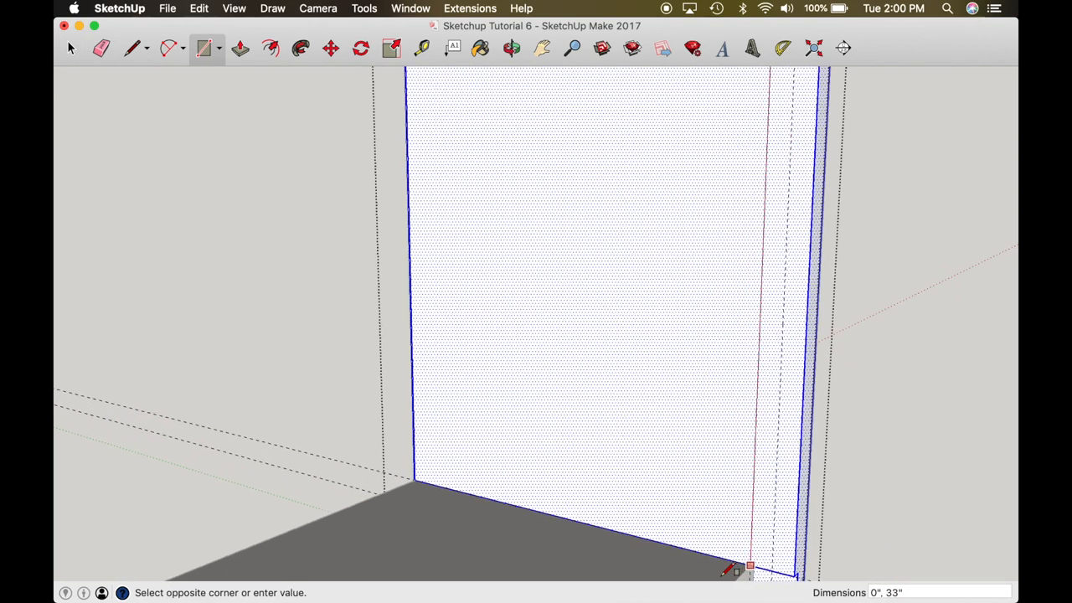
left_click(750, 568)
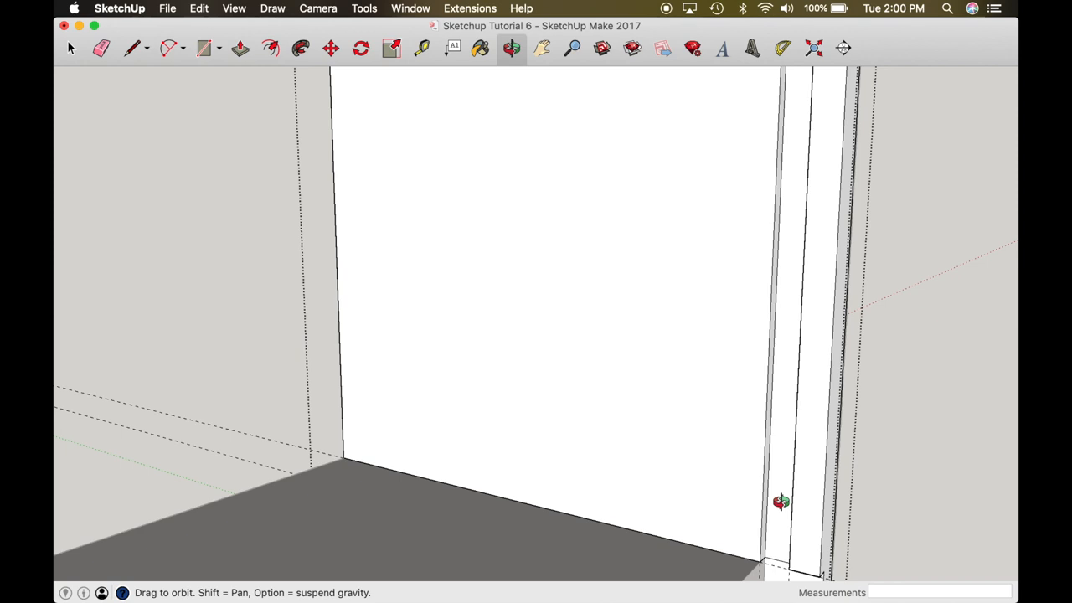
Orbit along the right side of the box to inspect the back panel strip
left_click_drag(780, 501, 777, 440)
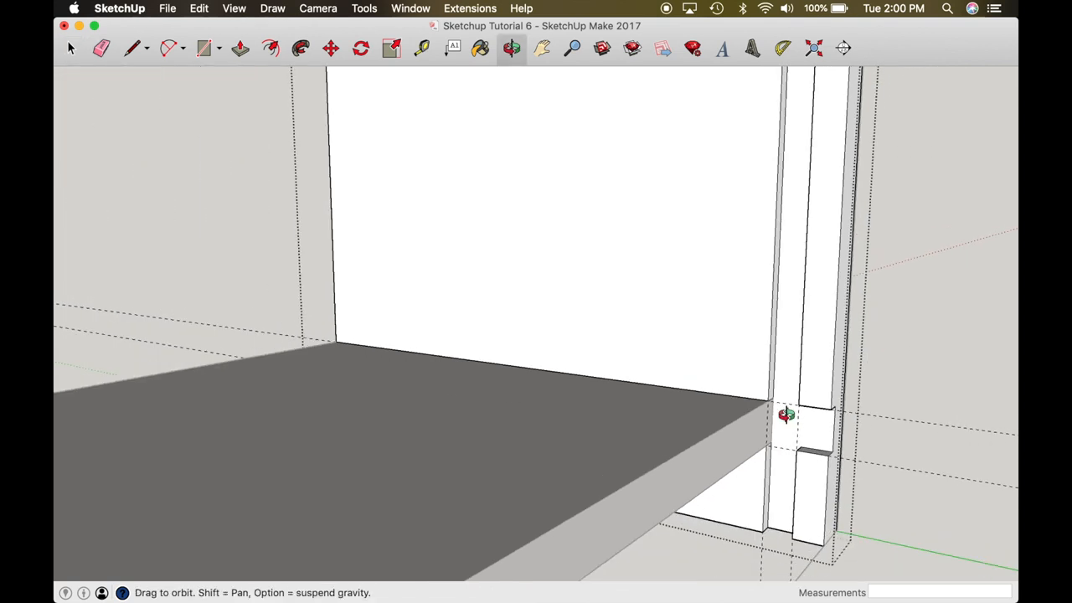
left_click_drag(783, 414, 762, 436)
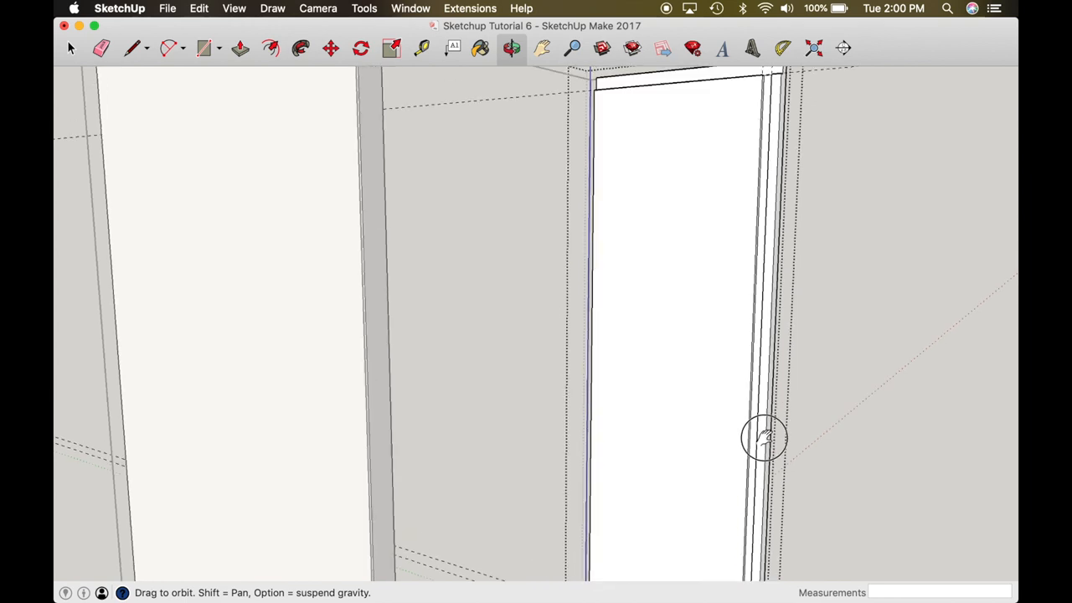
left_click_drag(764, 437, 747, 232)
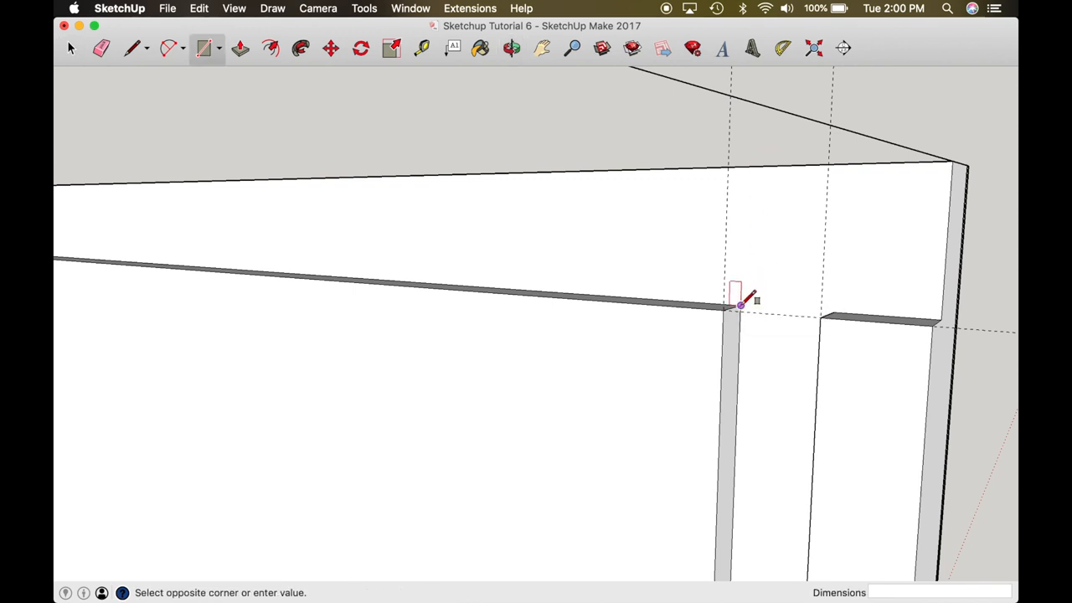
Complete the tall narrow back-panel rectangle from the strip's bottom corner to the top guide
left_click(510, 48)
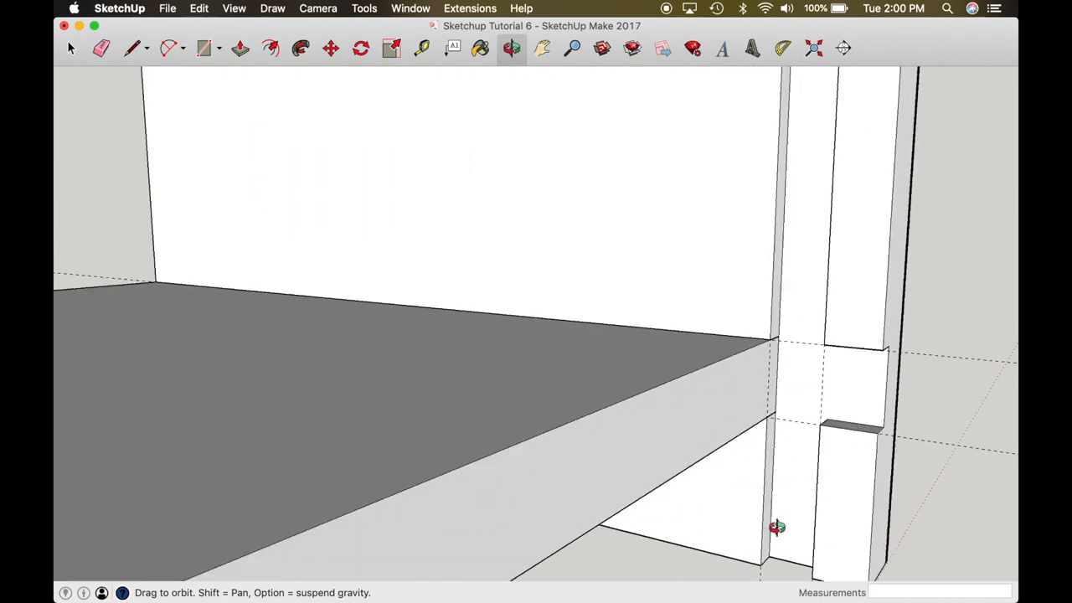
left_click_drag(775, 526, 823, 111)
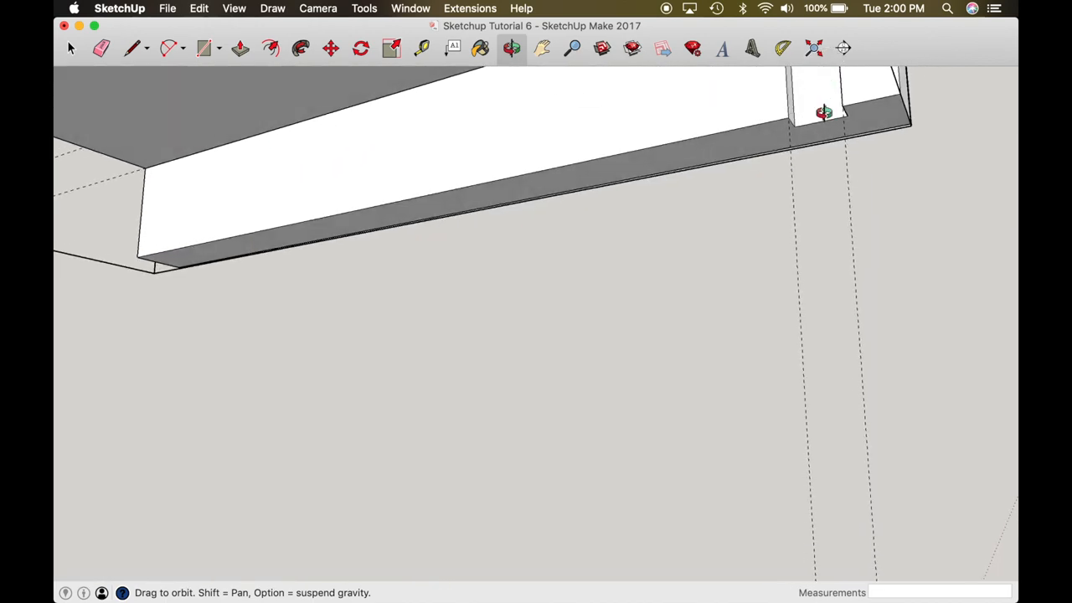
left_click_drag(825, 112, 891, 300)
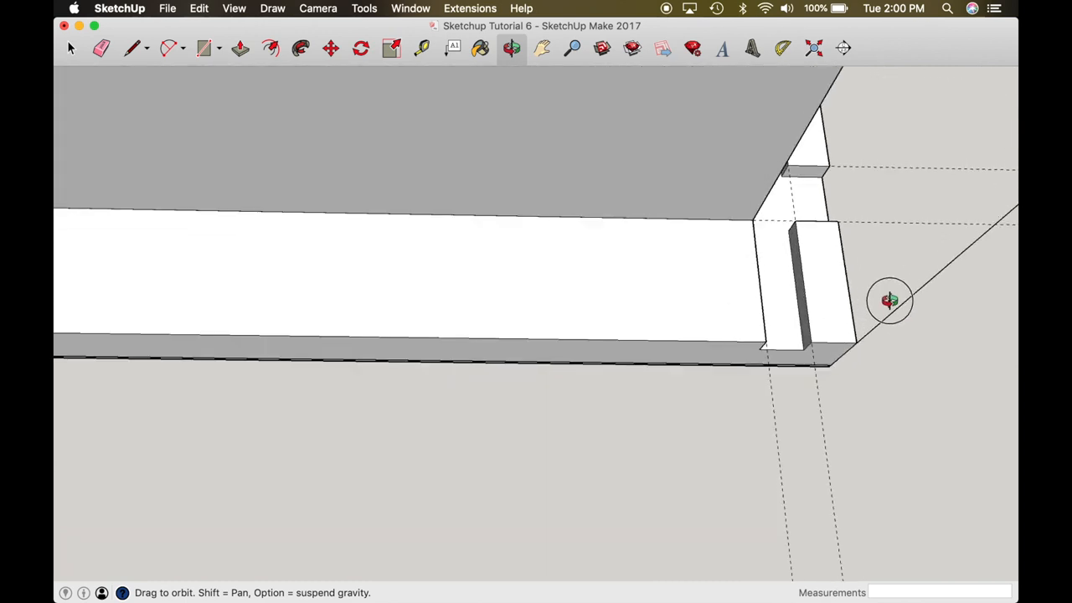
left_click_drag(889, 300, 799, 354)
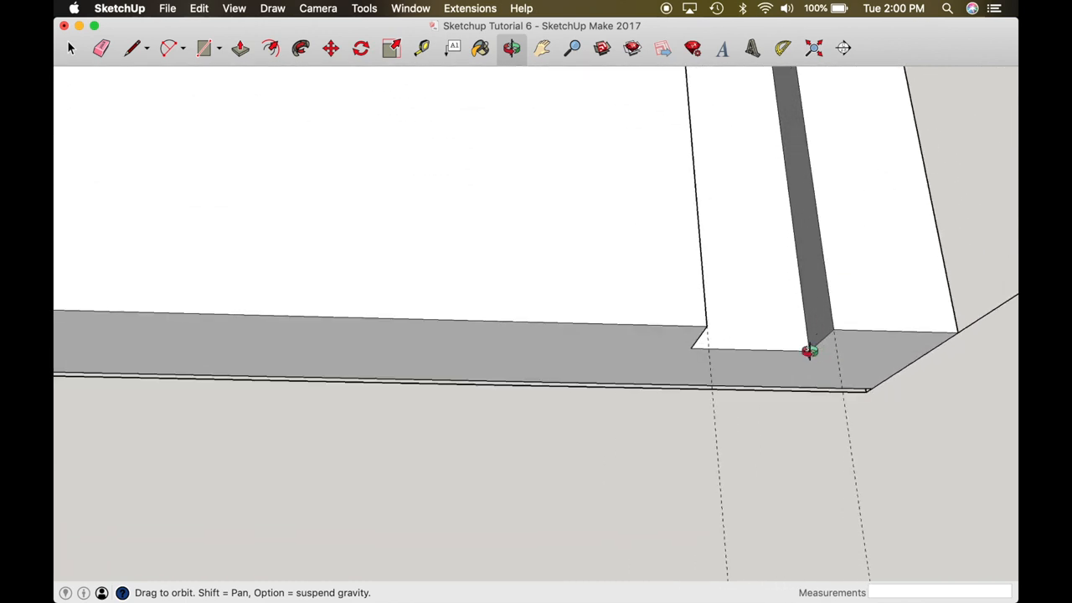
left_click(203, 48)
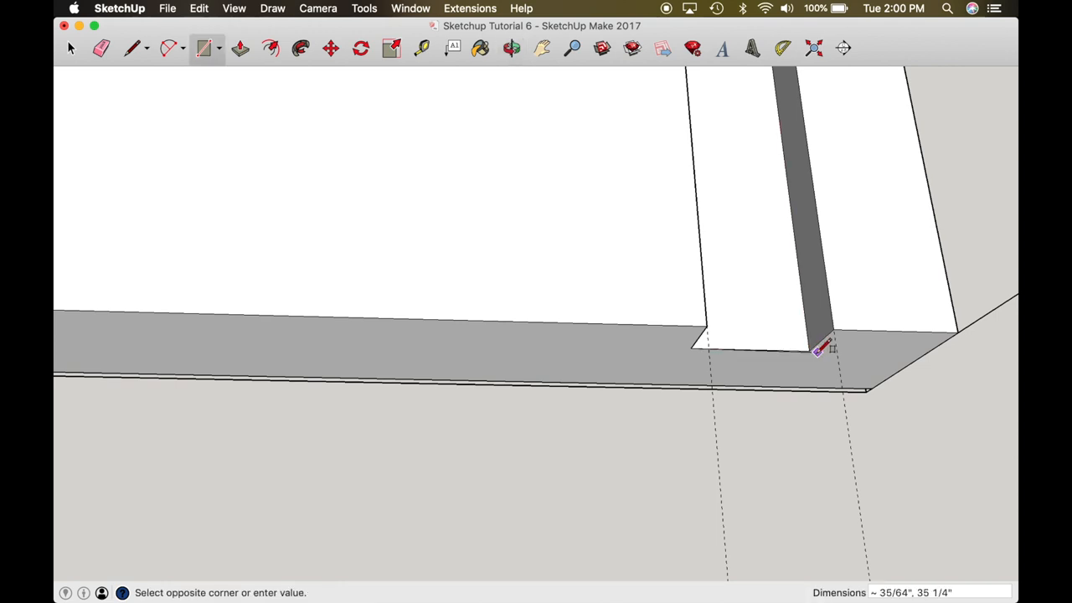
left_click(241, 48)
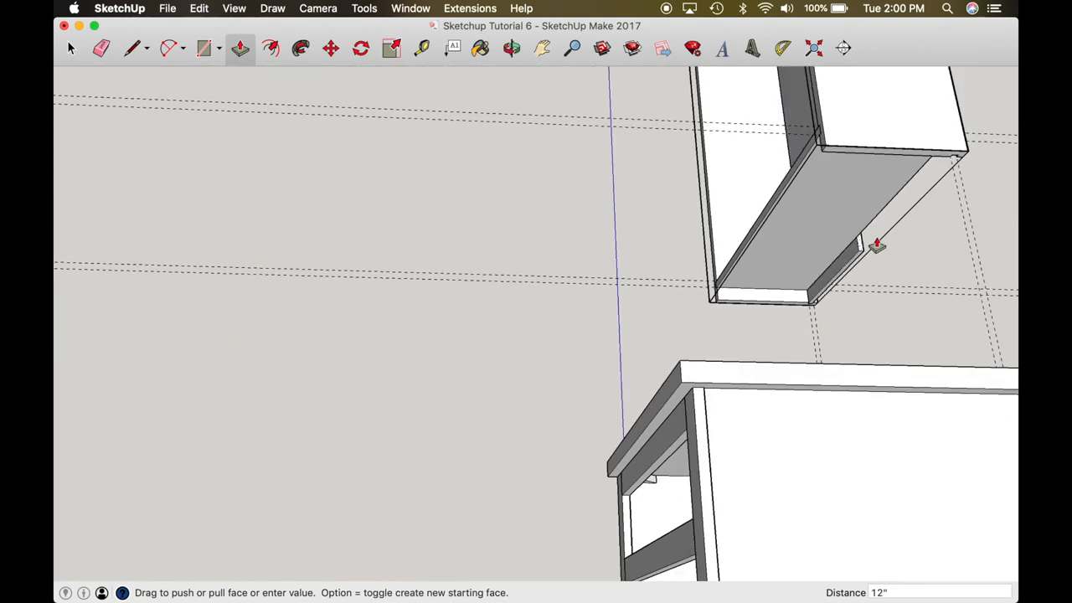
Pull the cabinet box out 12 inches deep and make it a single component
left_click_drag(875, 243, 960, 158)
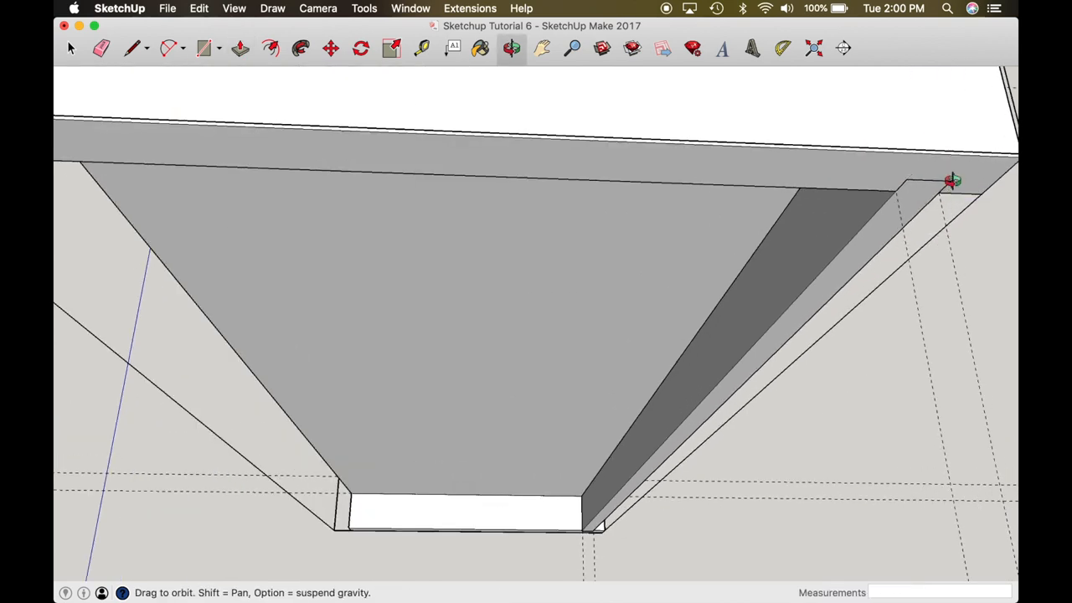
left_click_drag(950, 180, 523, 350)
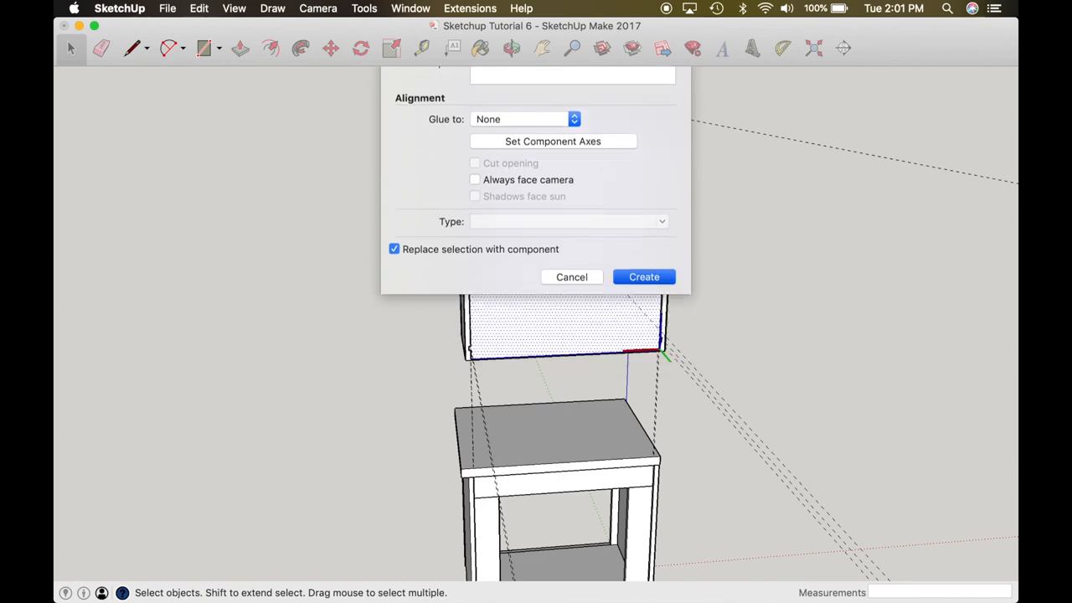
left_click(644, 277)
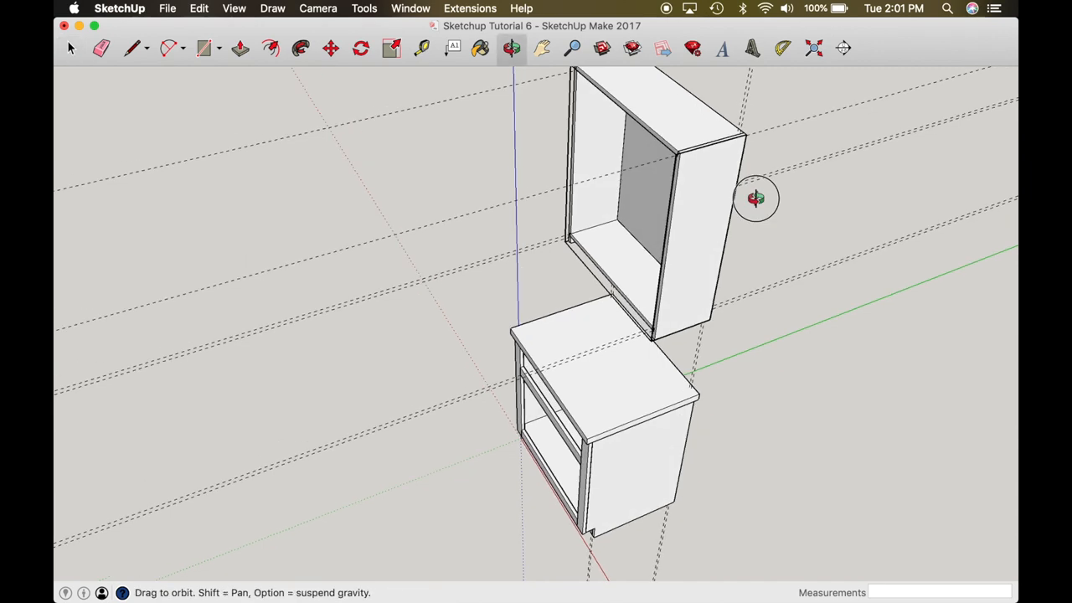
left_click_drag(757, 198, 802, 211)
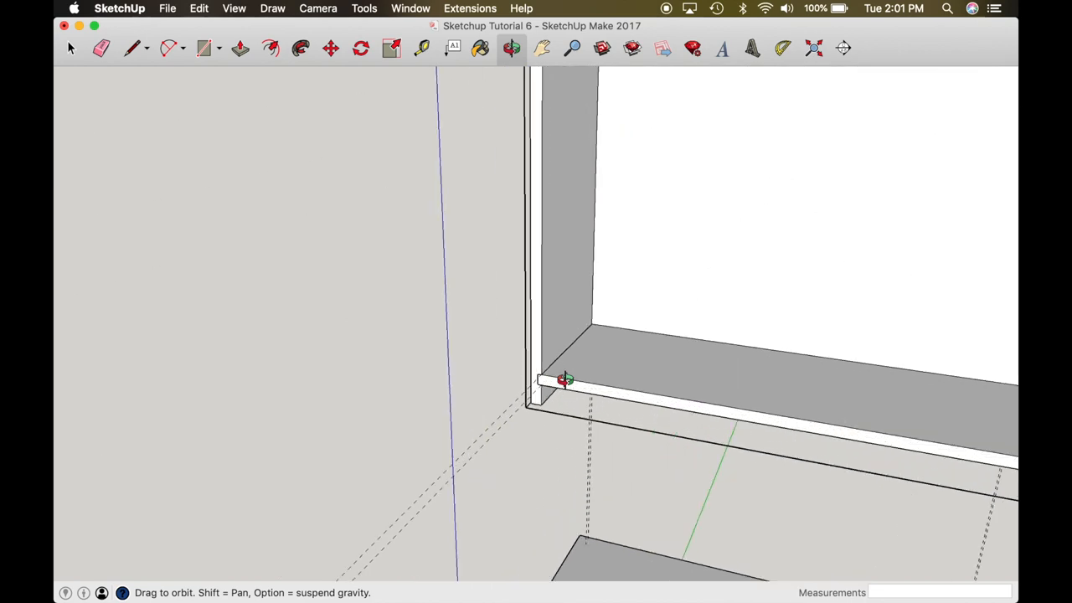
left_click_drag(566, 379, 512, 393)
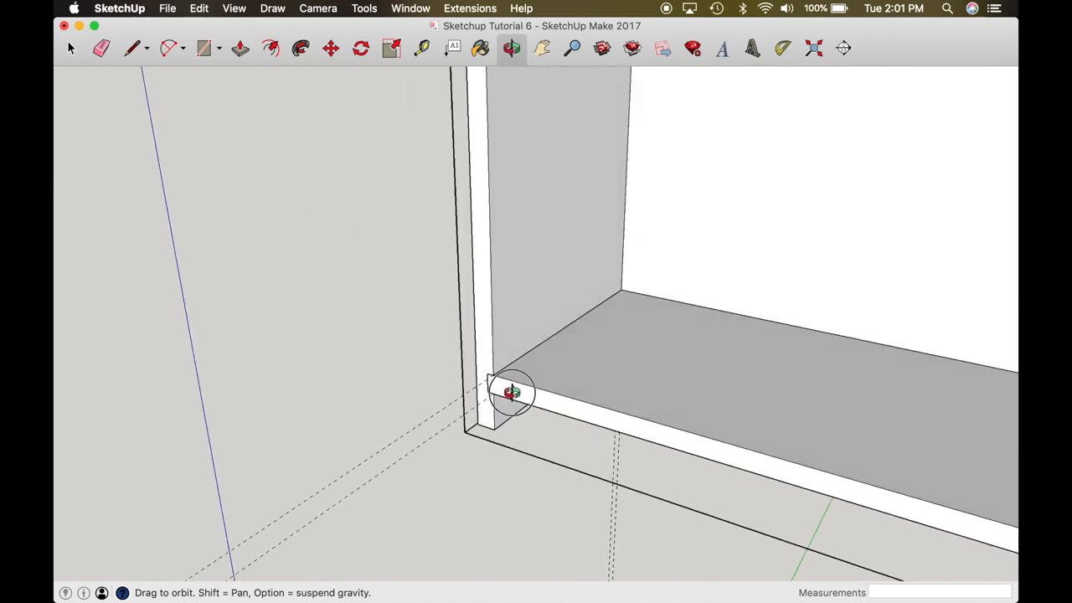
left_click_drag(511, 392, 505, 192)
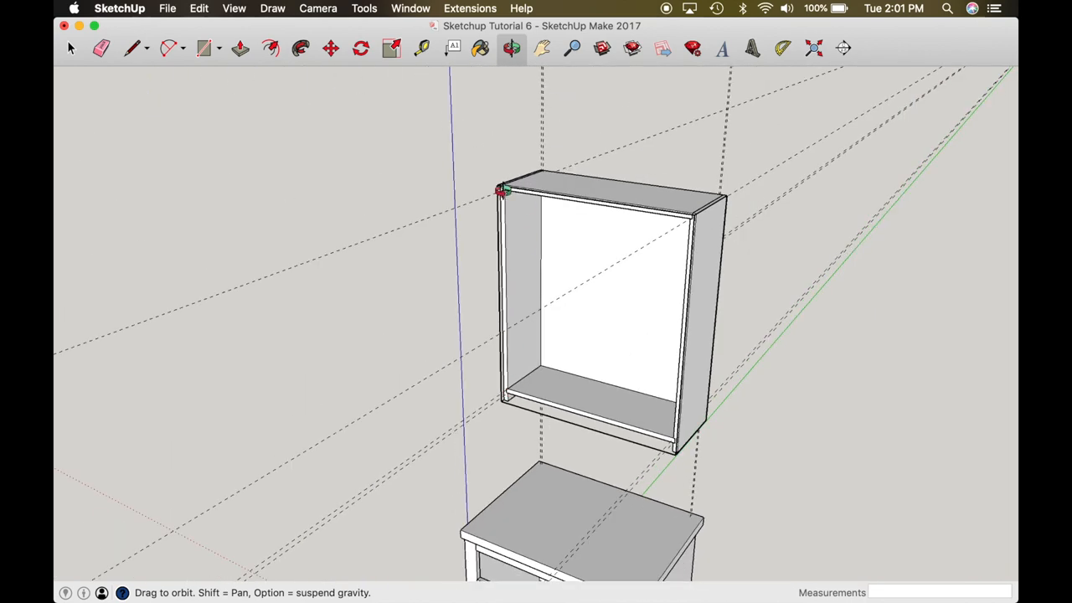
Draw the left stile on the front edge, extrude it 3/4" and set a guide 2.25" from its edge
left_click(204, 48)
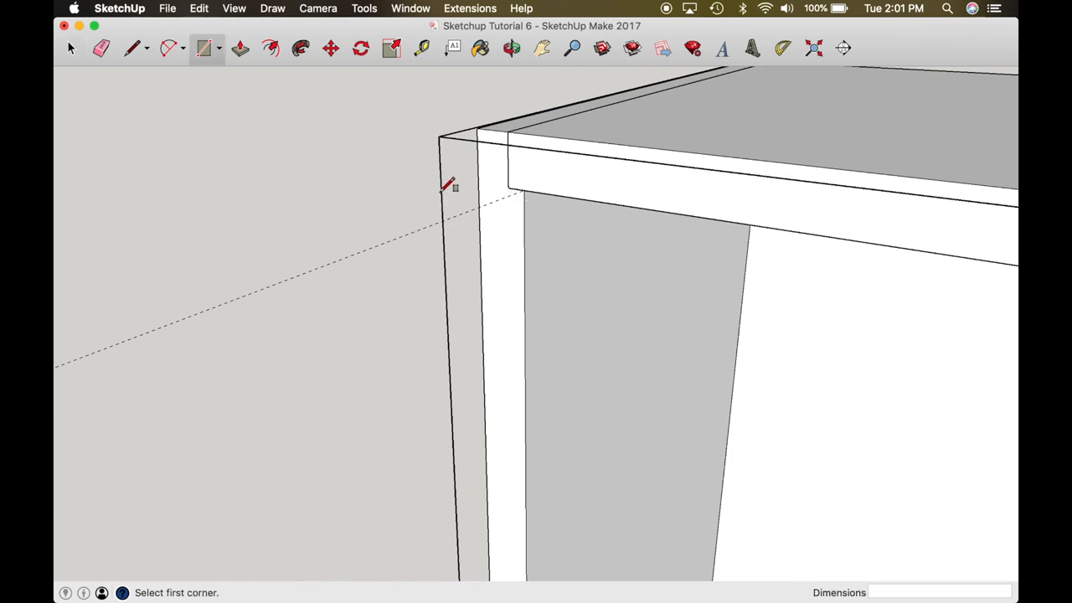
left_click(476, 128)
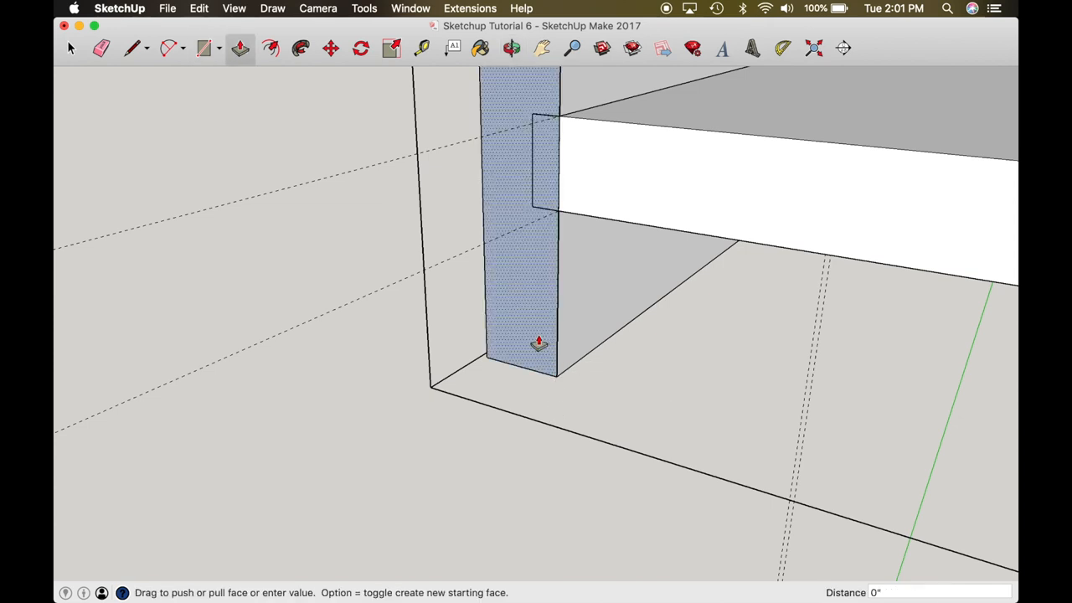
left_click_drag(539, 343, 526, 318)
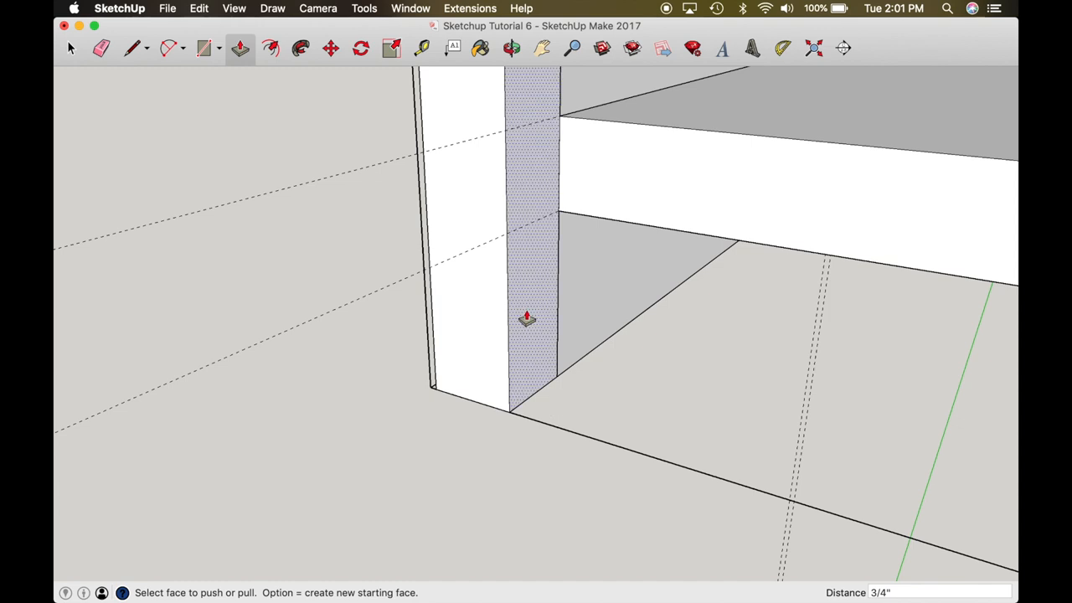
left_click(421, 48)
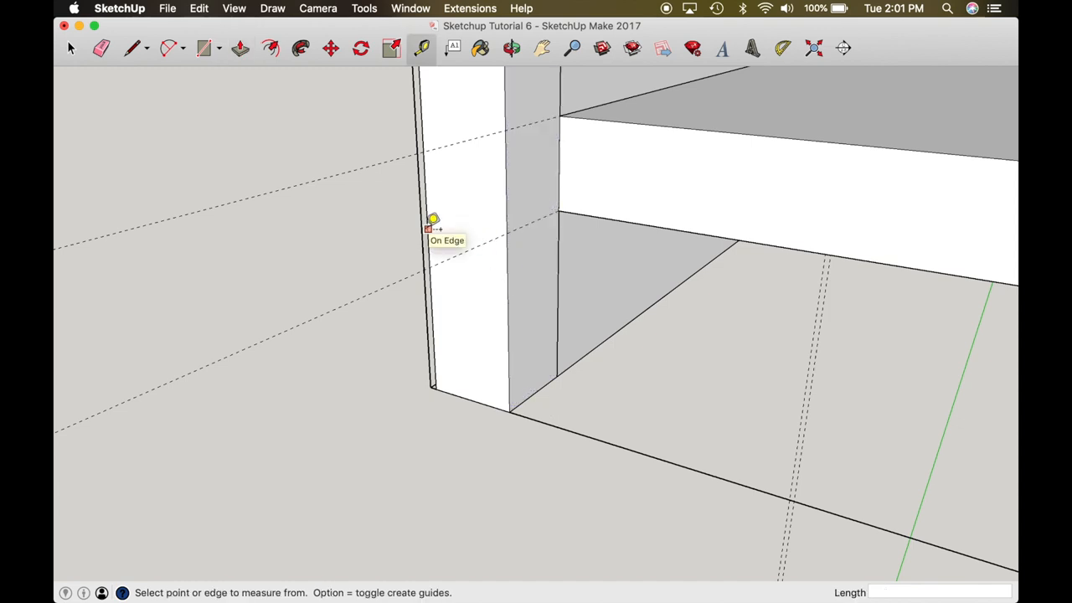
left_click(428, 229)
type("2.25")
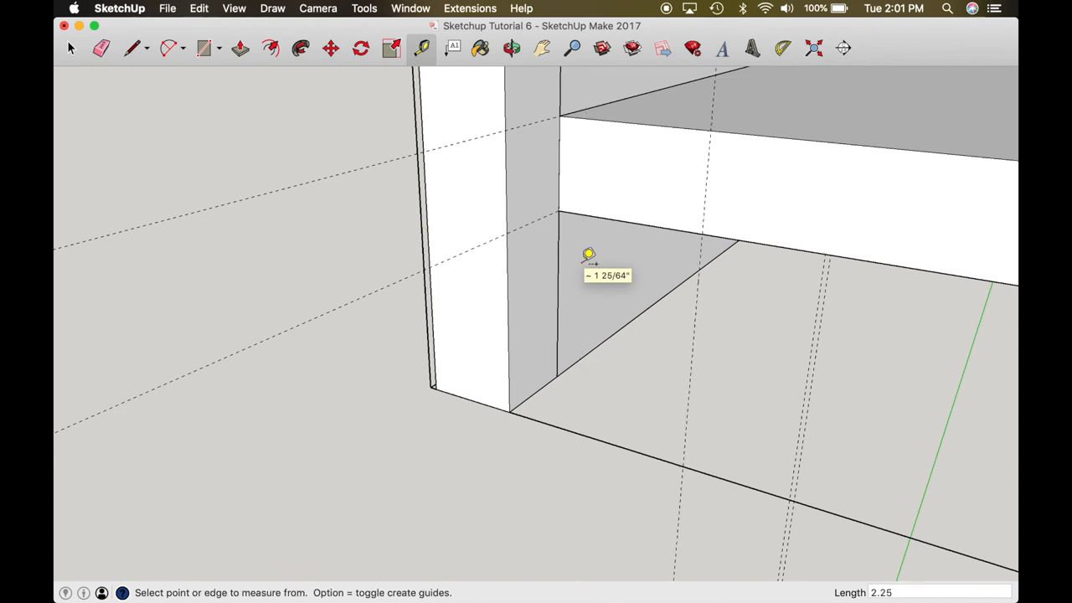
left_click(240, 48)
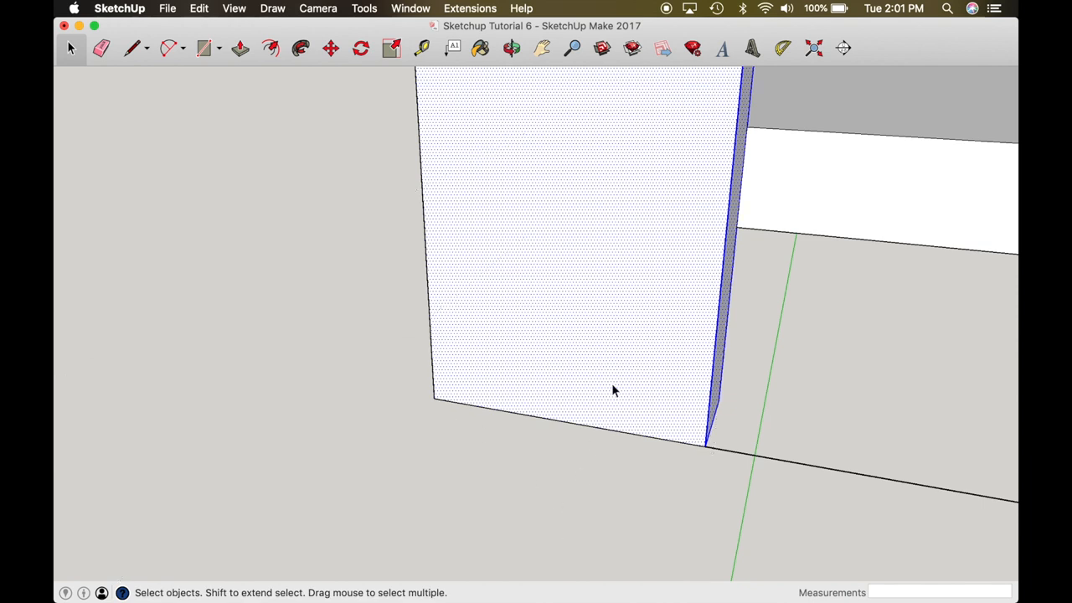
Make the stile a component named 'Upper S'
left_click(390, 48)
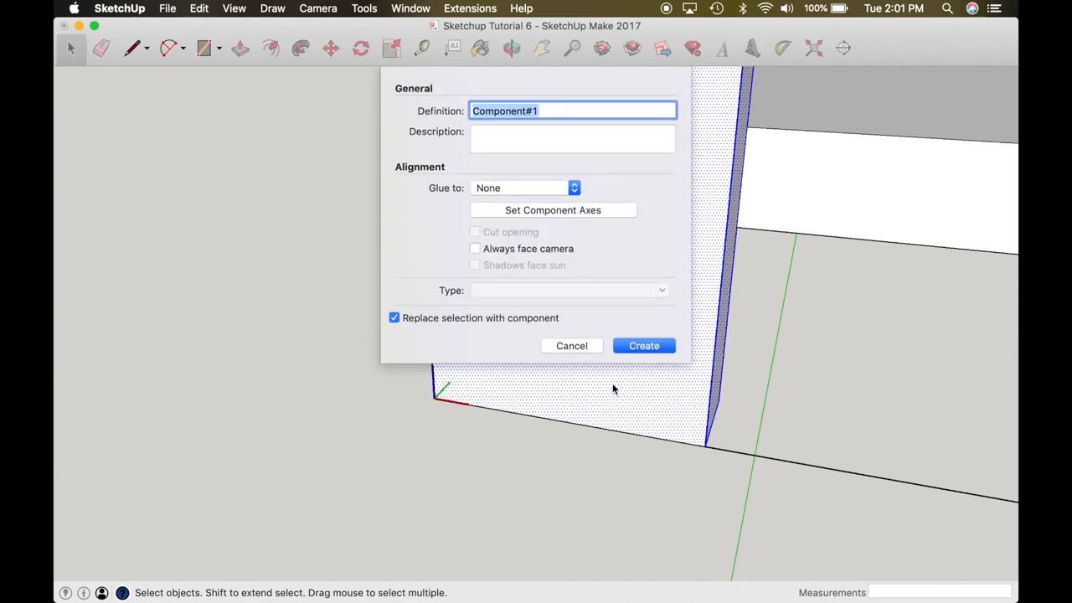
type("Upper S")
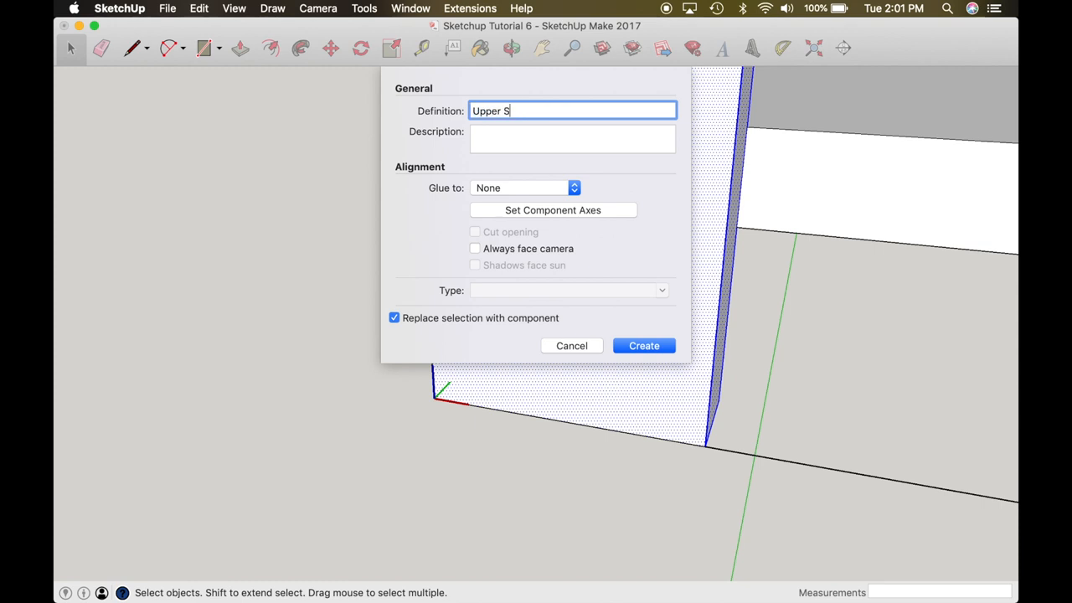
left_click(643, 345)
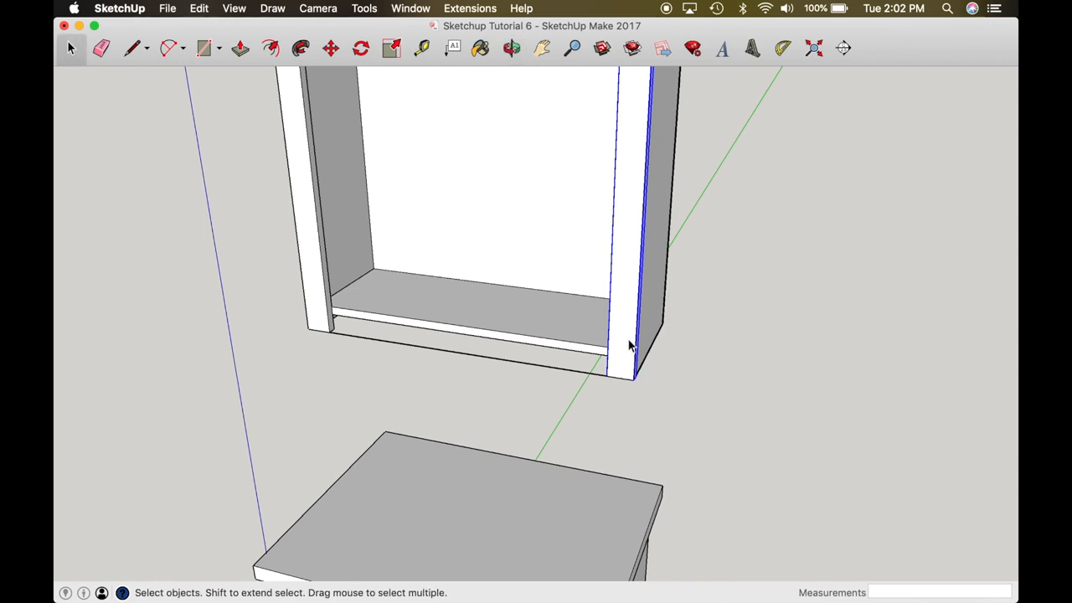
Adjust the copied stile on the right front edge via its context menu
right_click(631, 346)
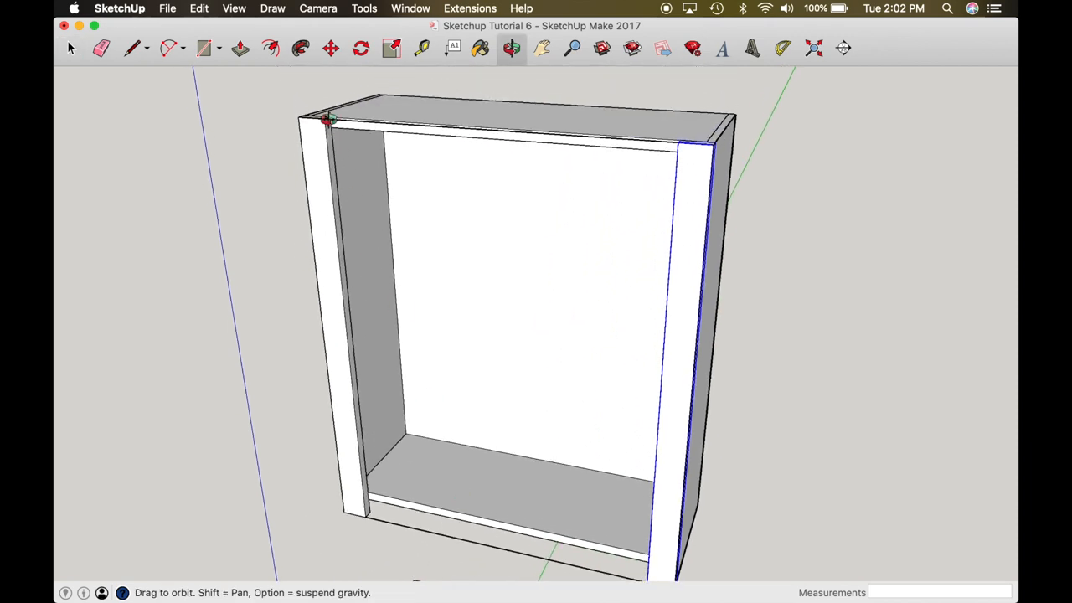
Draw the top rail between the stiles, extrude it and make it the 'Upper Rail' component
left_click(204, 48)
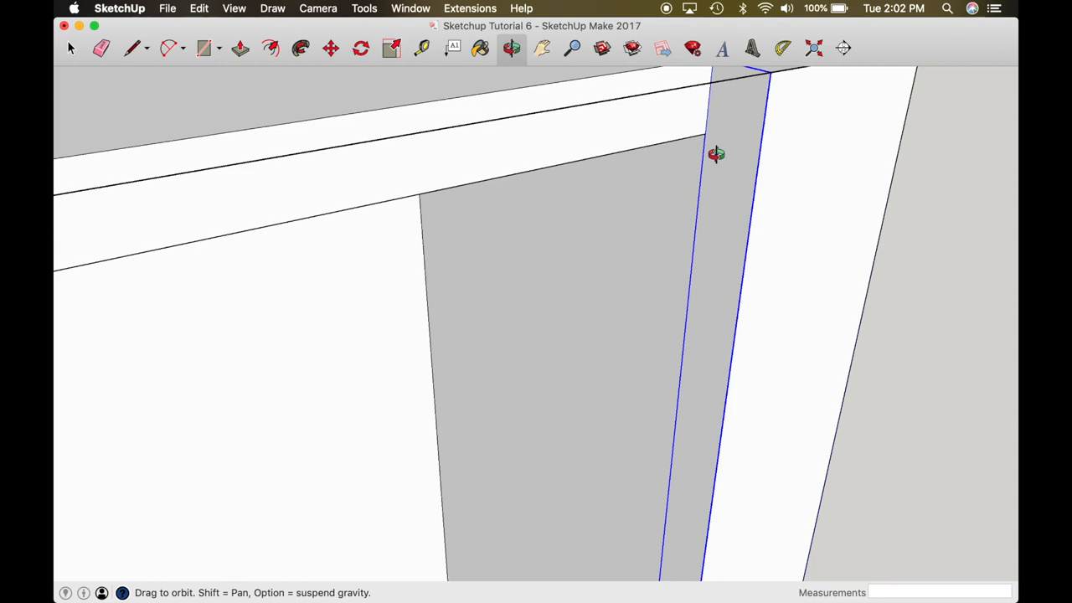
left_click(203, 48)
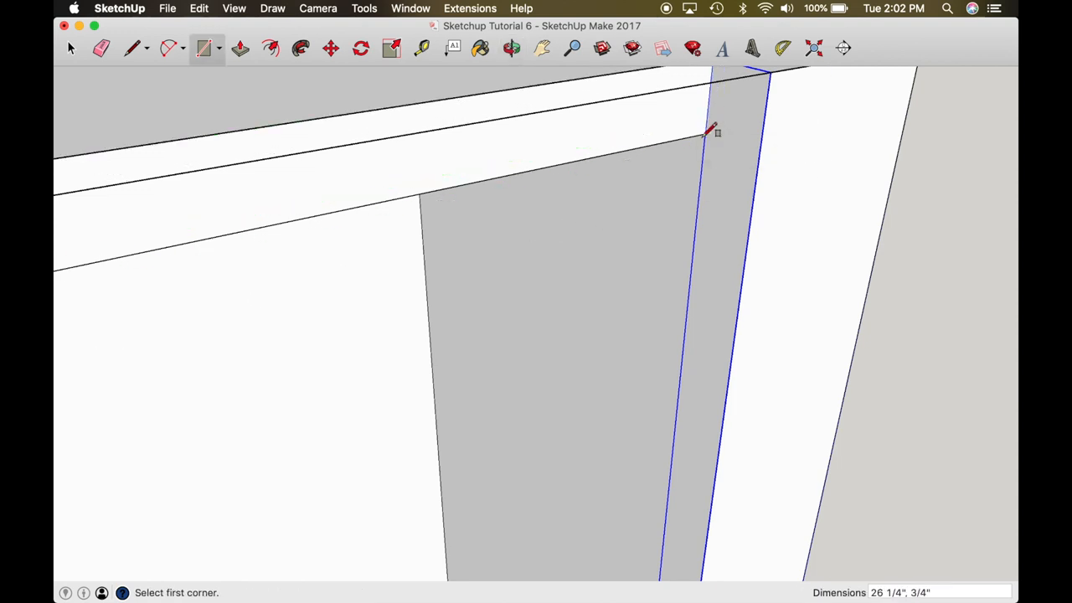
left_click(240, 48)
type("Upper Rai")
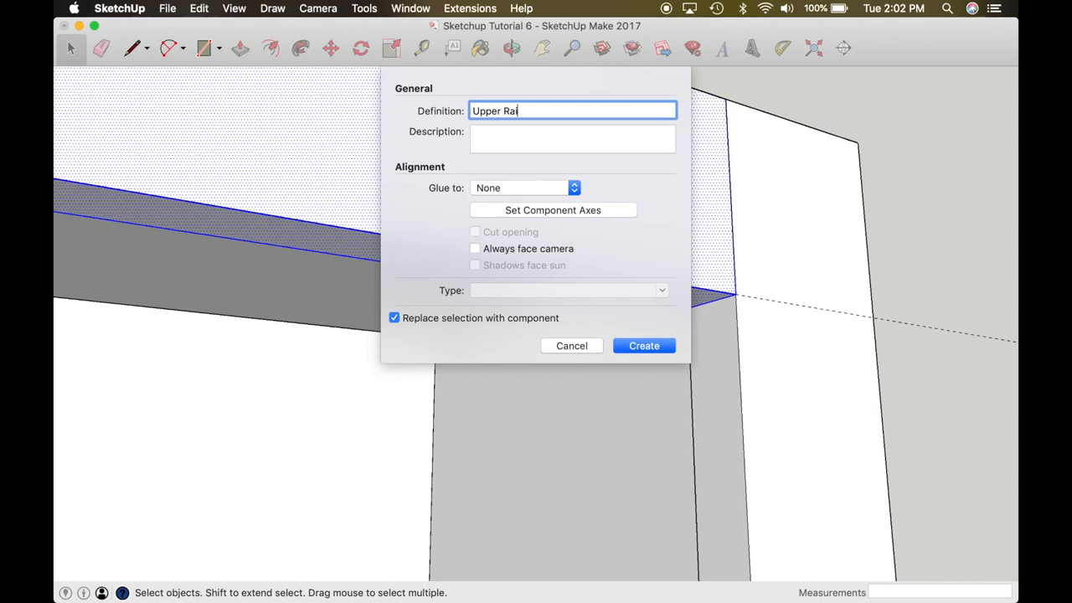
left_click(643, 345)
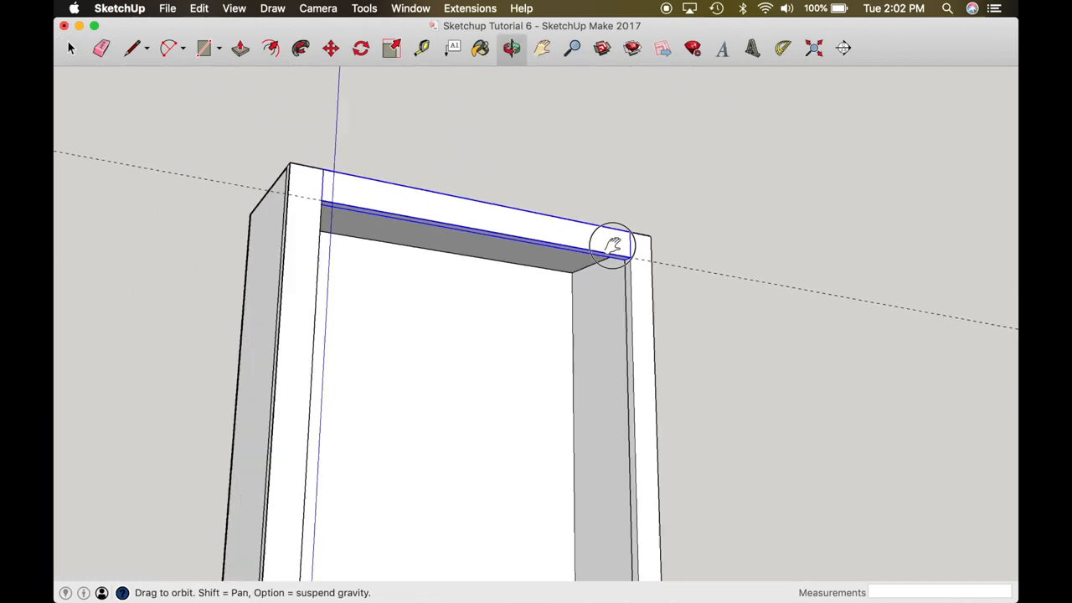
Copy the rail to the bottom and check it from below
left_click(330, 48)
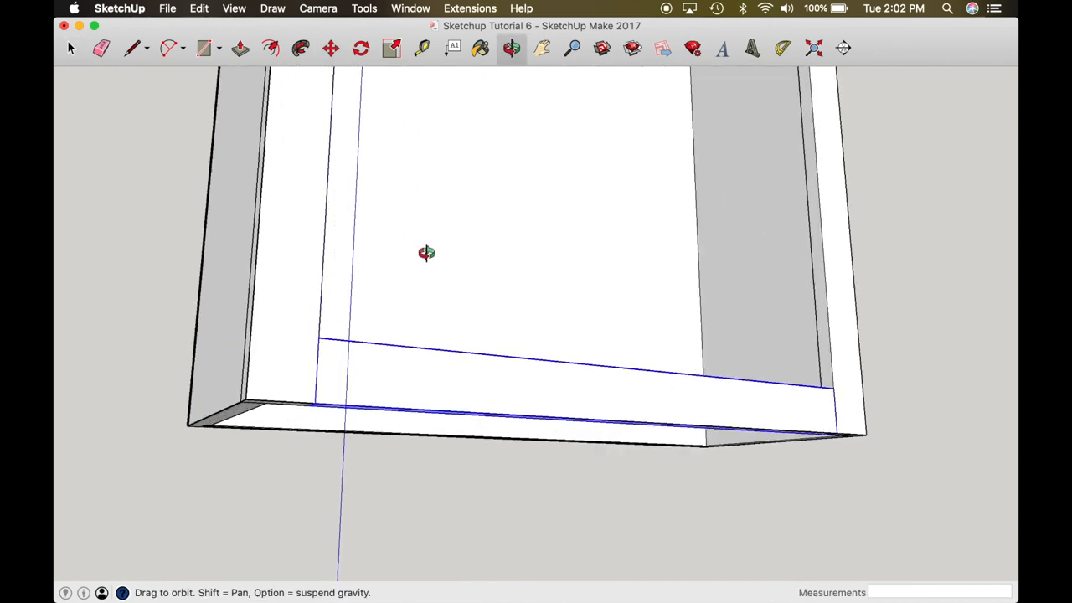
left_click_drag(427, 252, 464, 302)
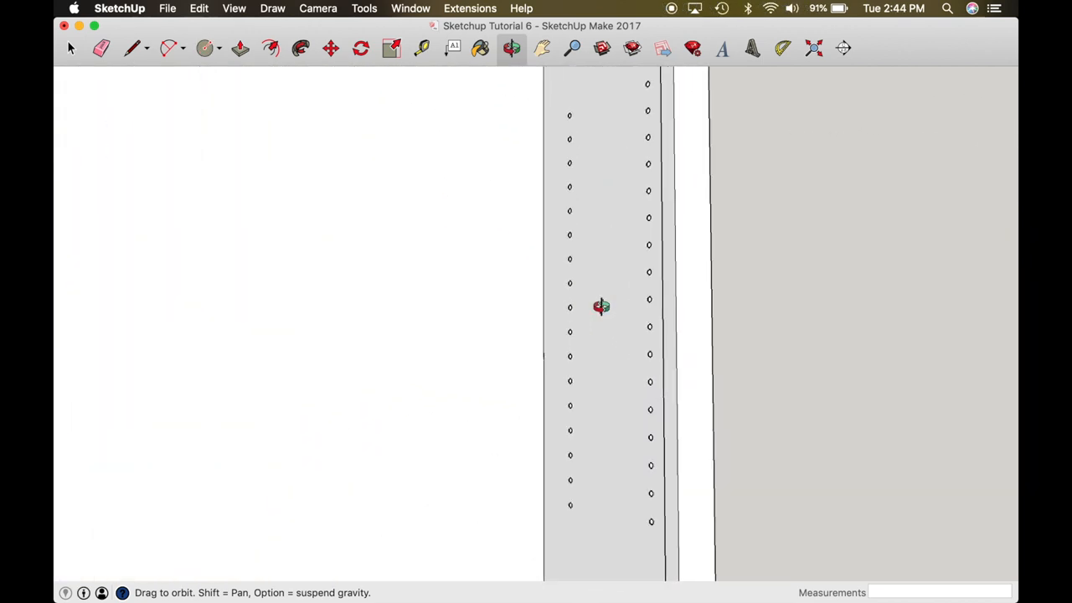
Orbit the finished cabinet to inspect the shelf pin holes and the mitred crown molding
left_click_drag(601, 307, 675, 282)
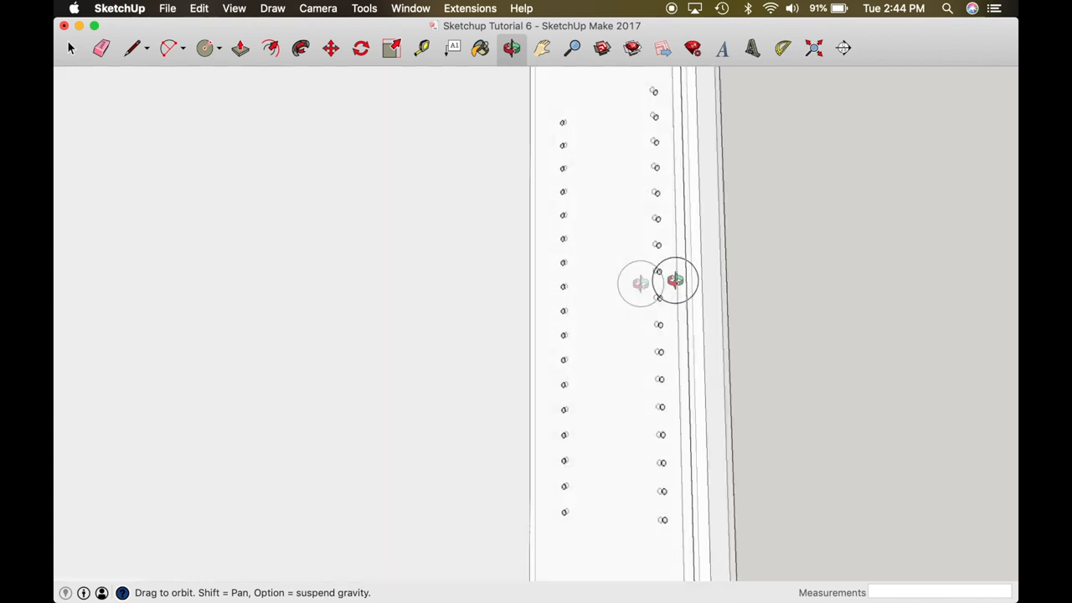
left_click_drag(641, 284, 624, 283)
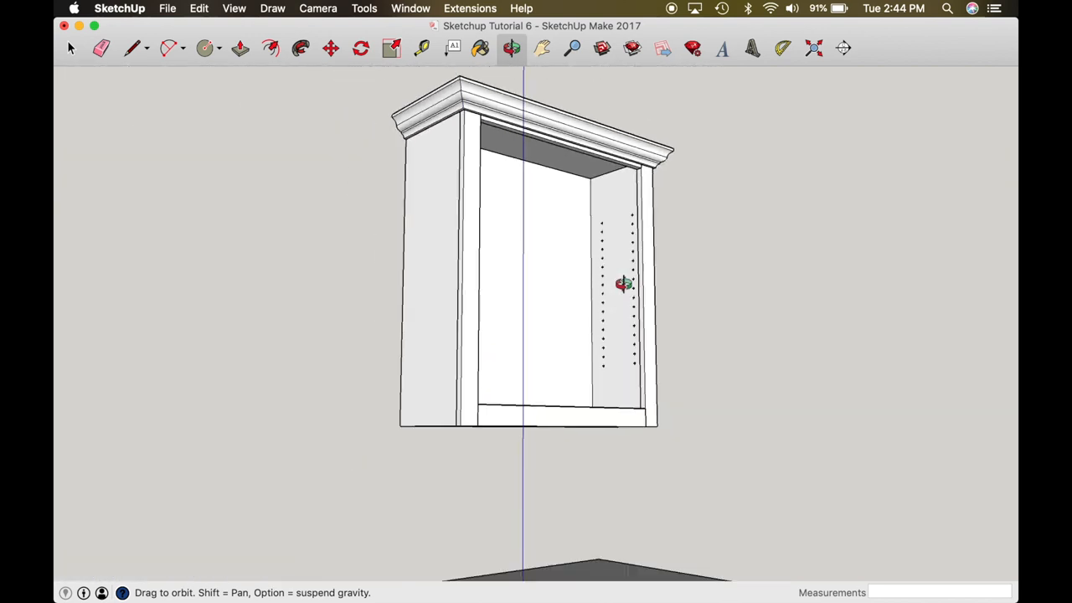
left_click_drag(624, 283, 490, 213)
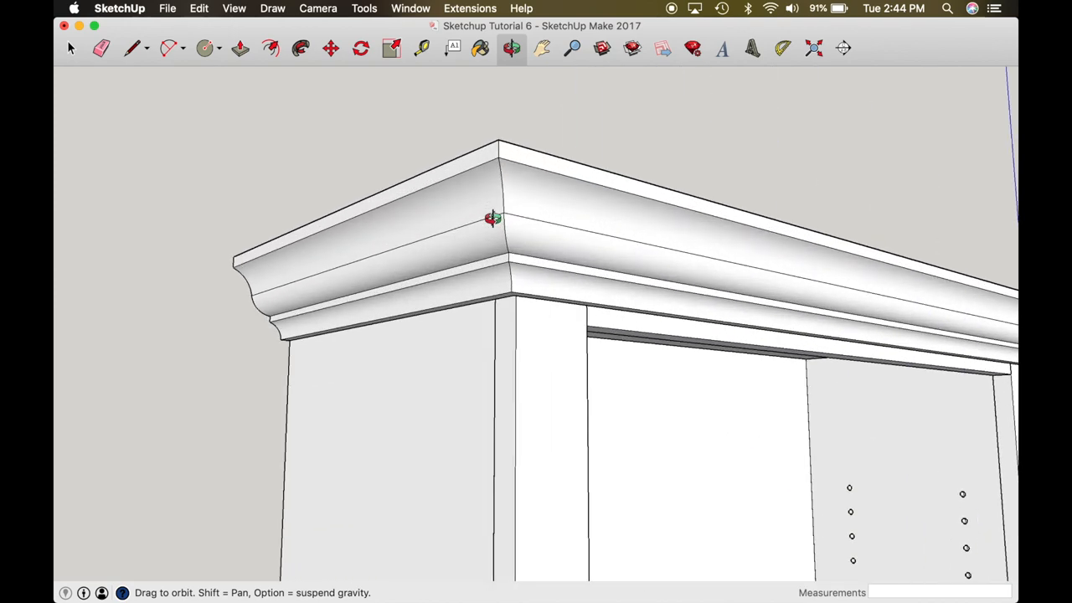
left_click_drag(493, 219, 440, 136)
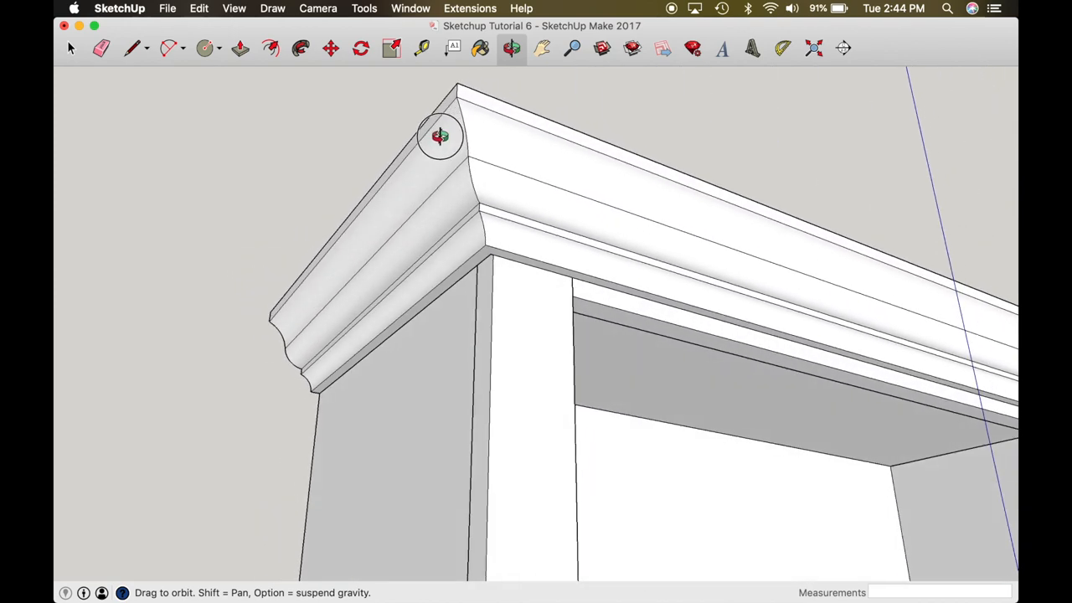
left_click_drag(439, 137, 513, 377)
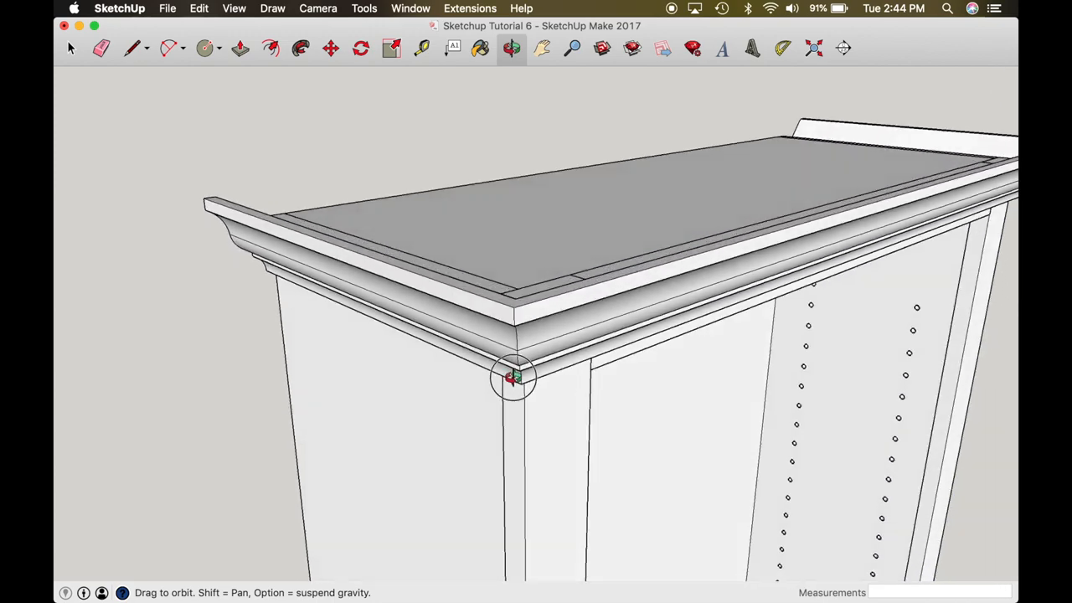
left_click_drag(515, 377, 625, 471)
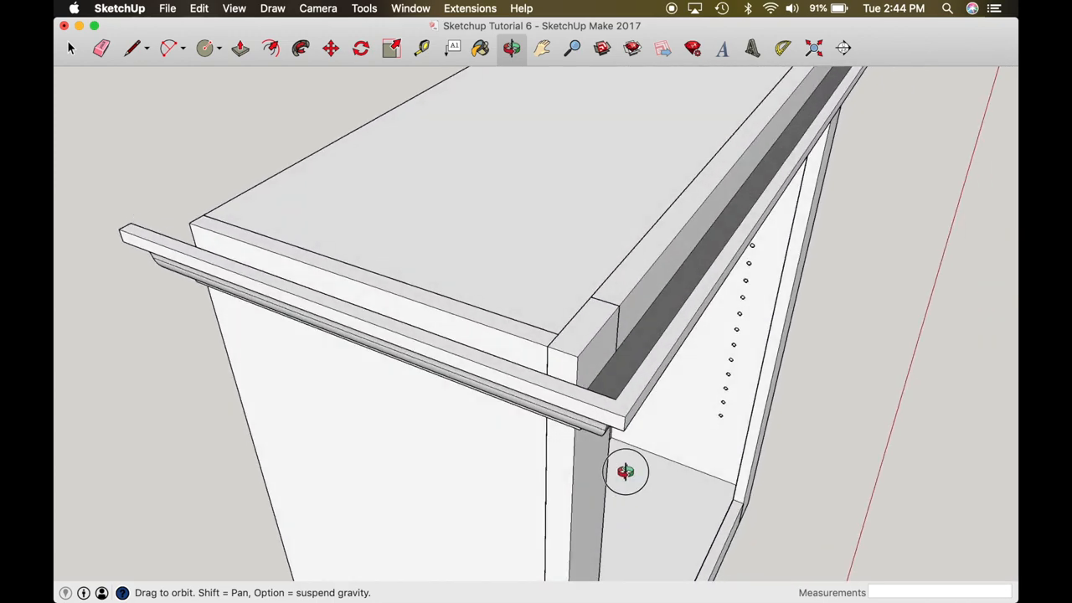
left_click_drag(626, 472, 326, 335)
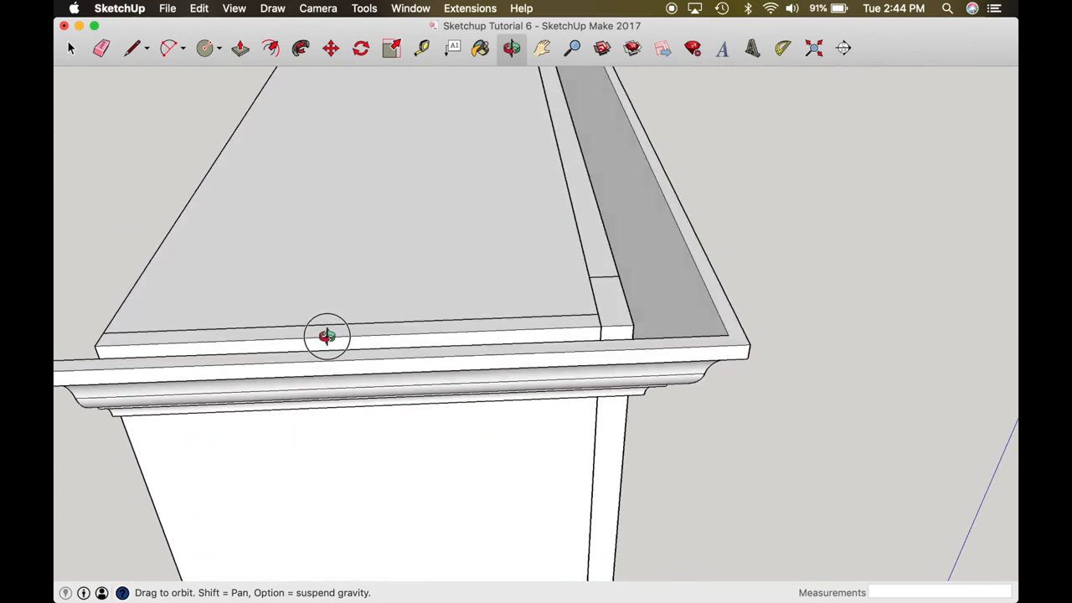
left_click_drag(327, 334, 624, 212)
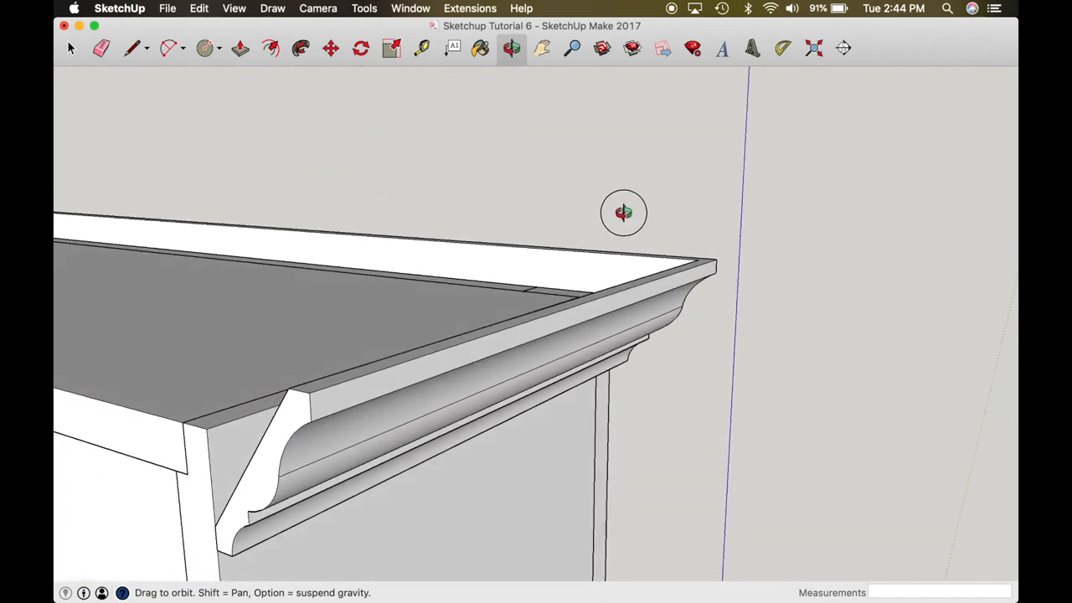
mouse_move(653, 5)
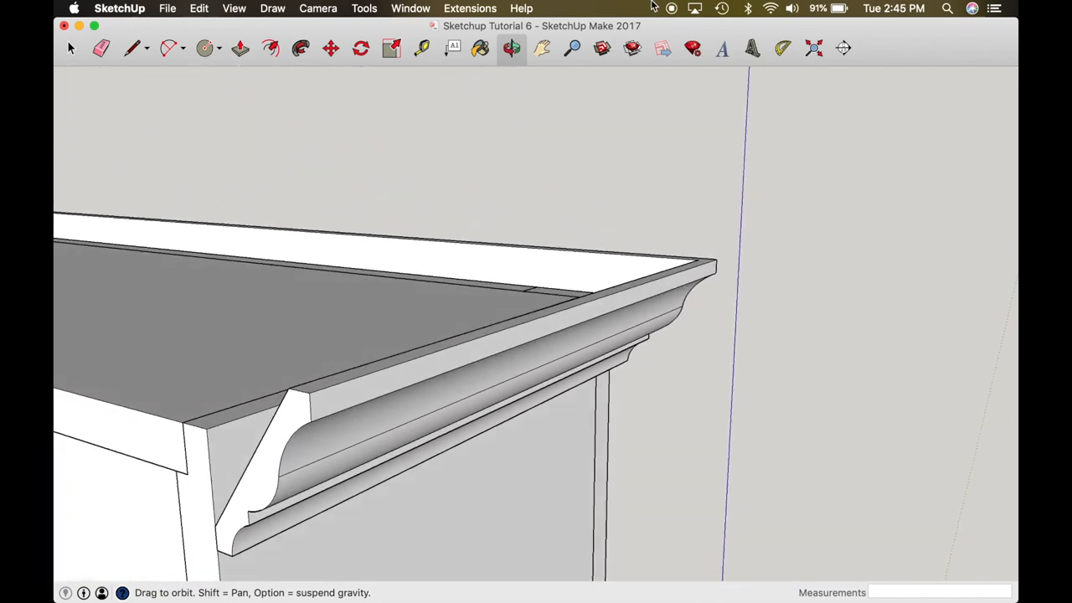